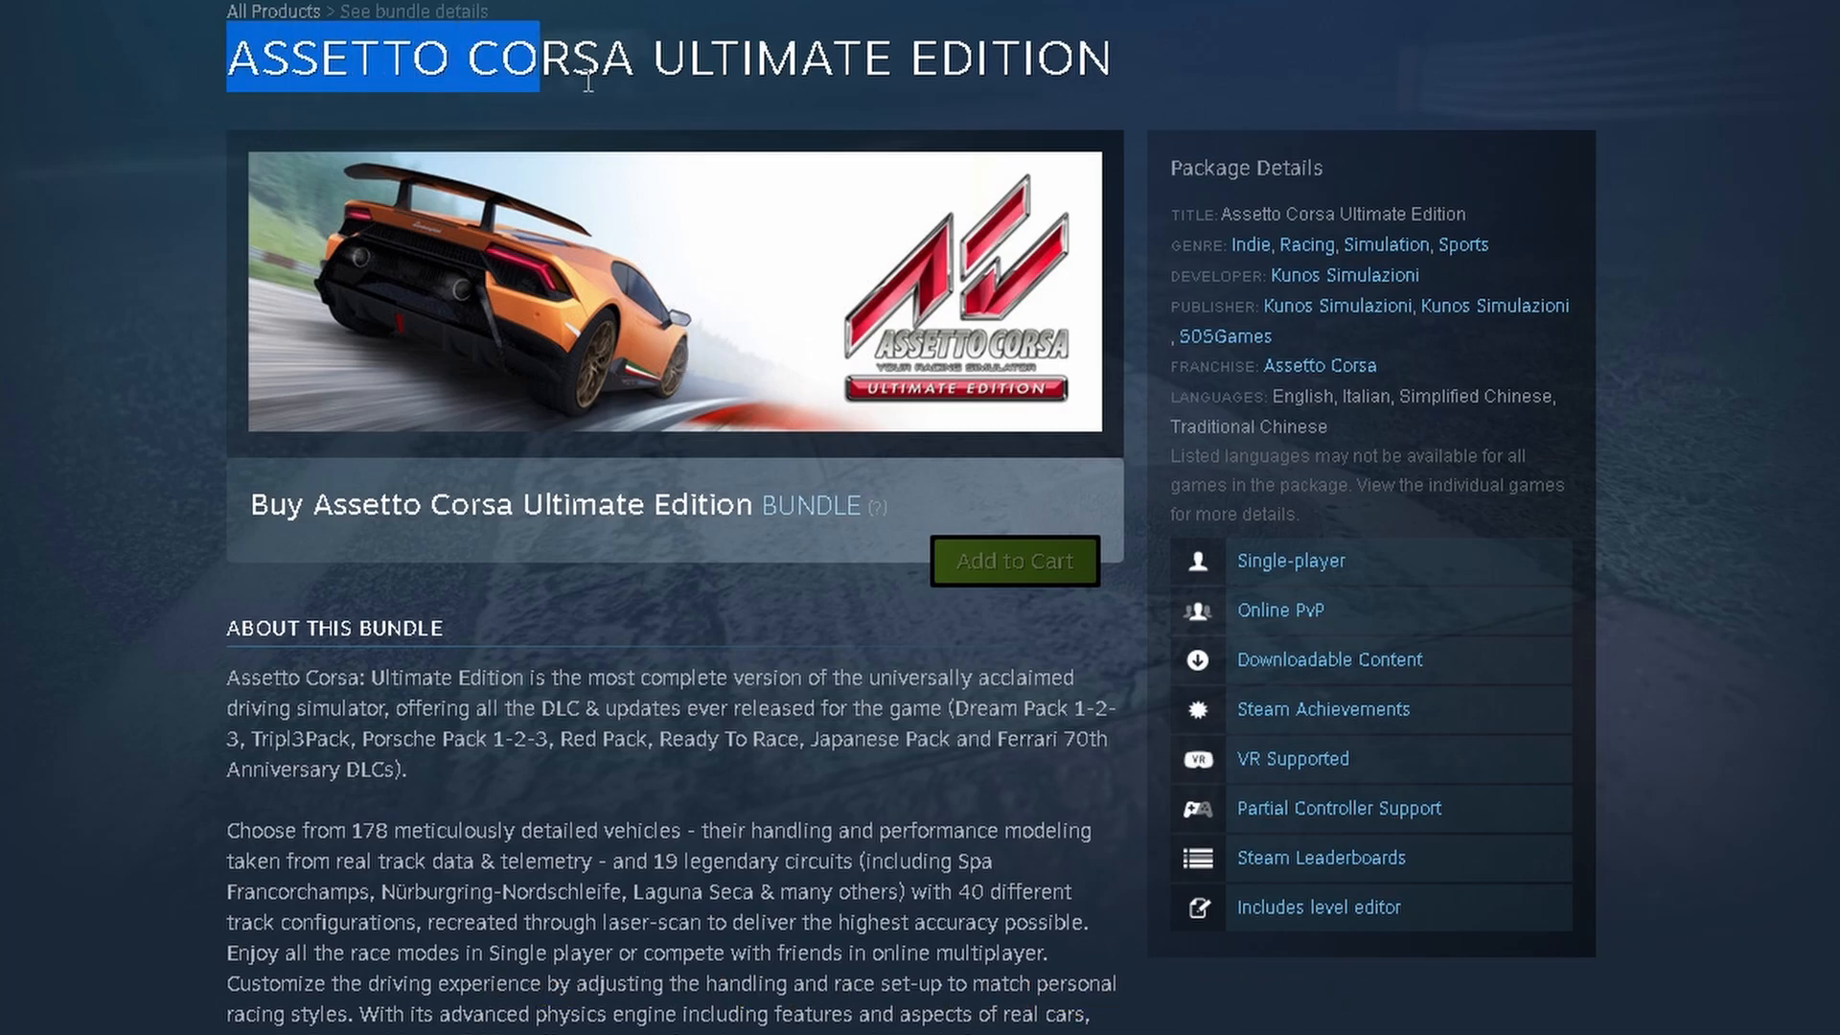
Review the Assetto Corsa Ultimate Edition page before moving on to Content Manager.
drag(540, 59, 1110, 59)
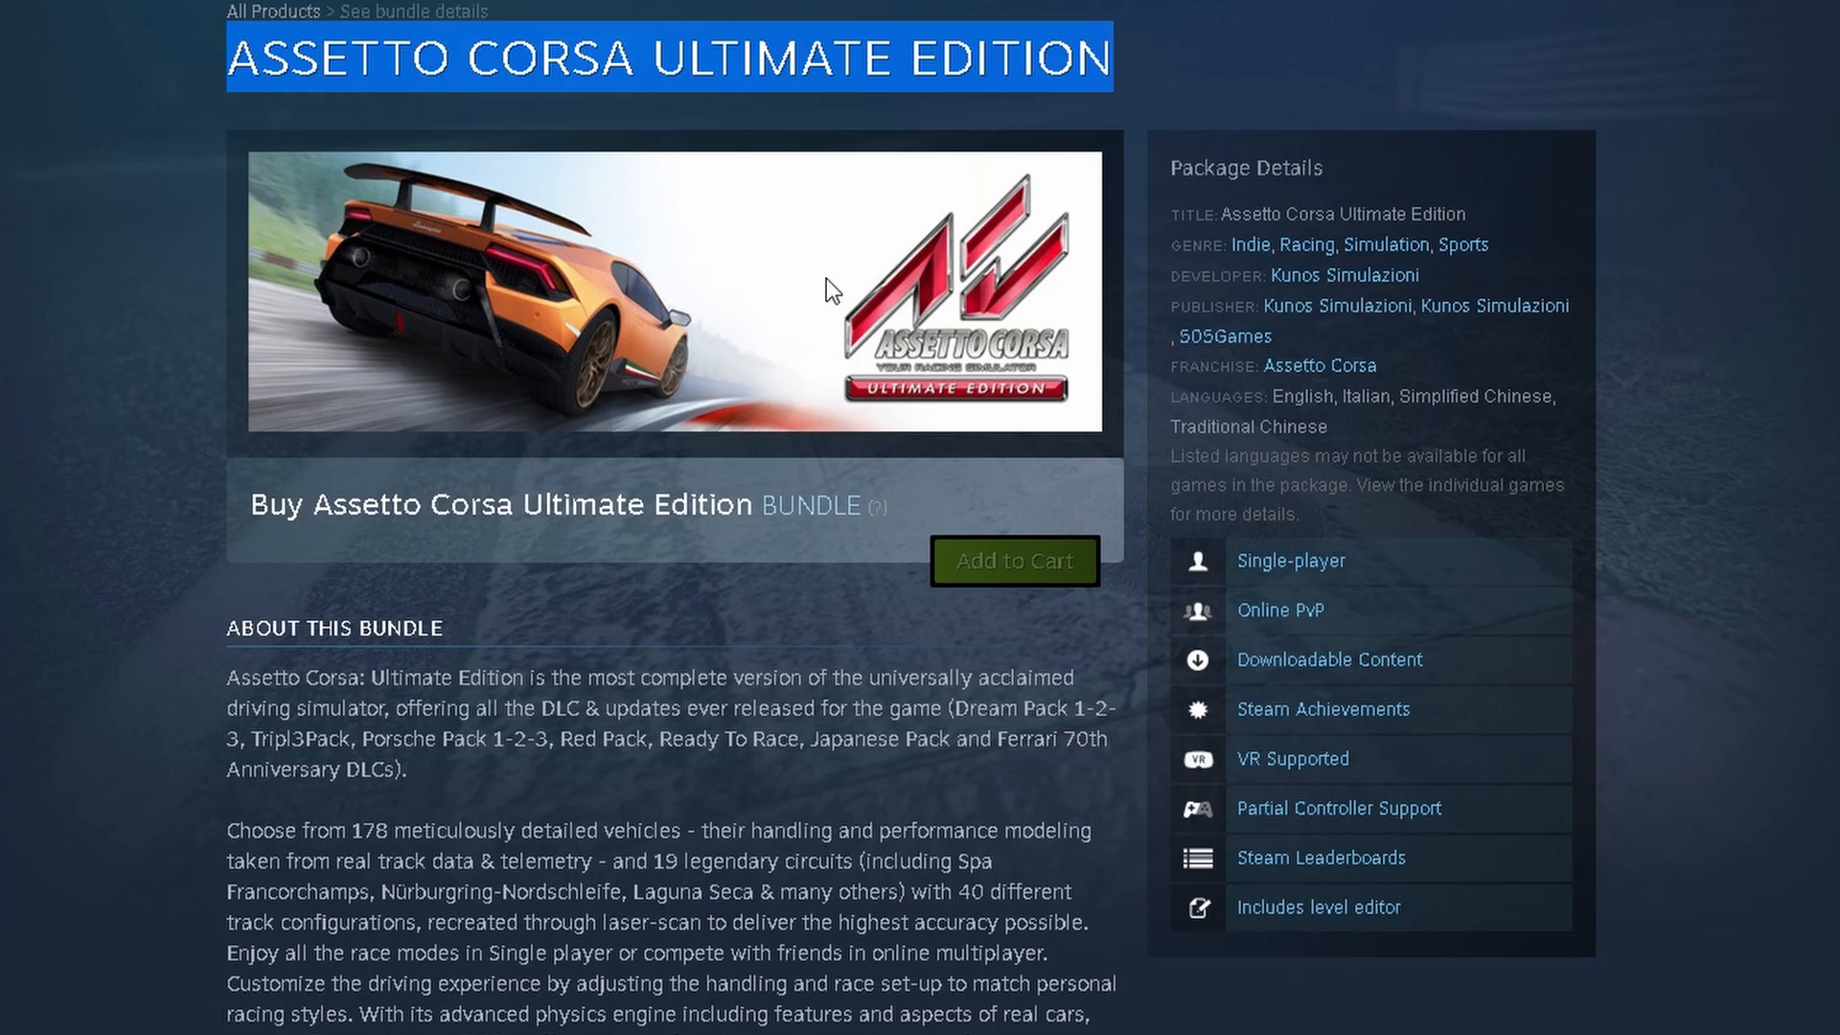
mouse_move(776, 276)
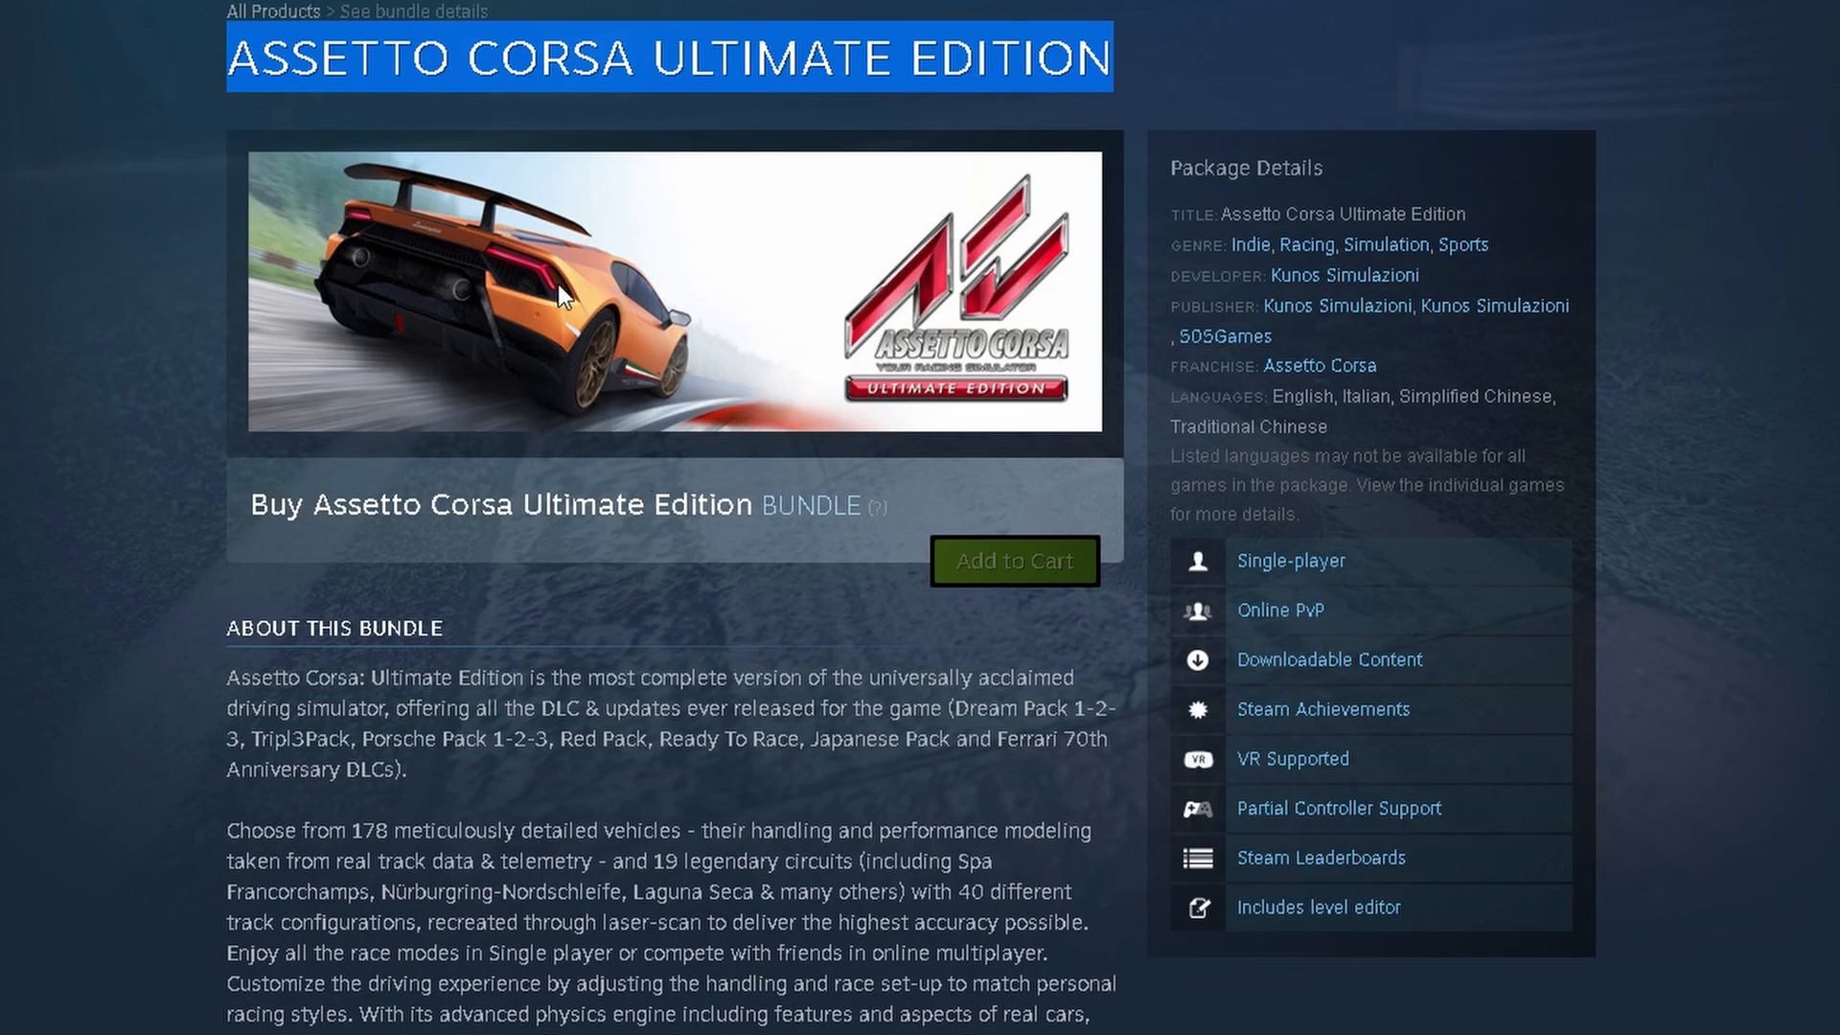
mouse_move(782, 456)
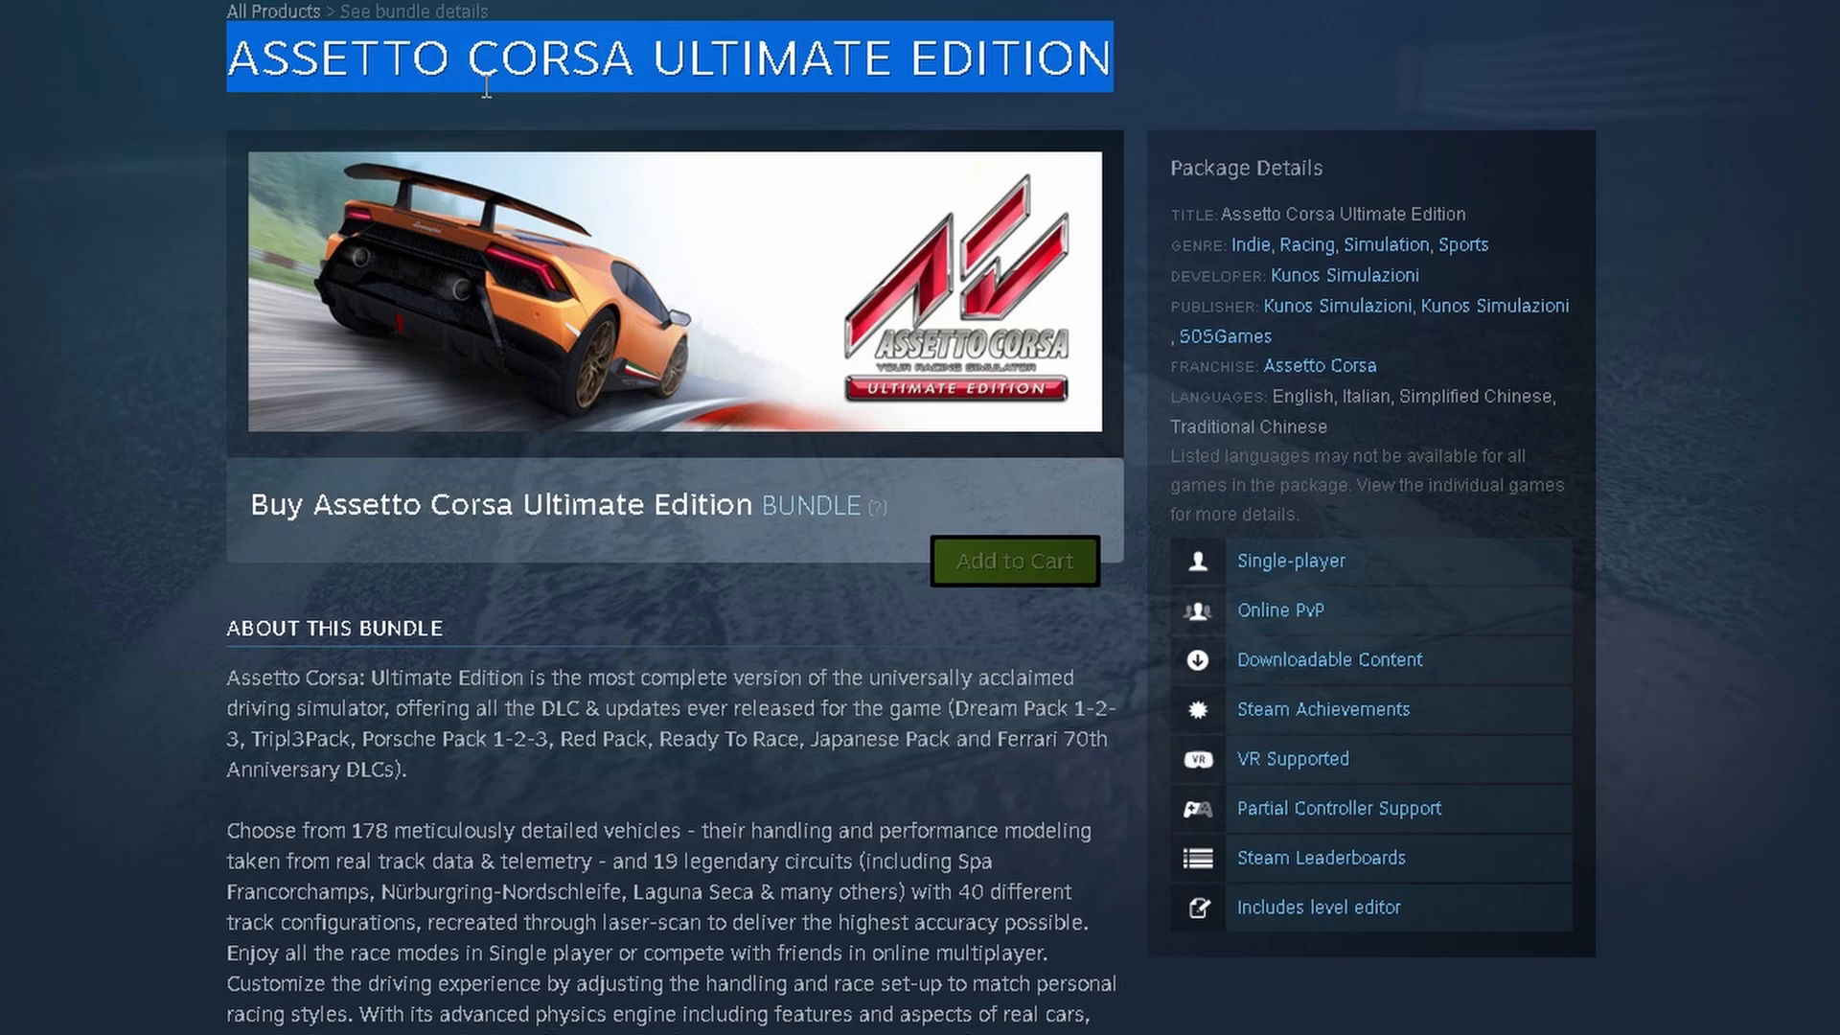
scroll(down, 3)
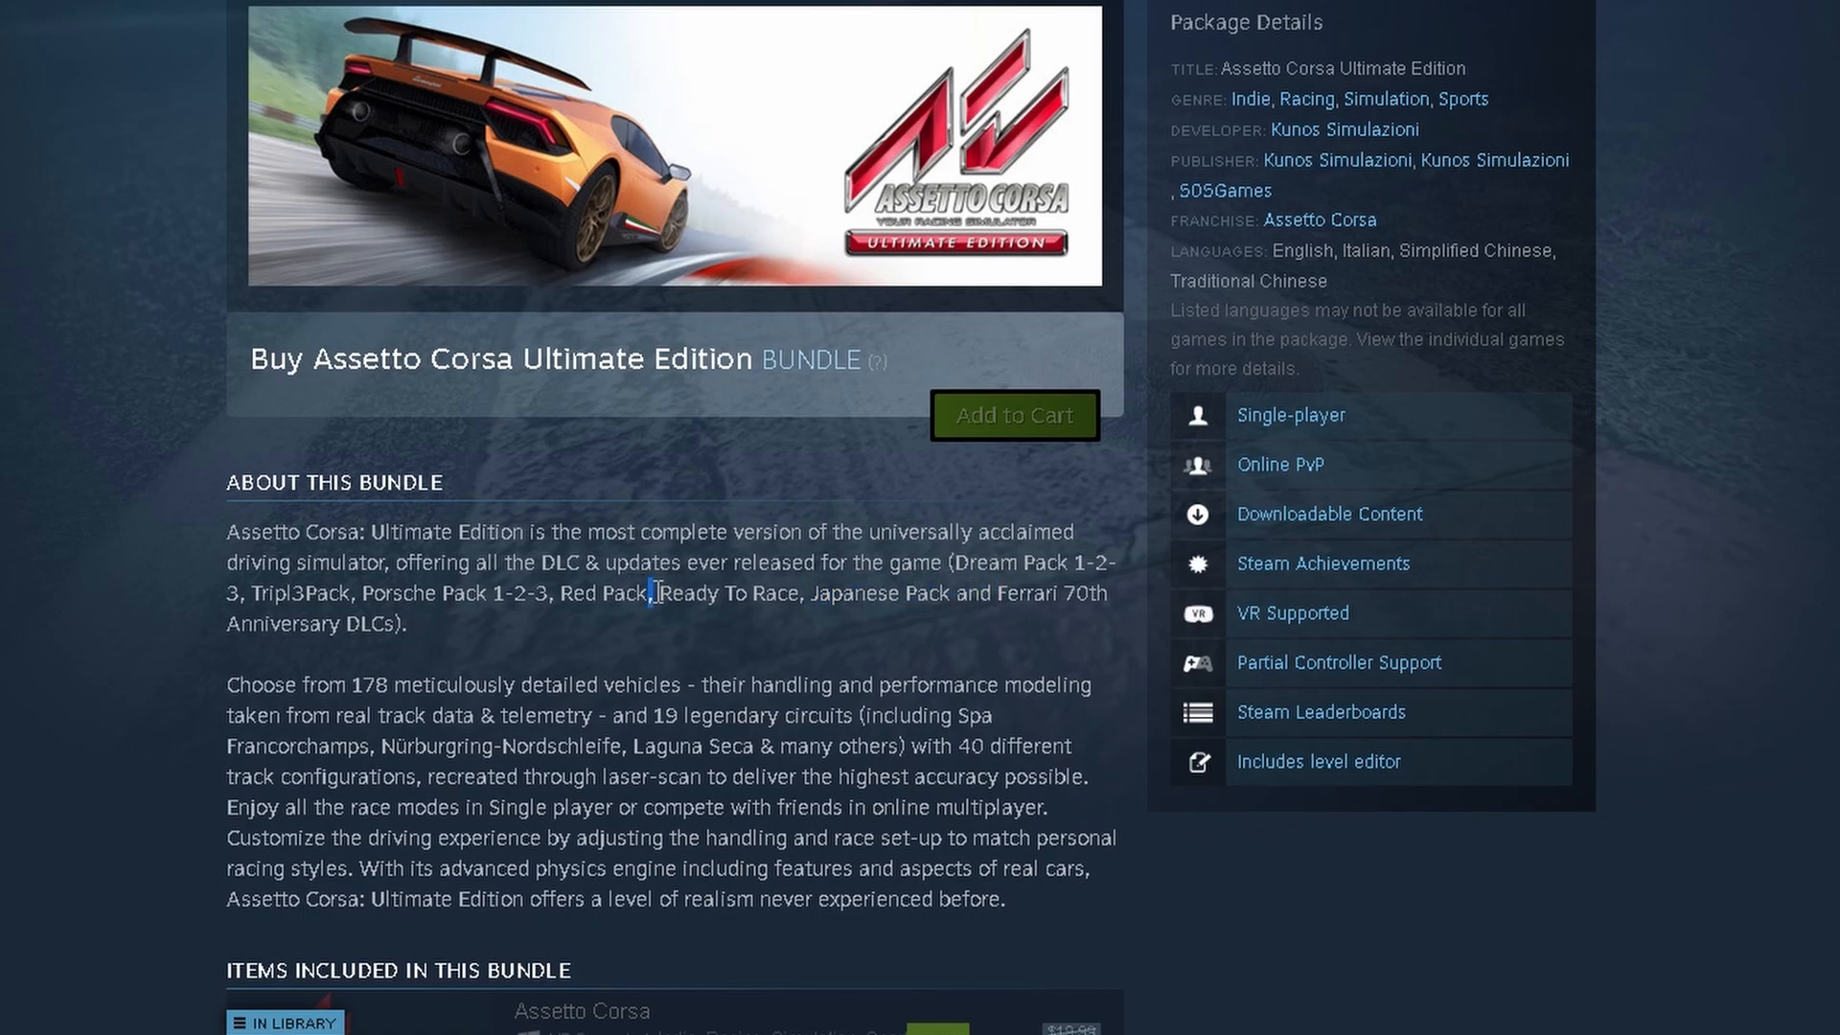
drag(656, 592, 803, 592)
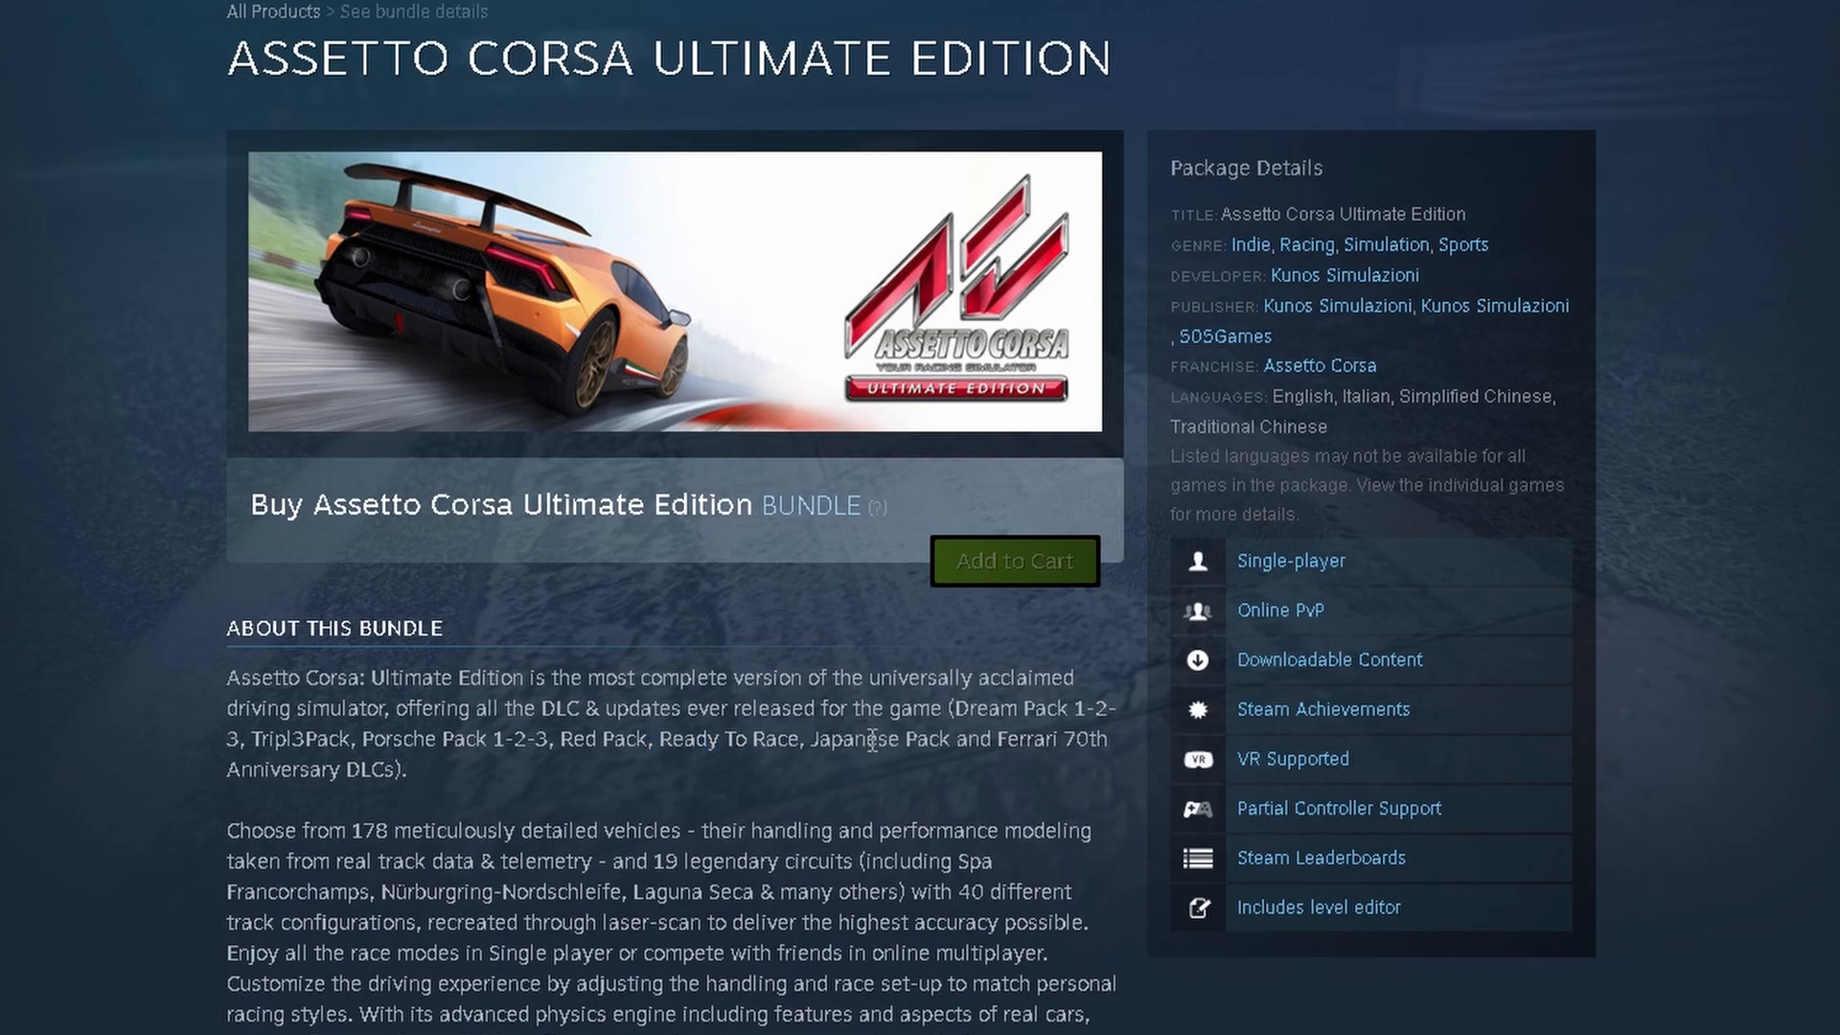
mouse_move(795, 889)
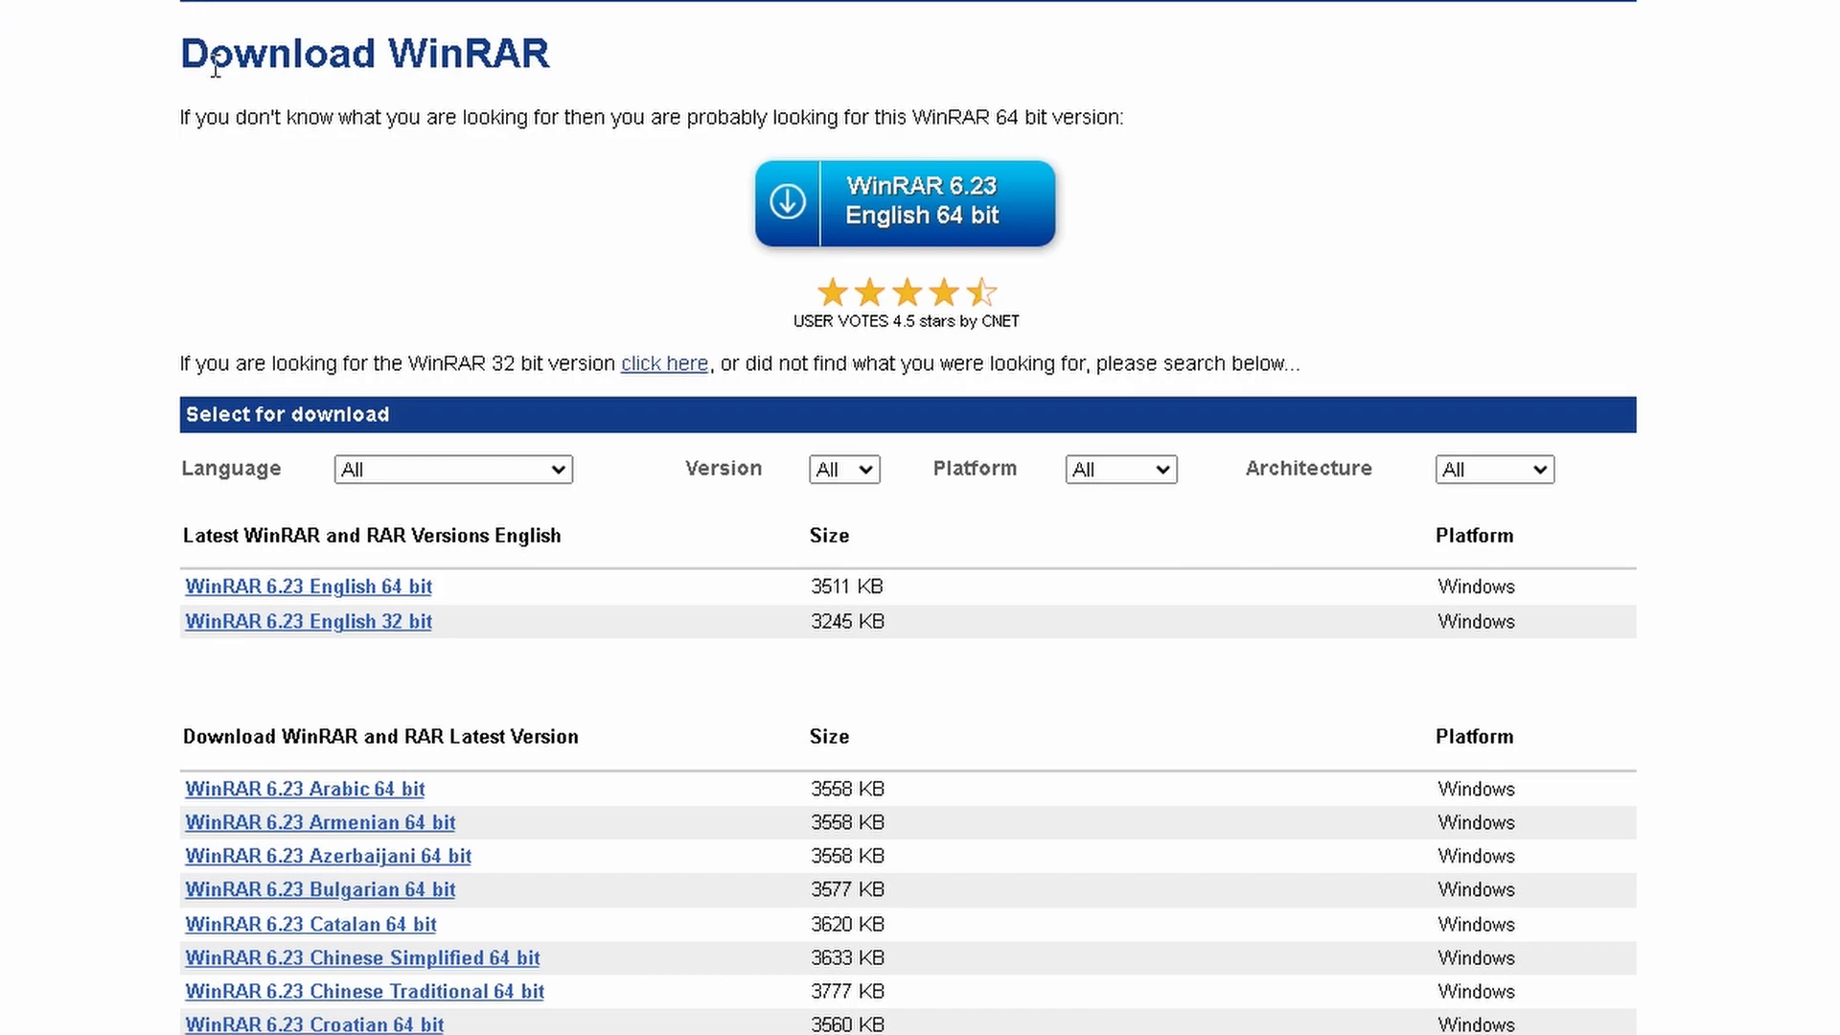
scroll(down, 3)
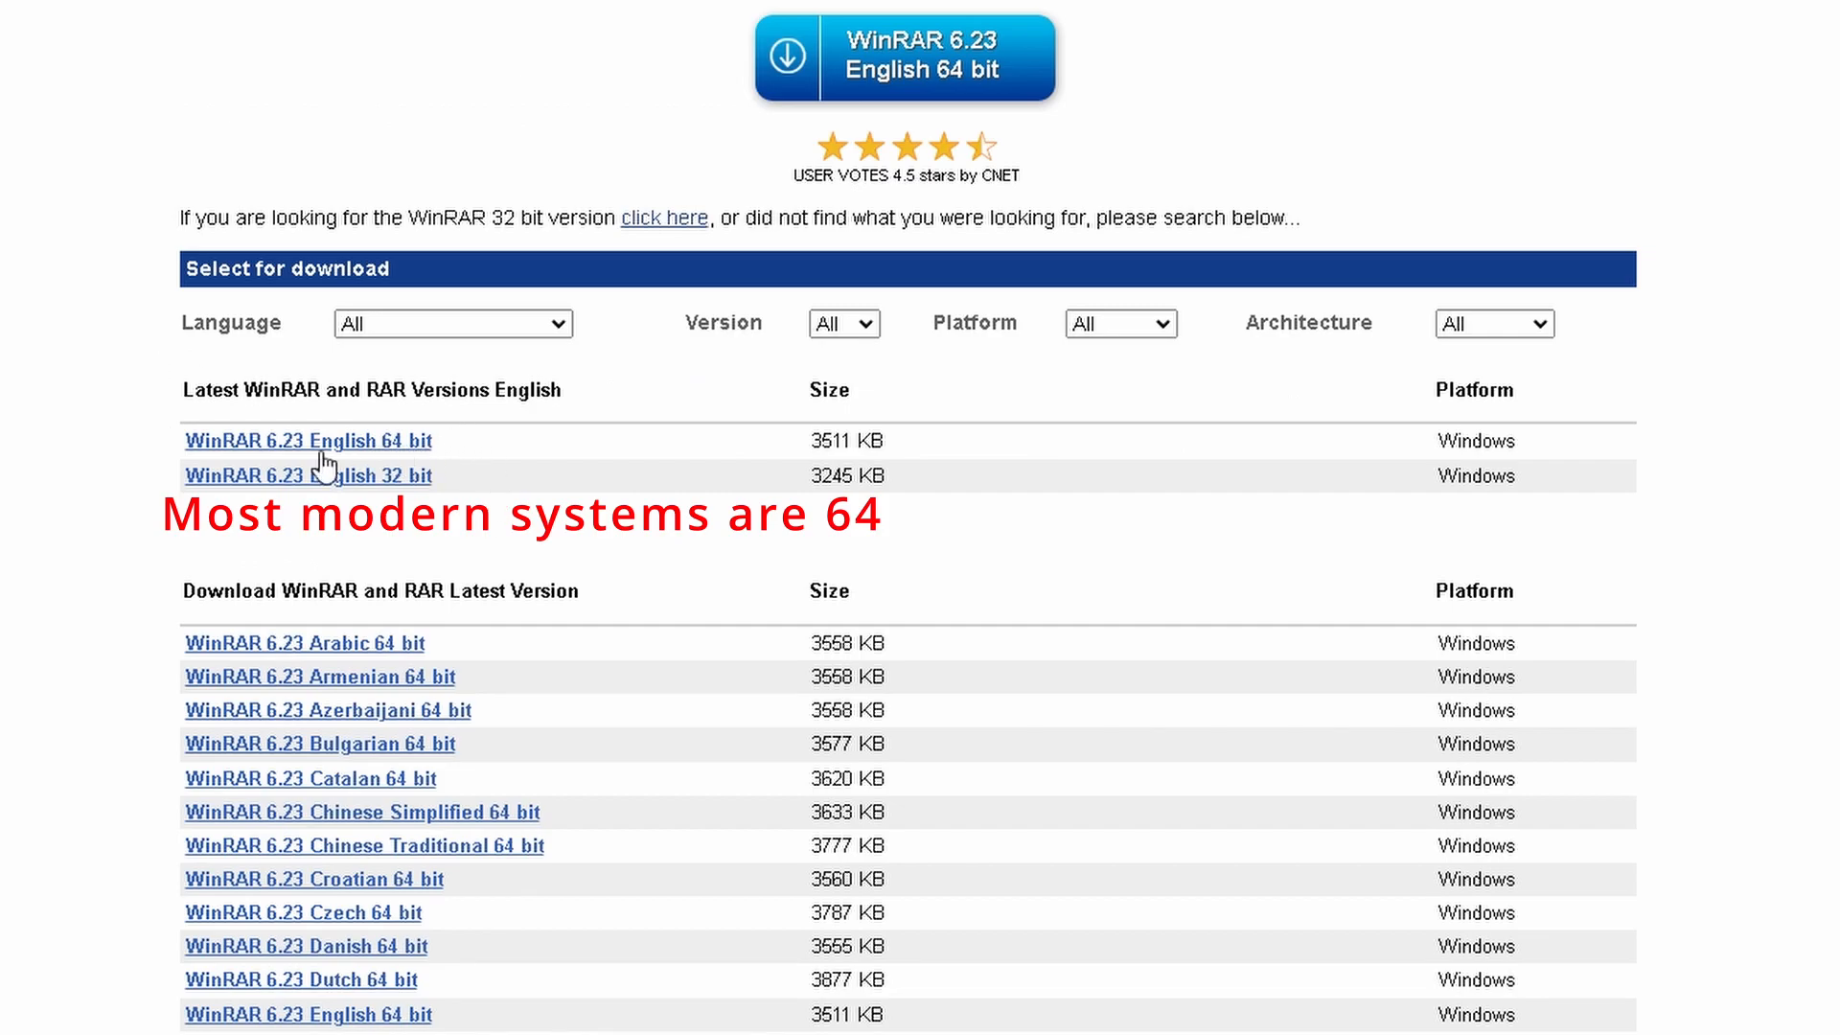
mouse_move(456, 506)
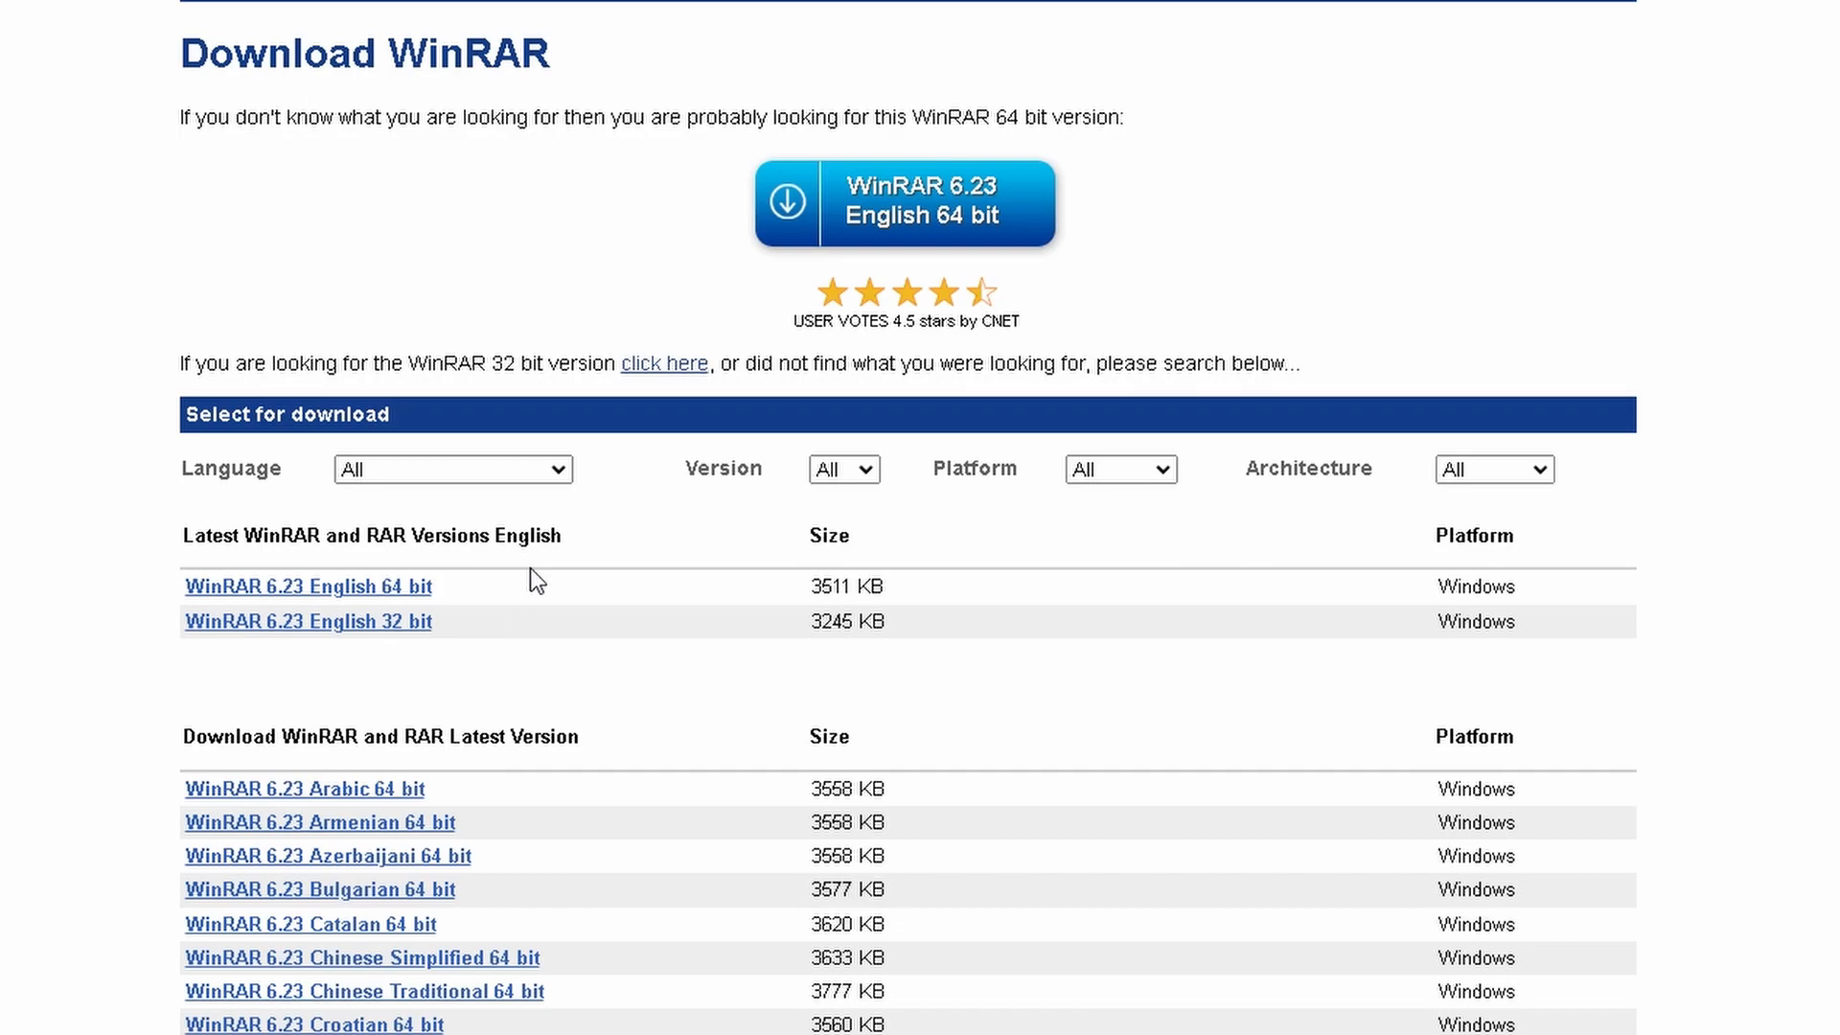
mouse_move(341, 619)
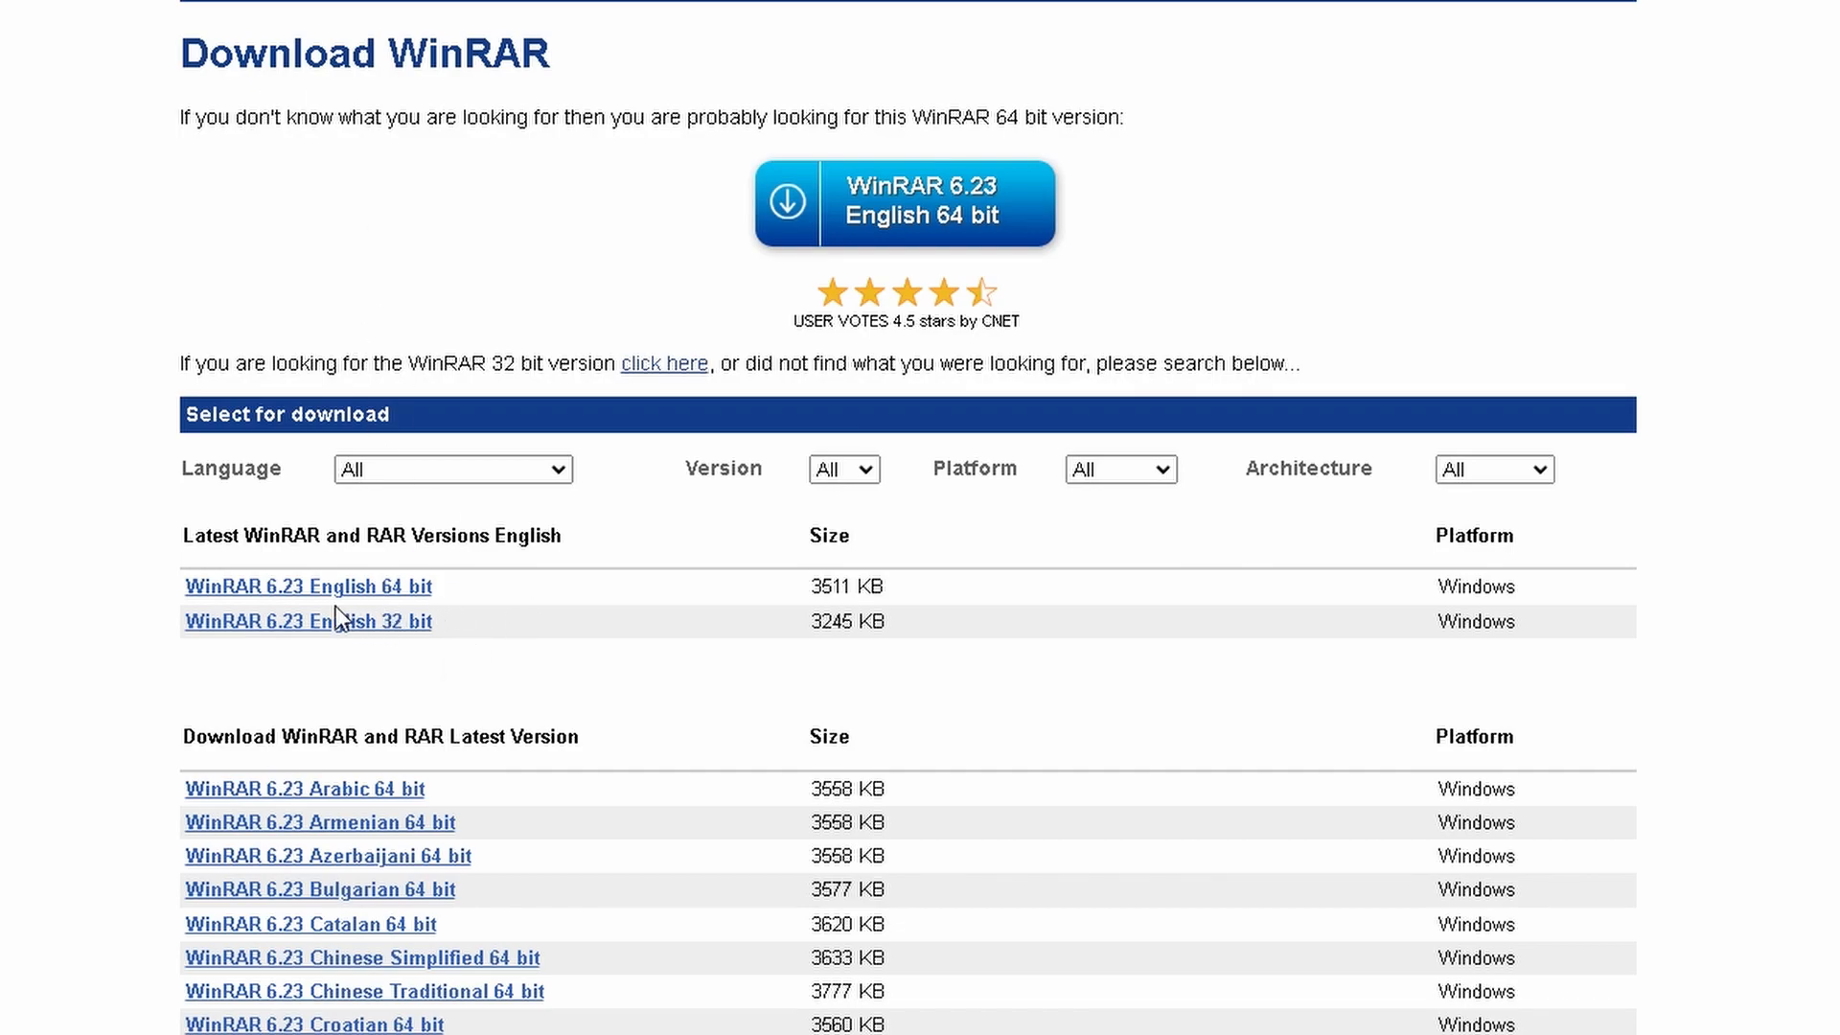
mouse_move(552, 241)
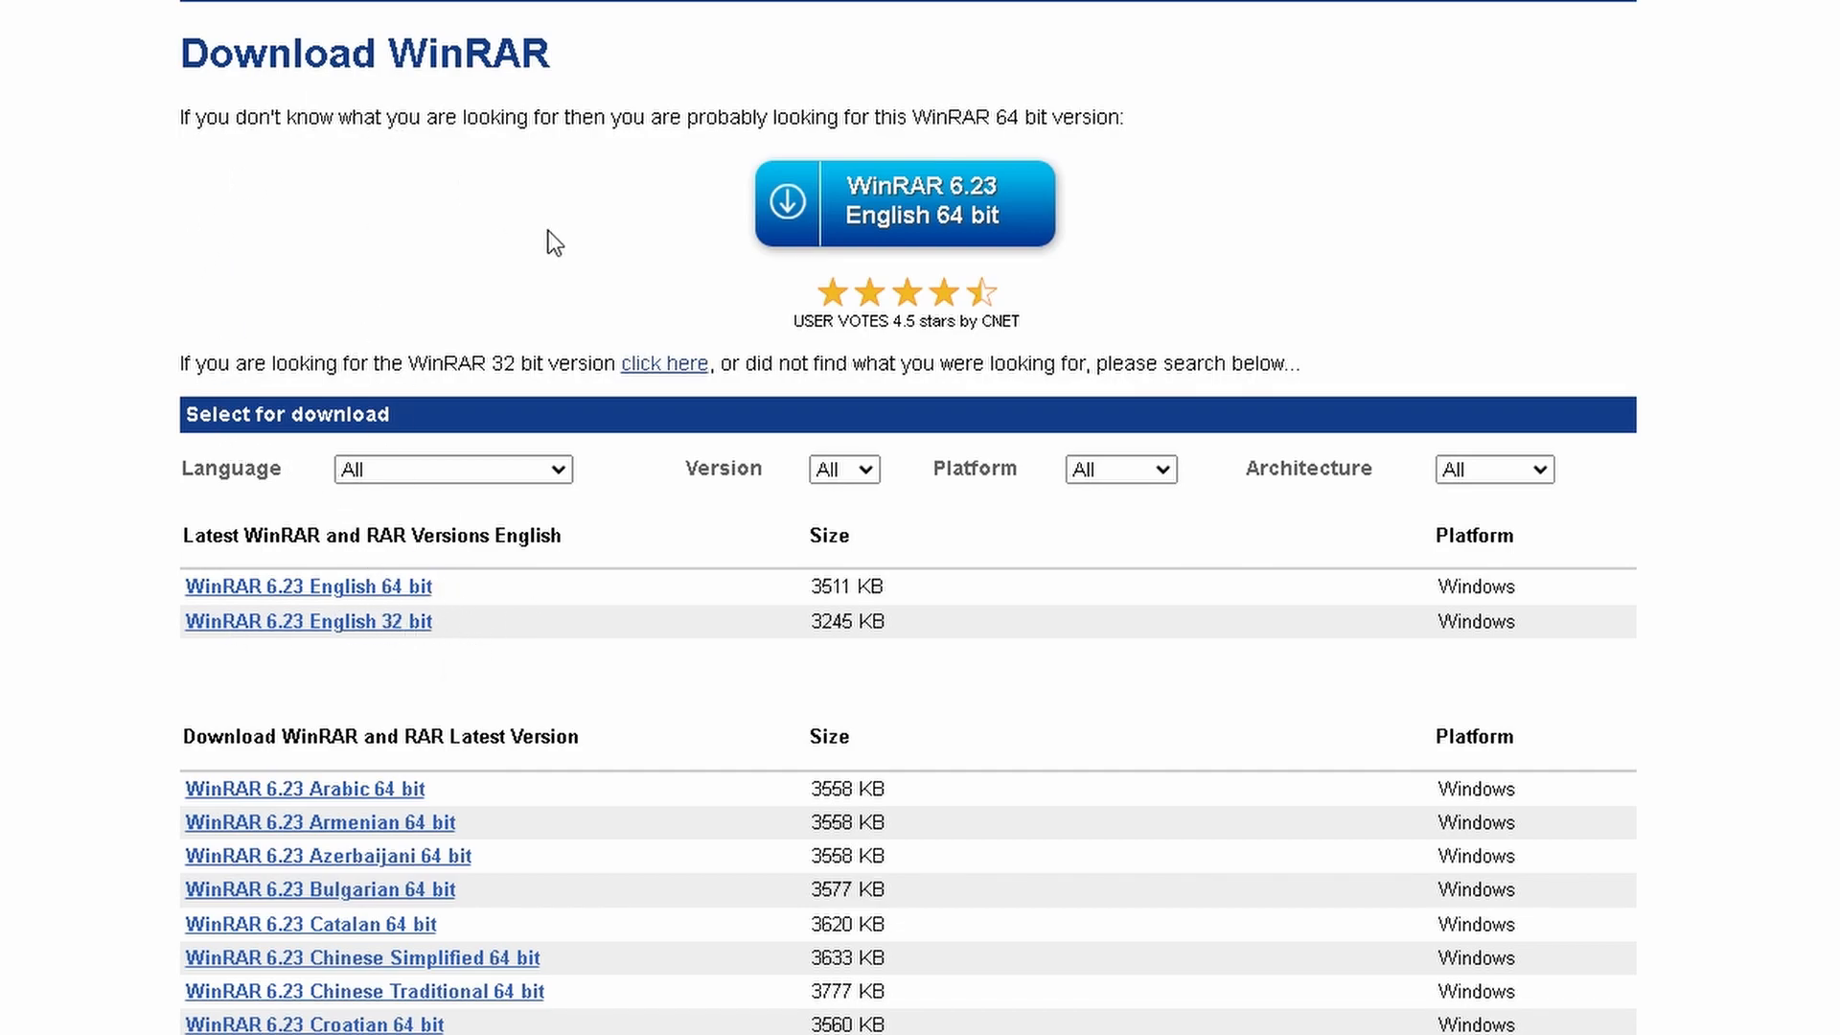
mouse_move(295, 187)
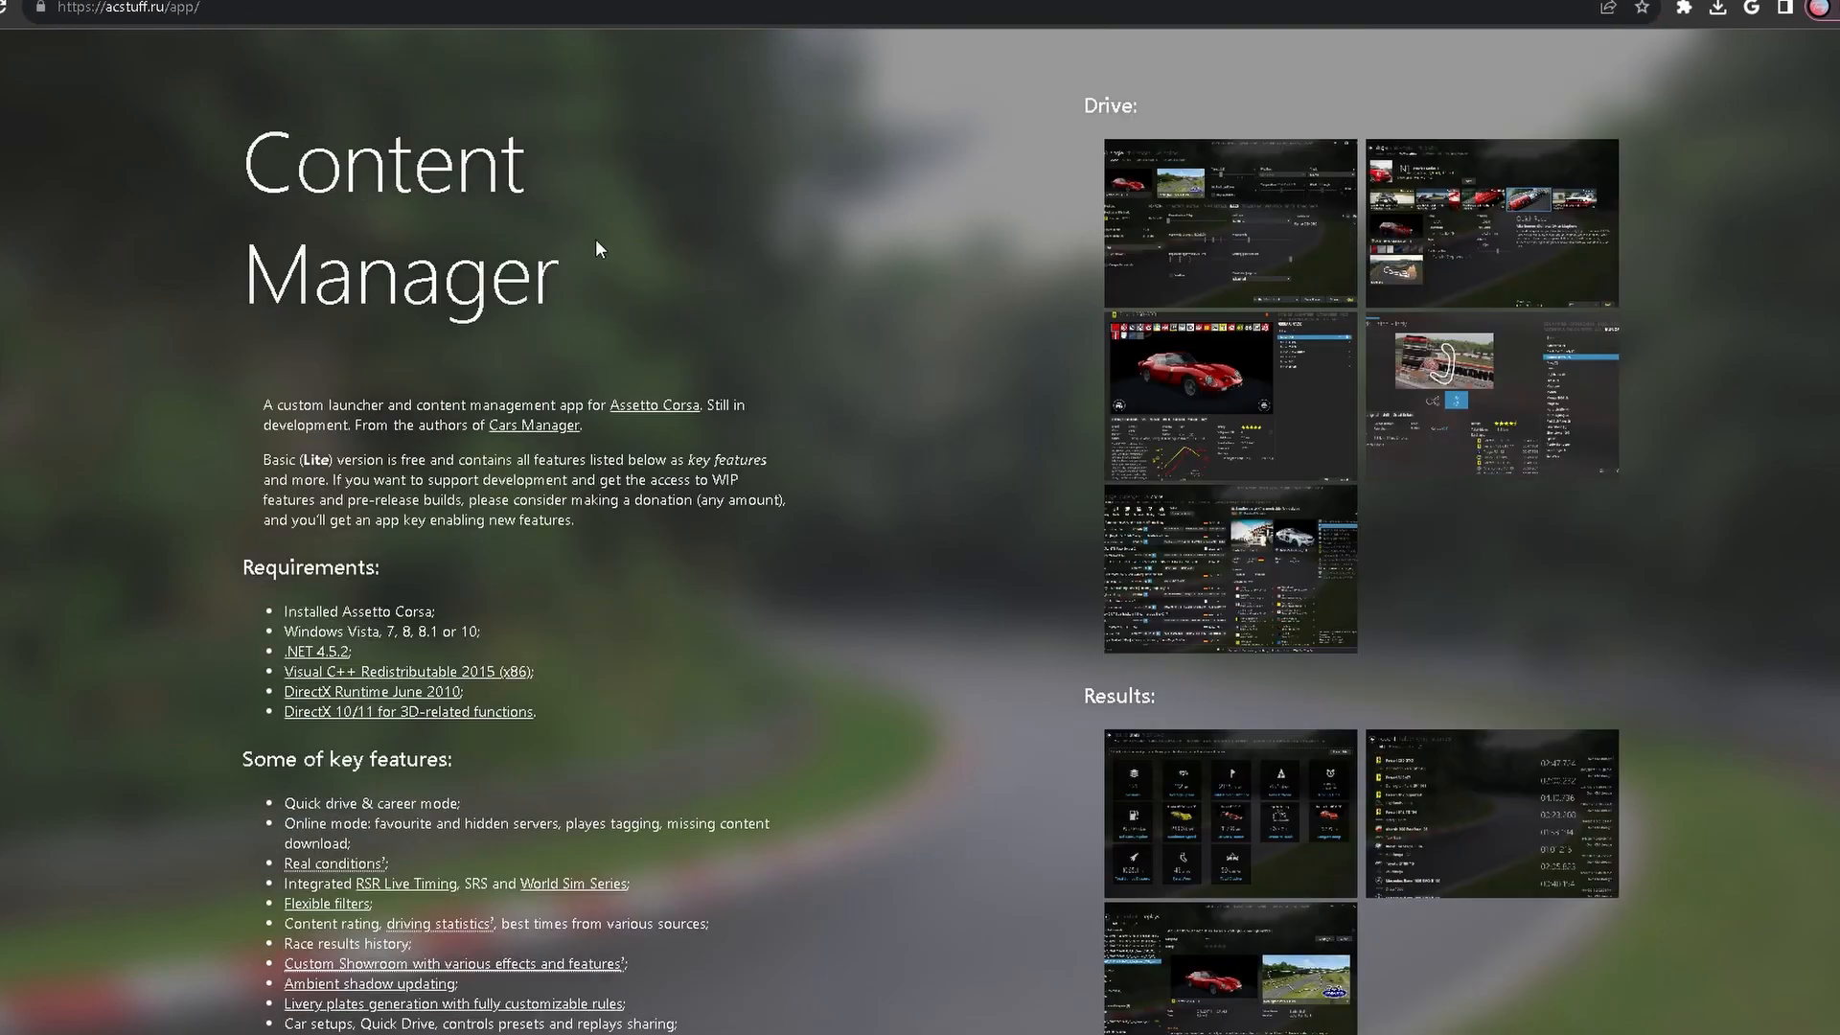
Scroll the Content Manager app page to its Download section and start the direct download.
drag(249, 164, 552, 316)
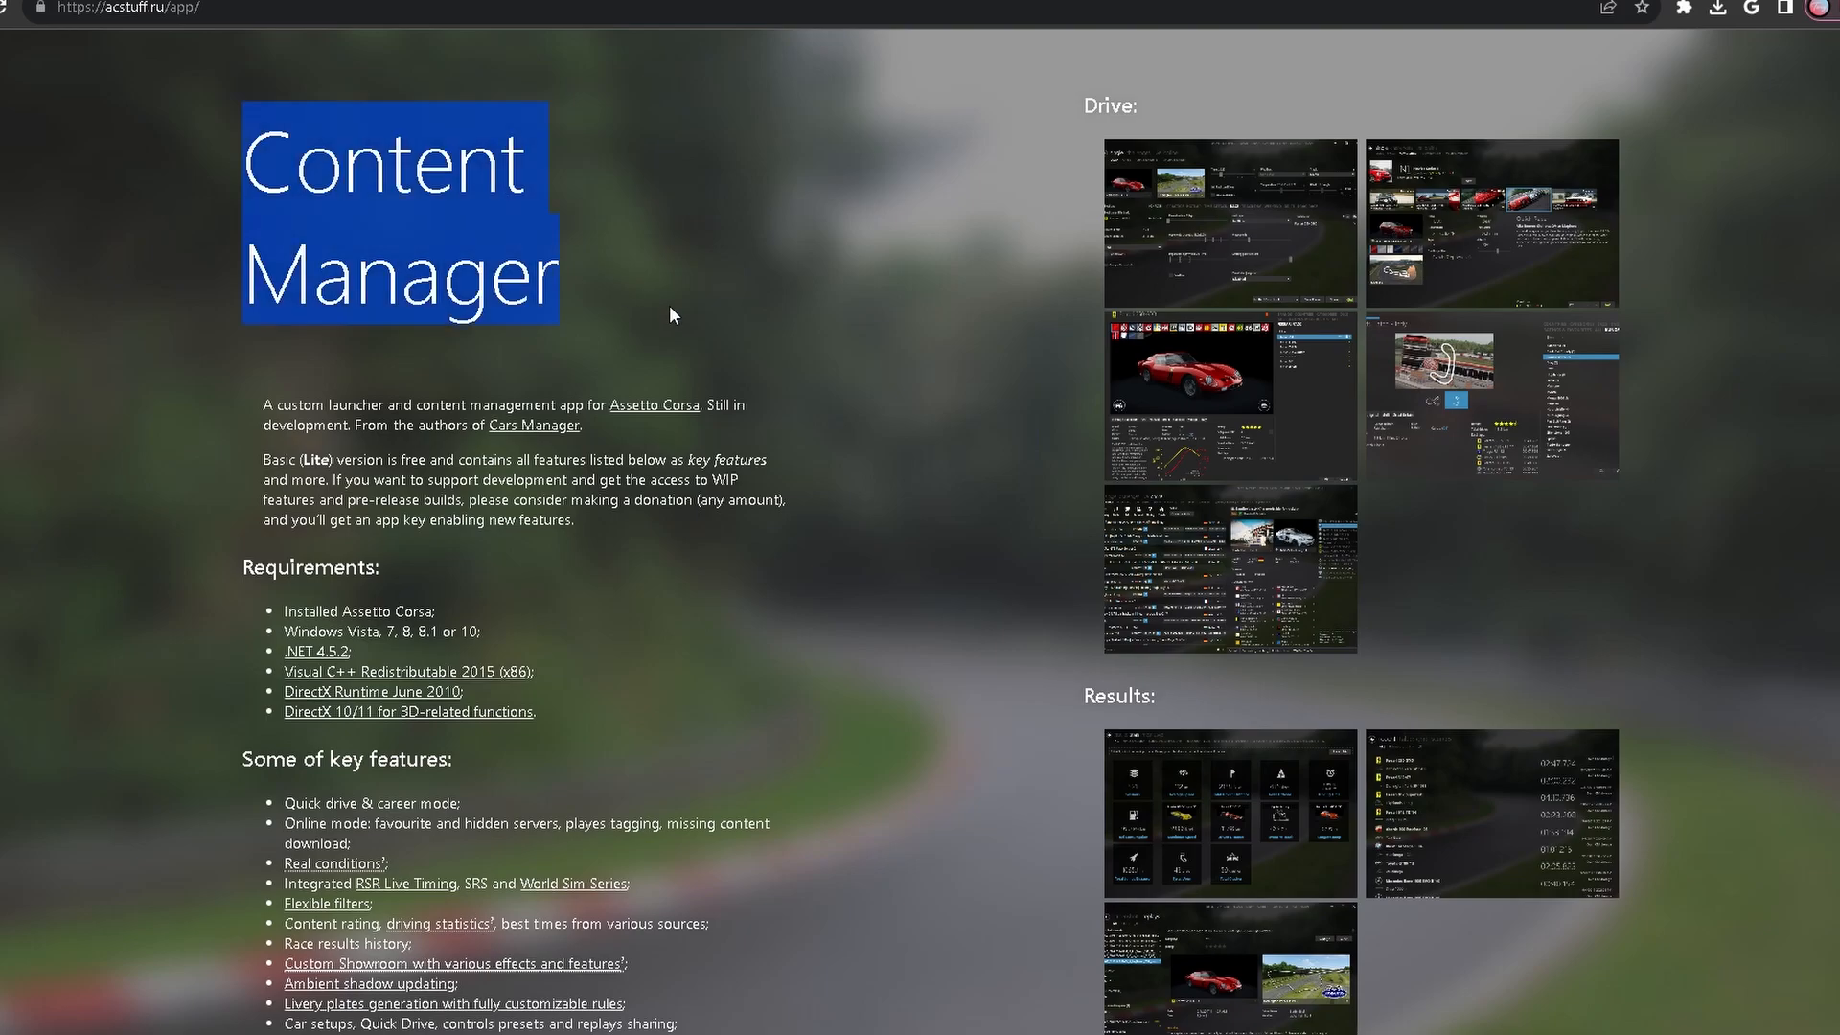
scroll(down, 3)
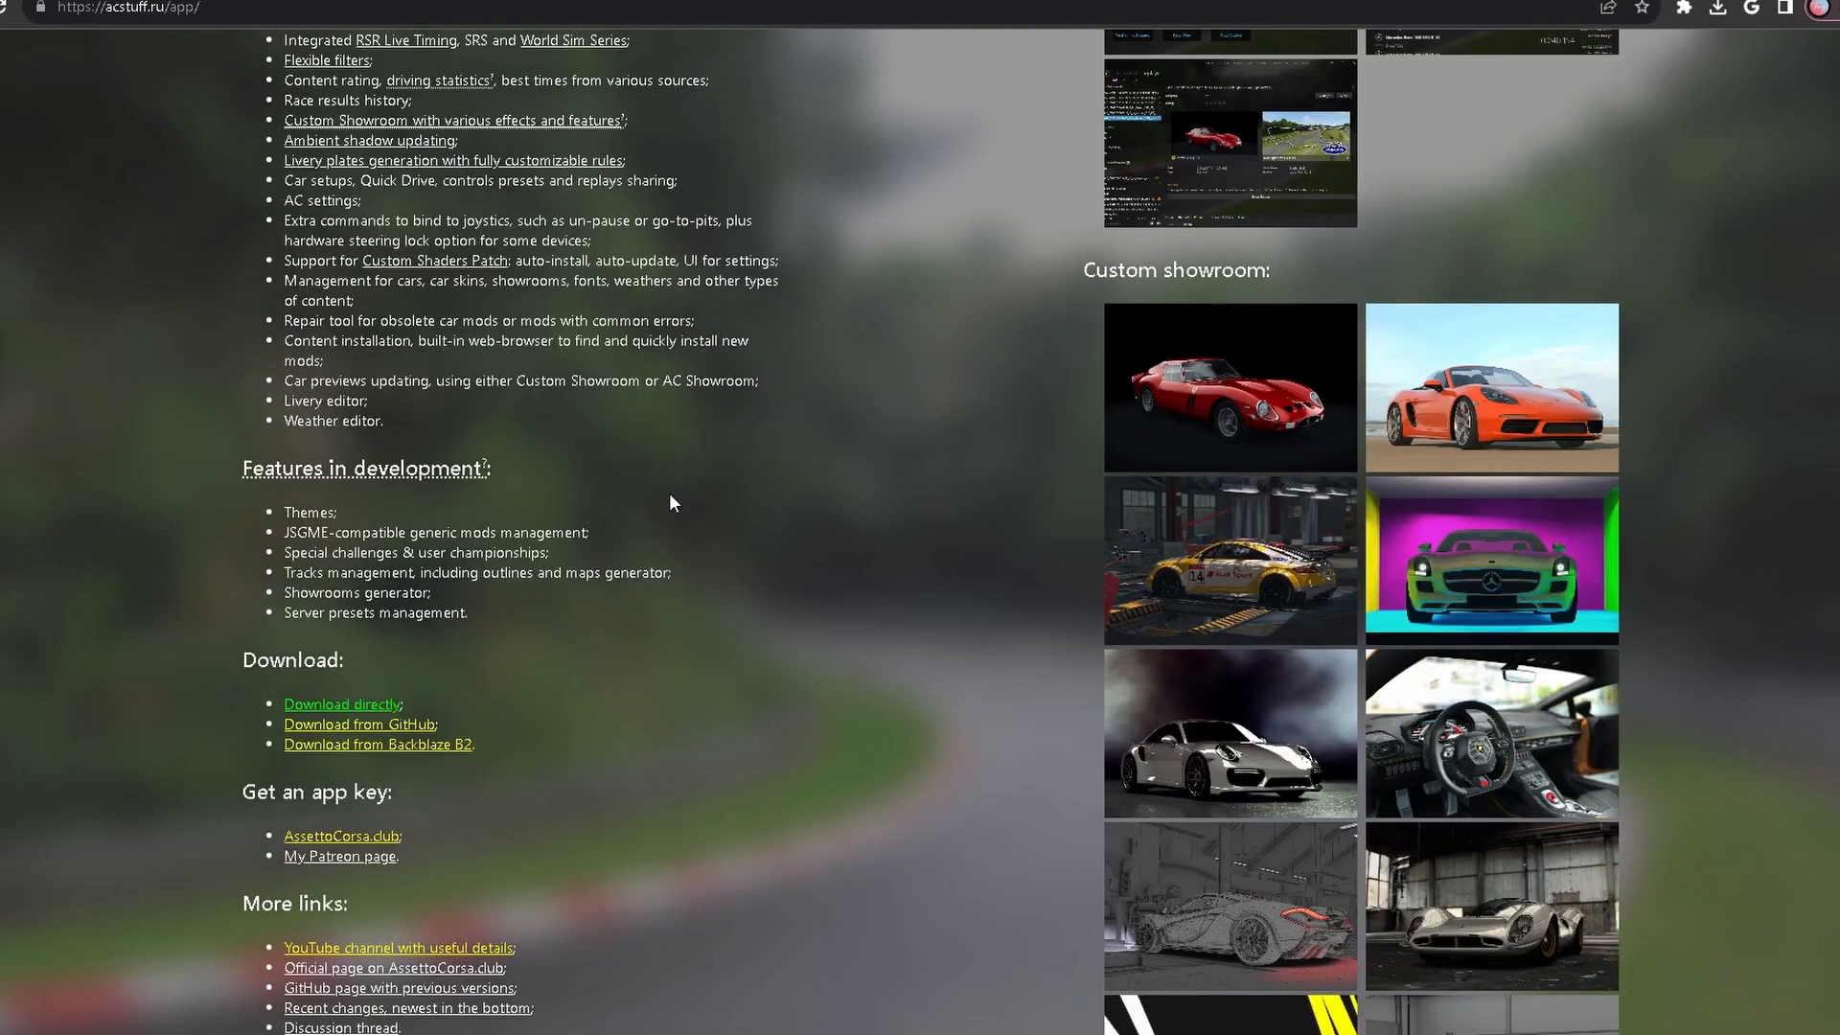
scroll(down, 3)
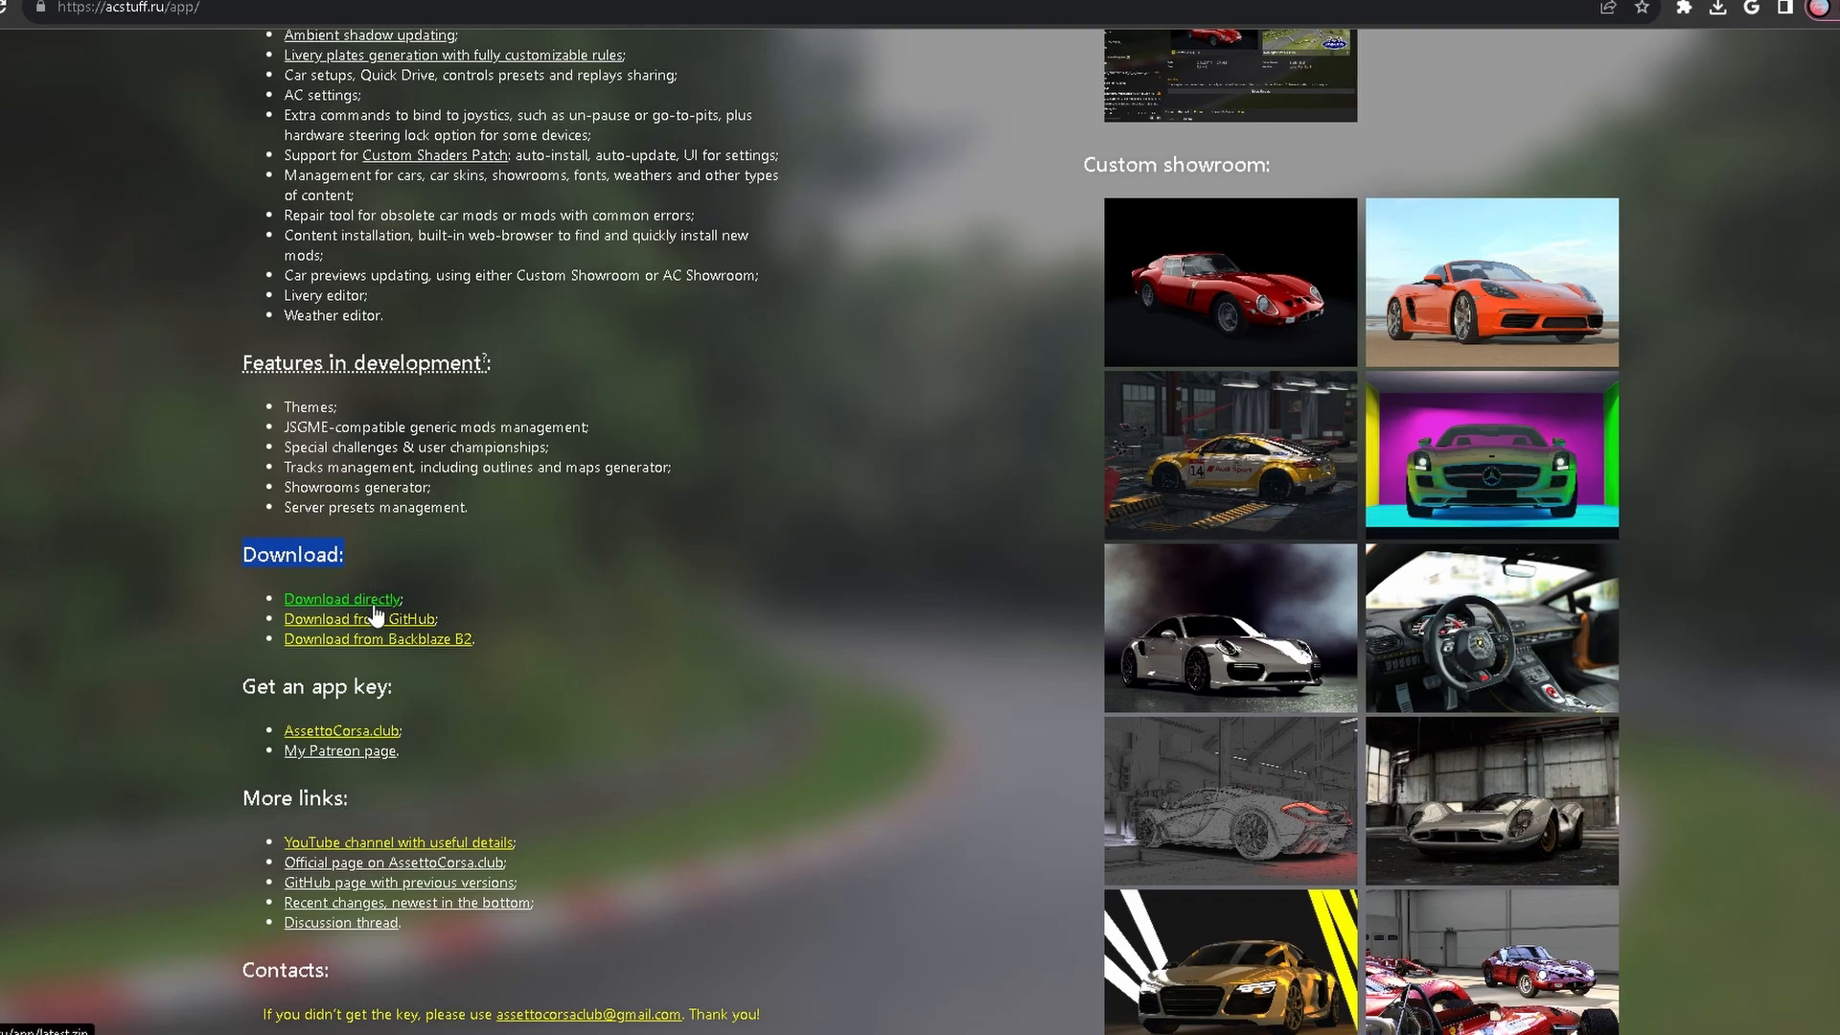
click(341, 600)
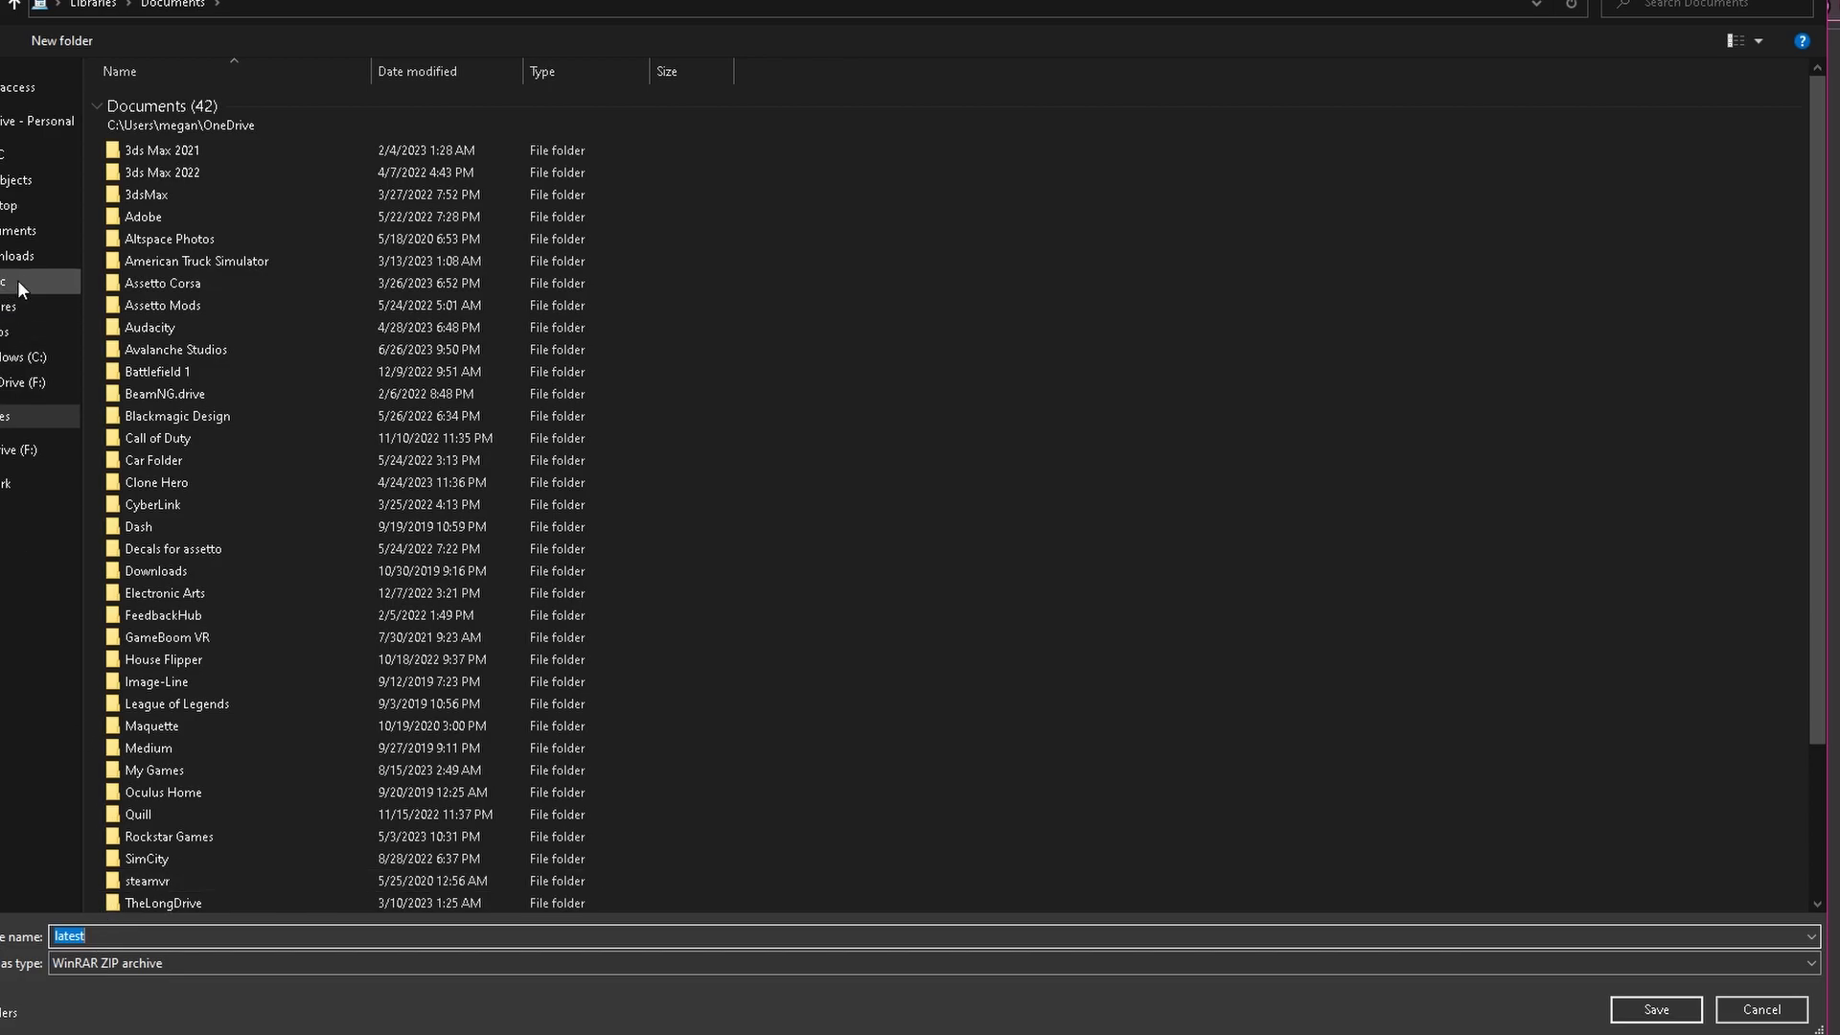
Browse to Music in the save dialog, then cancel saving the latest Content Manager archive.
click(19, 280)
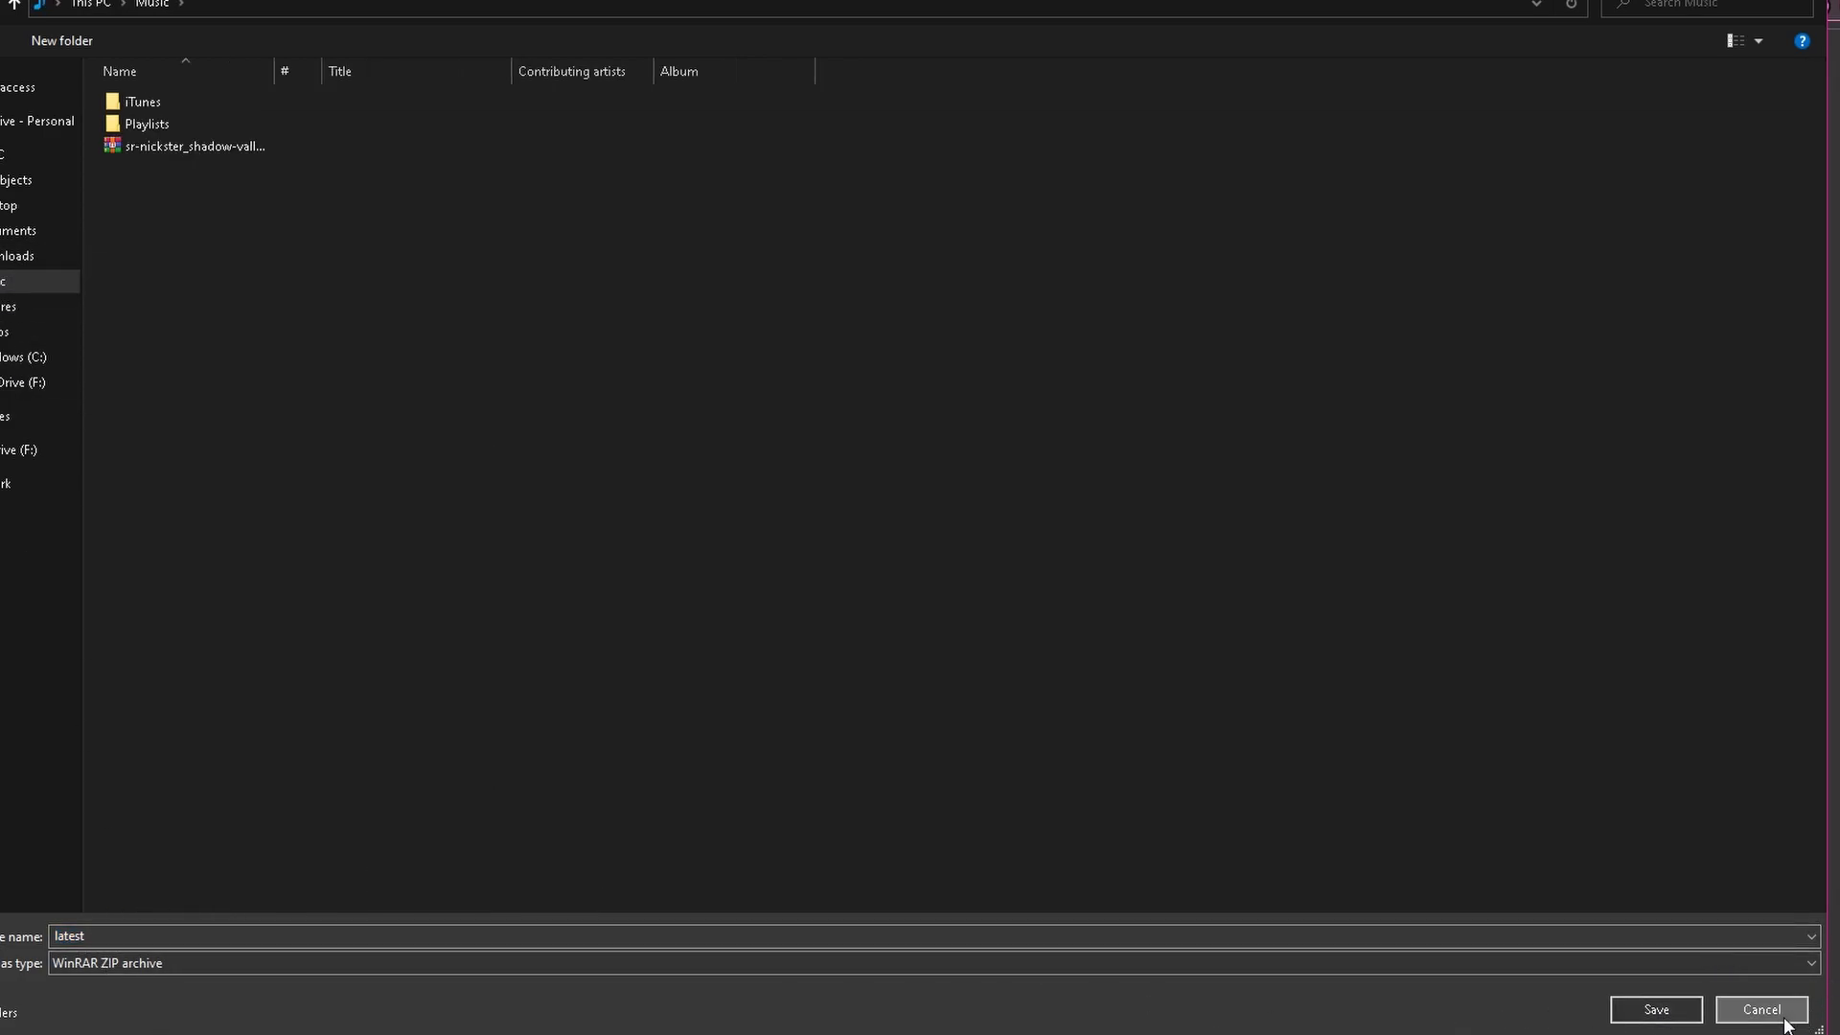
click(1760, 1010)
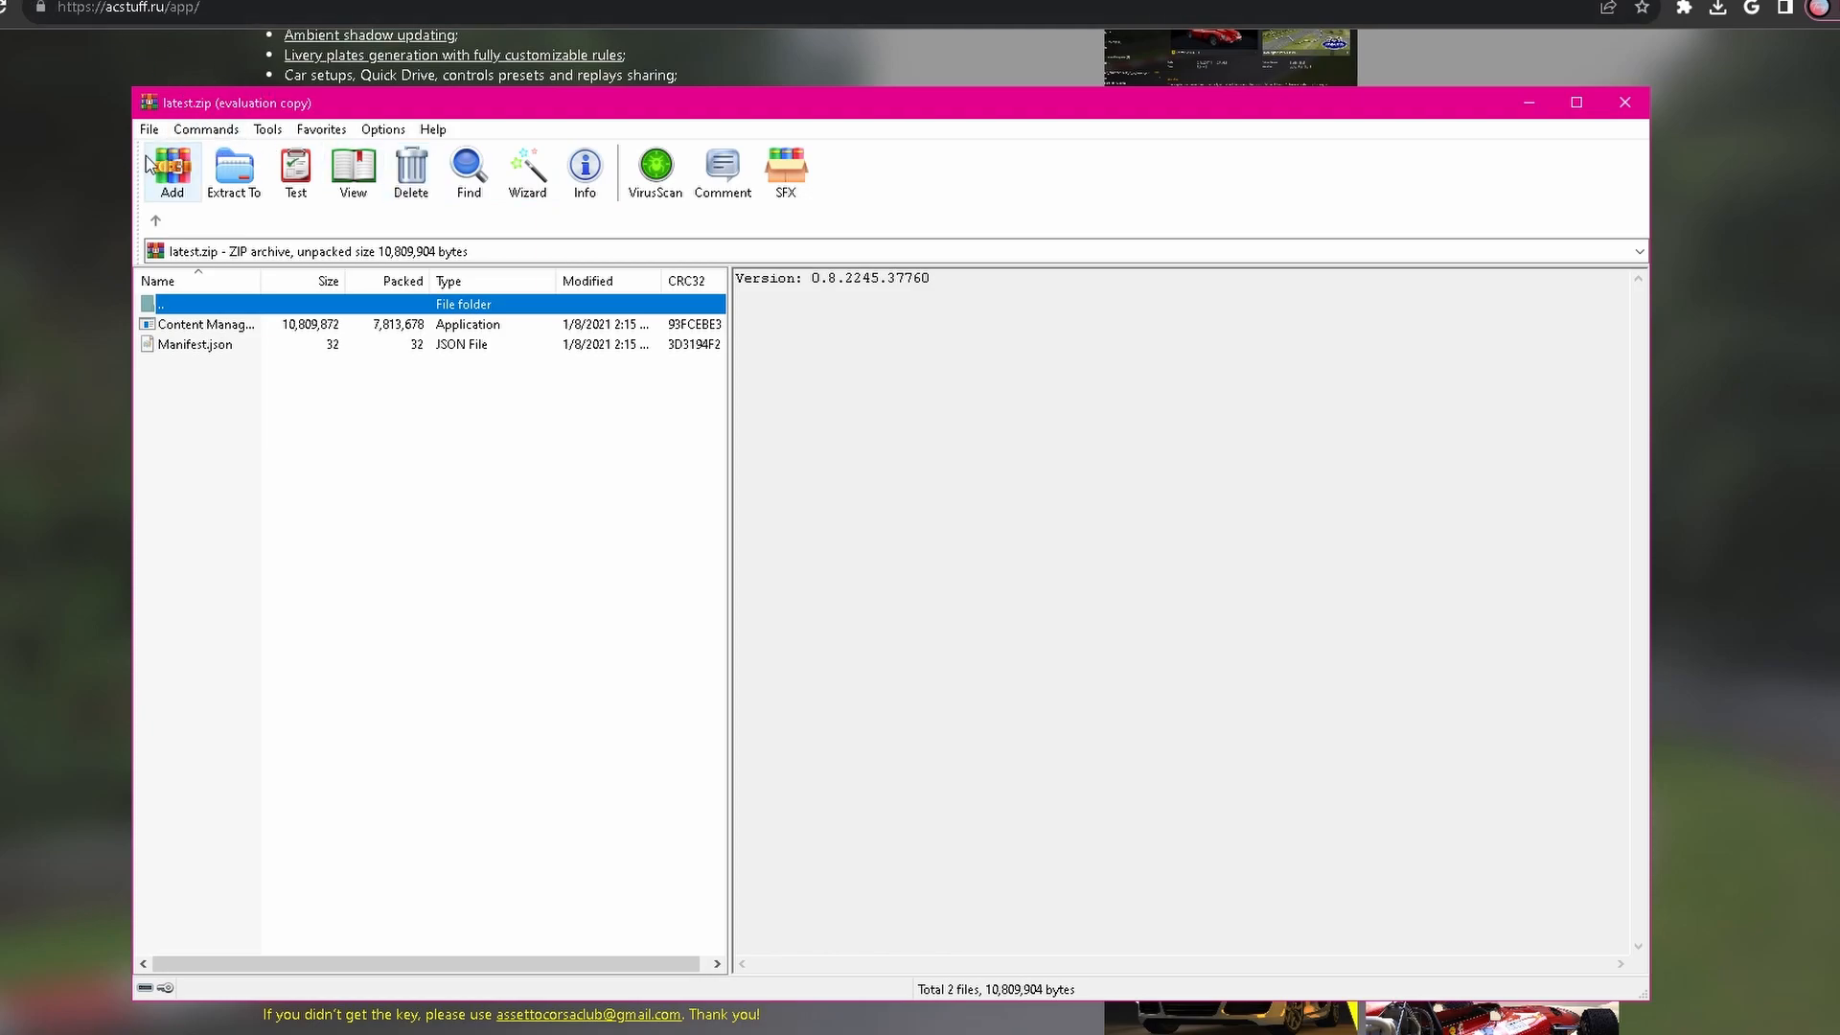
mouse_move(155, 222)
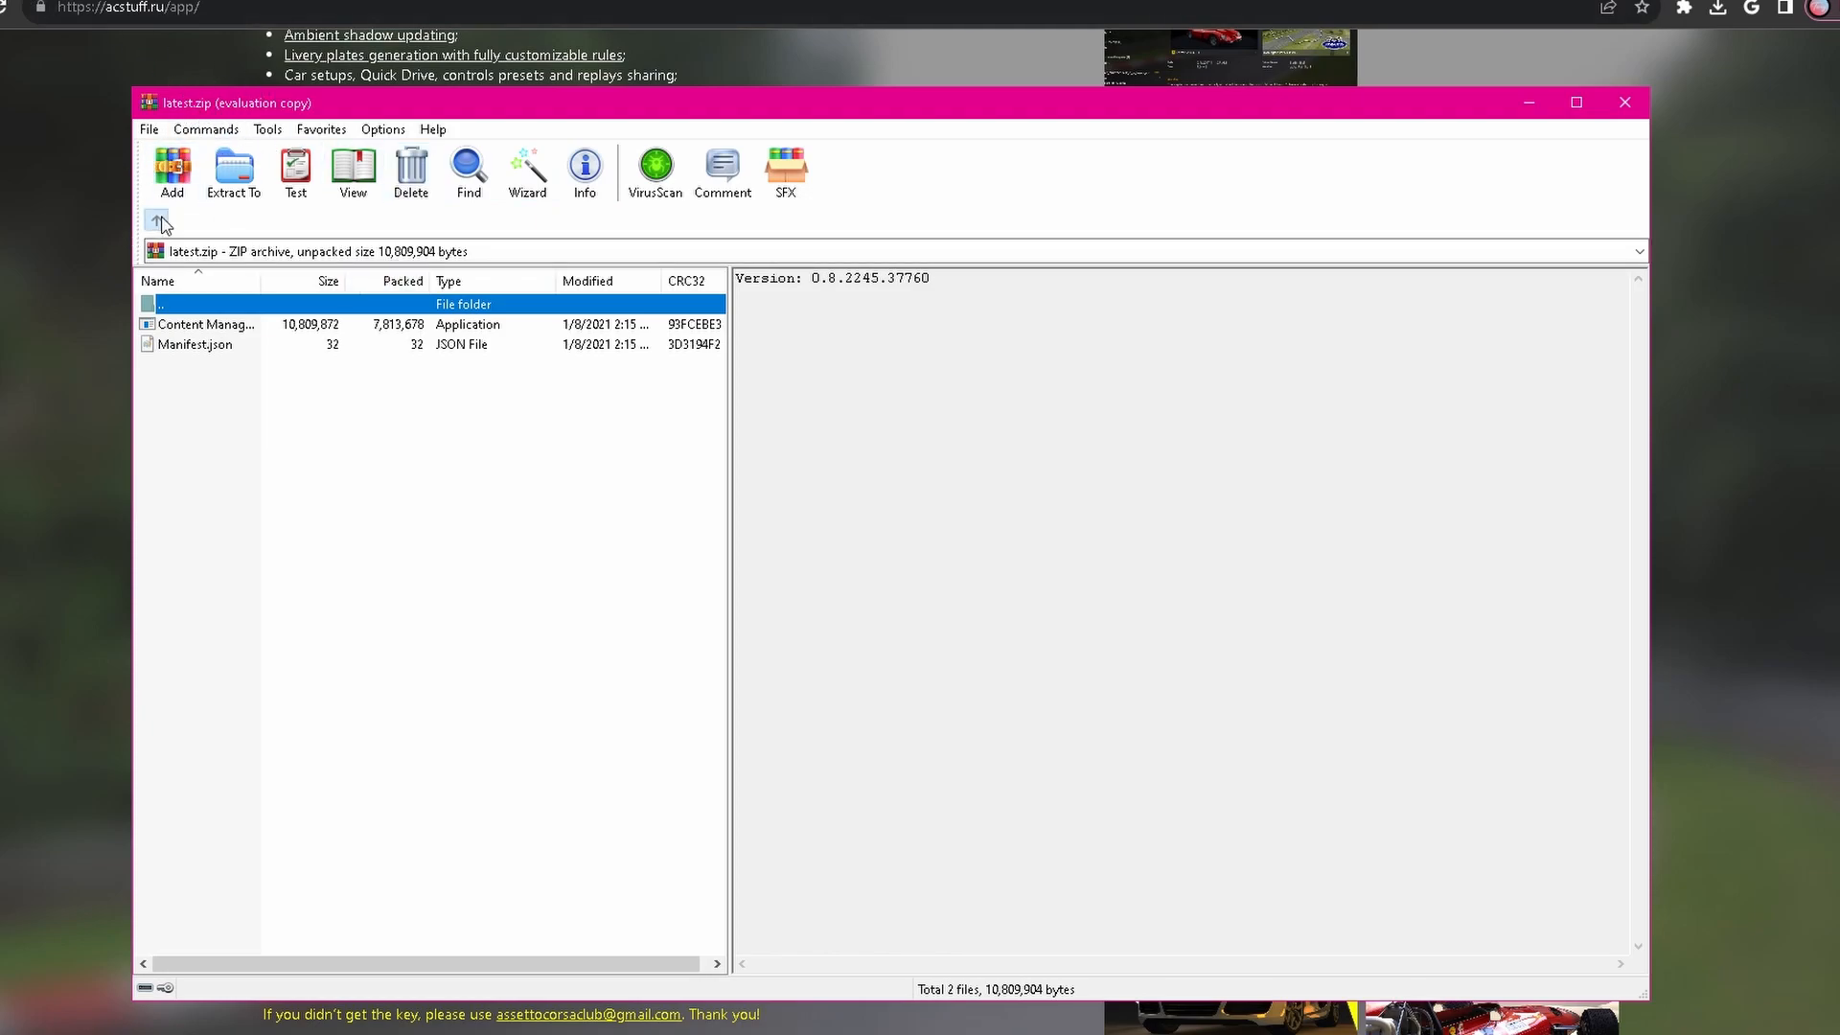
Go up to Downloads, enter latest.zip and take Content Manager.exe out to the desktop.
click(157, 223)
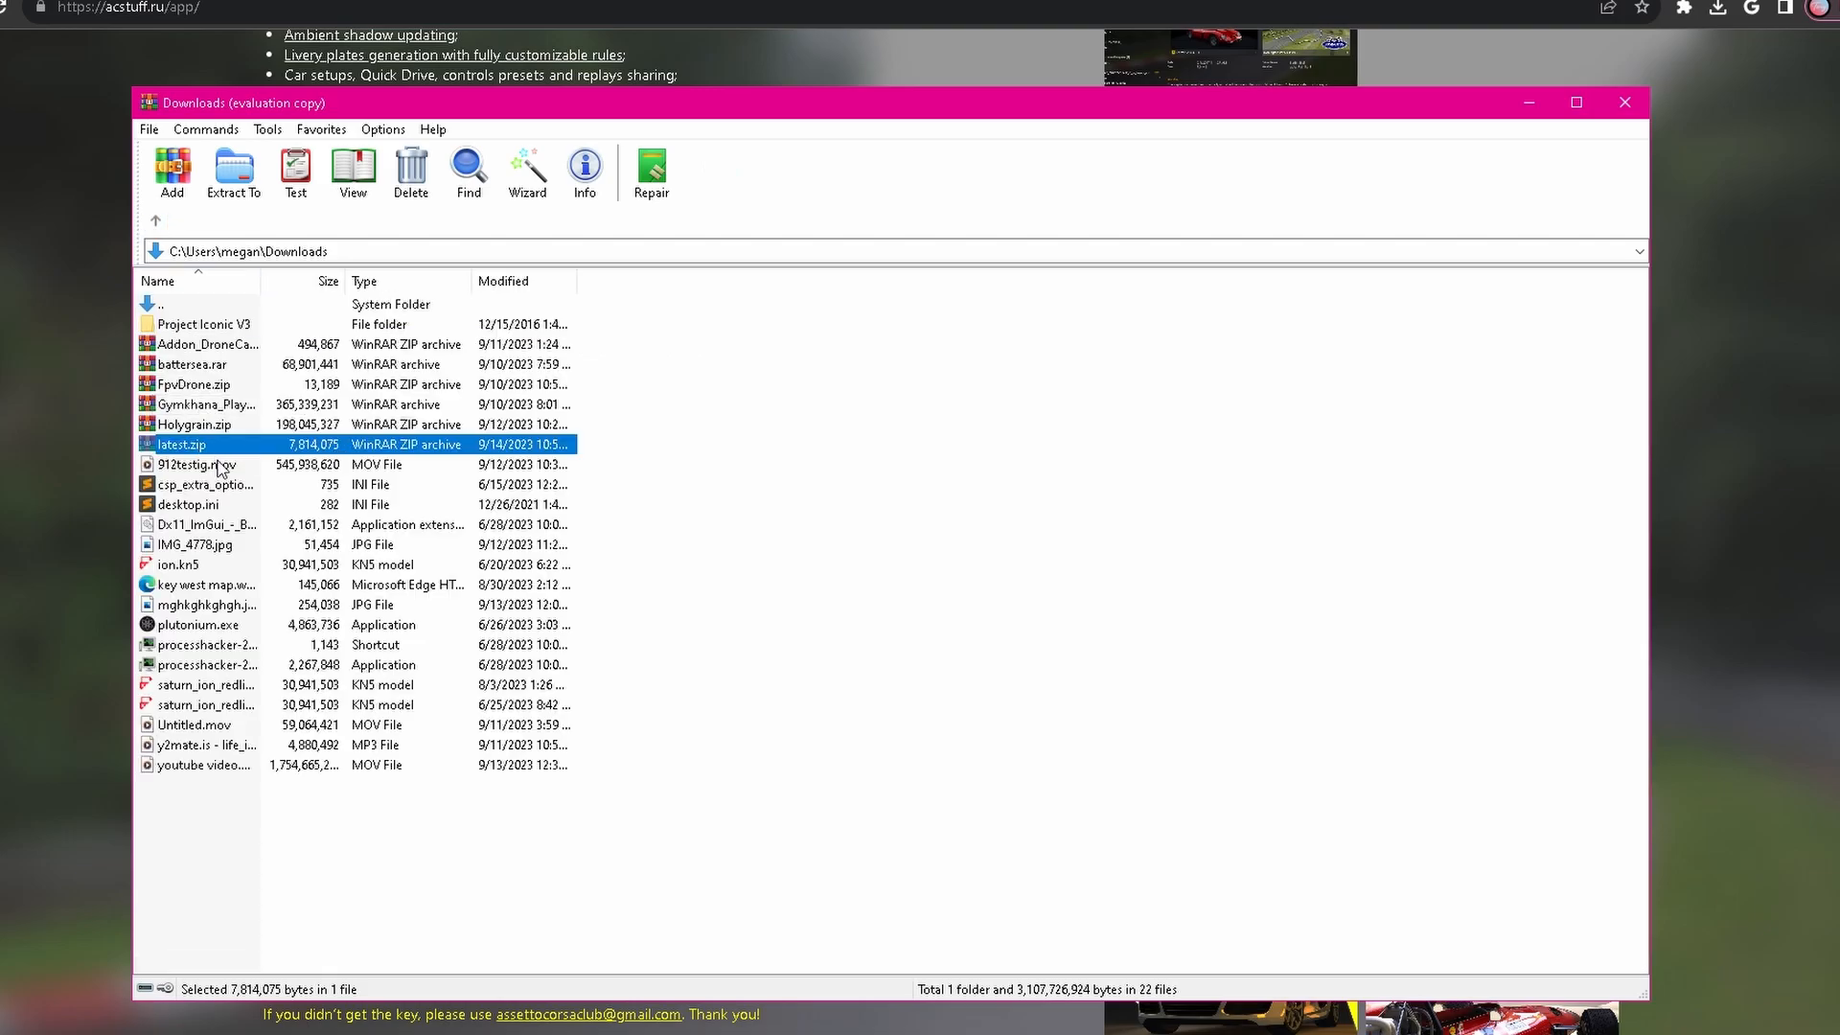
double_click(181, 443)
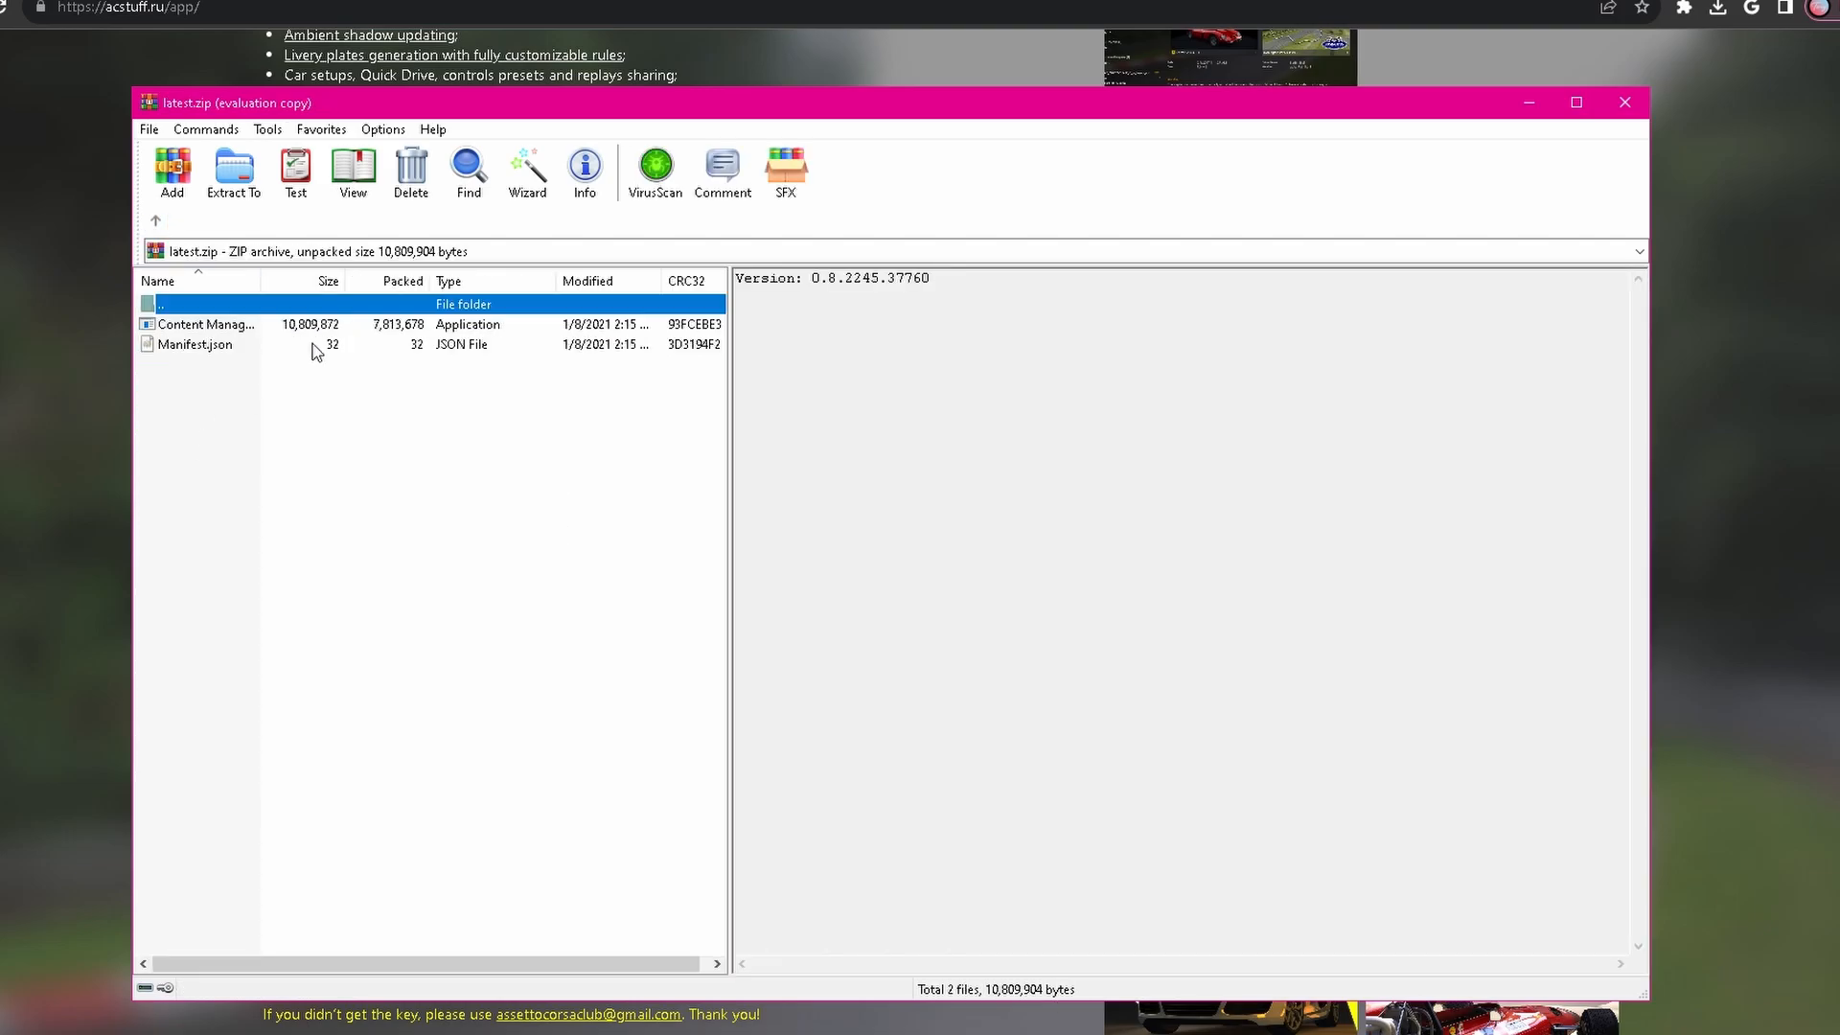
click(205, 324)
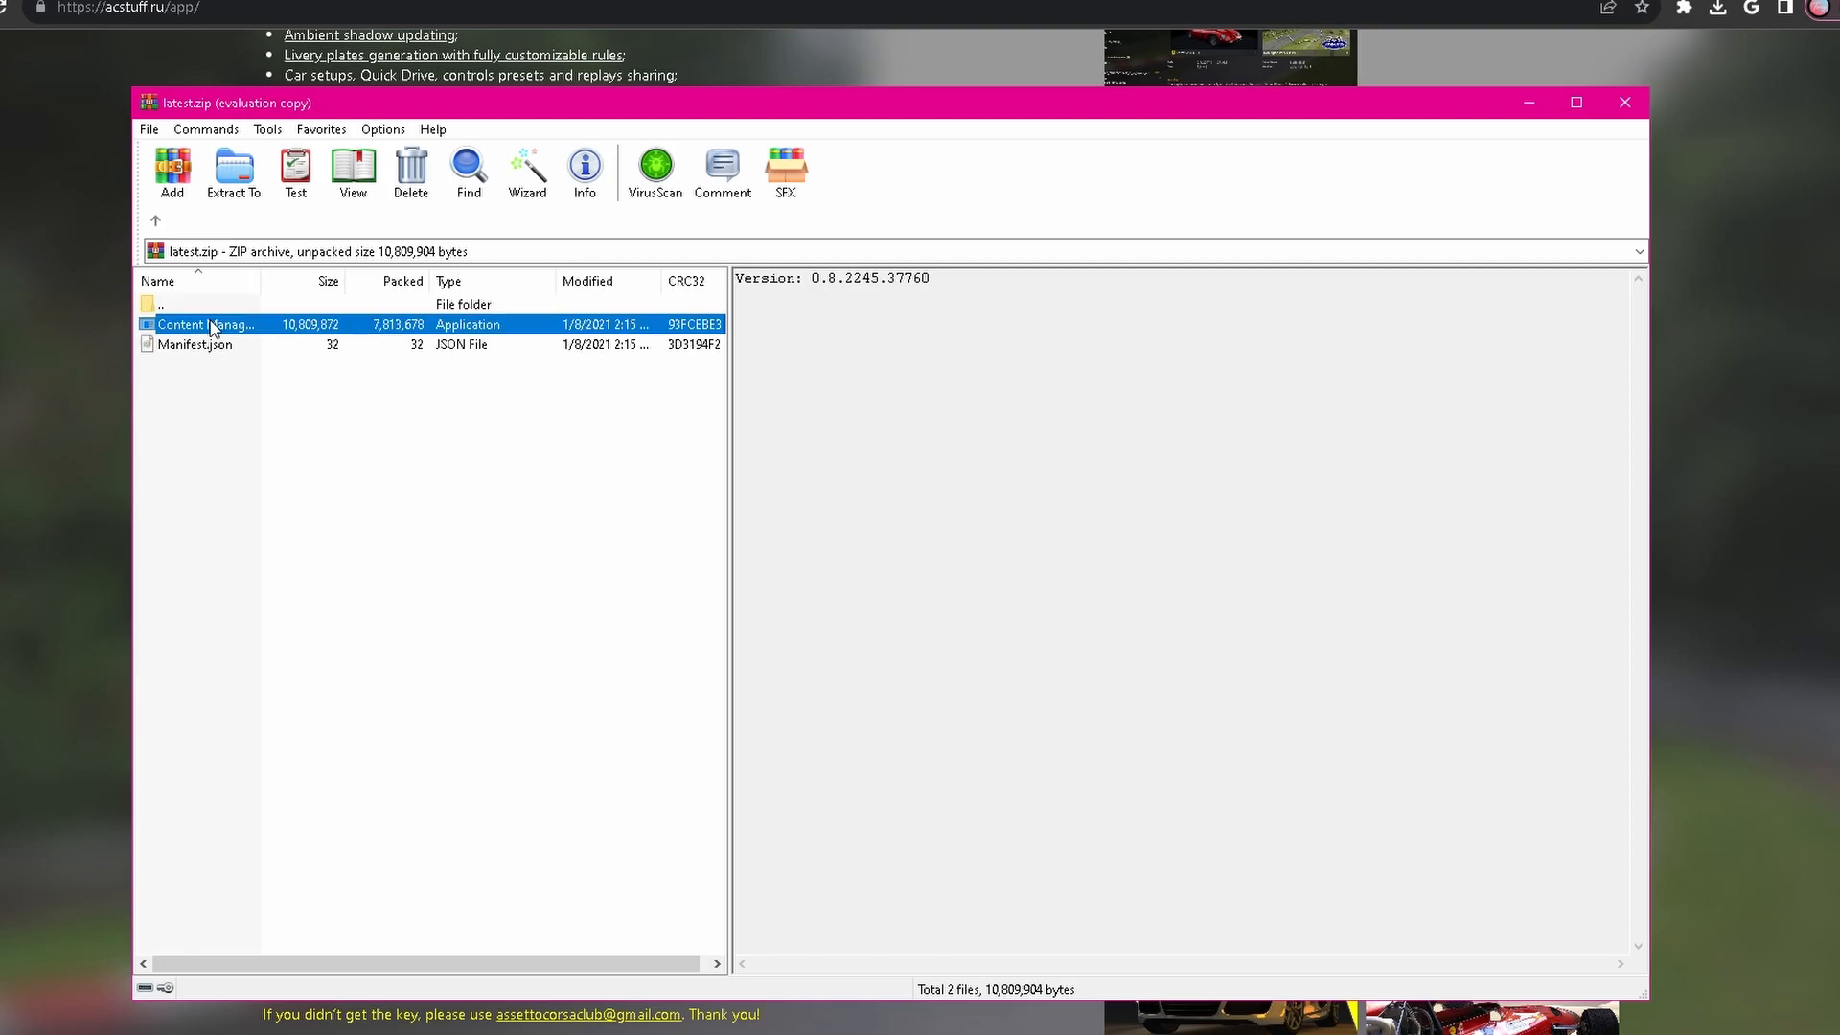
click(205, 323)
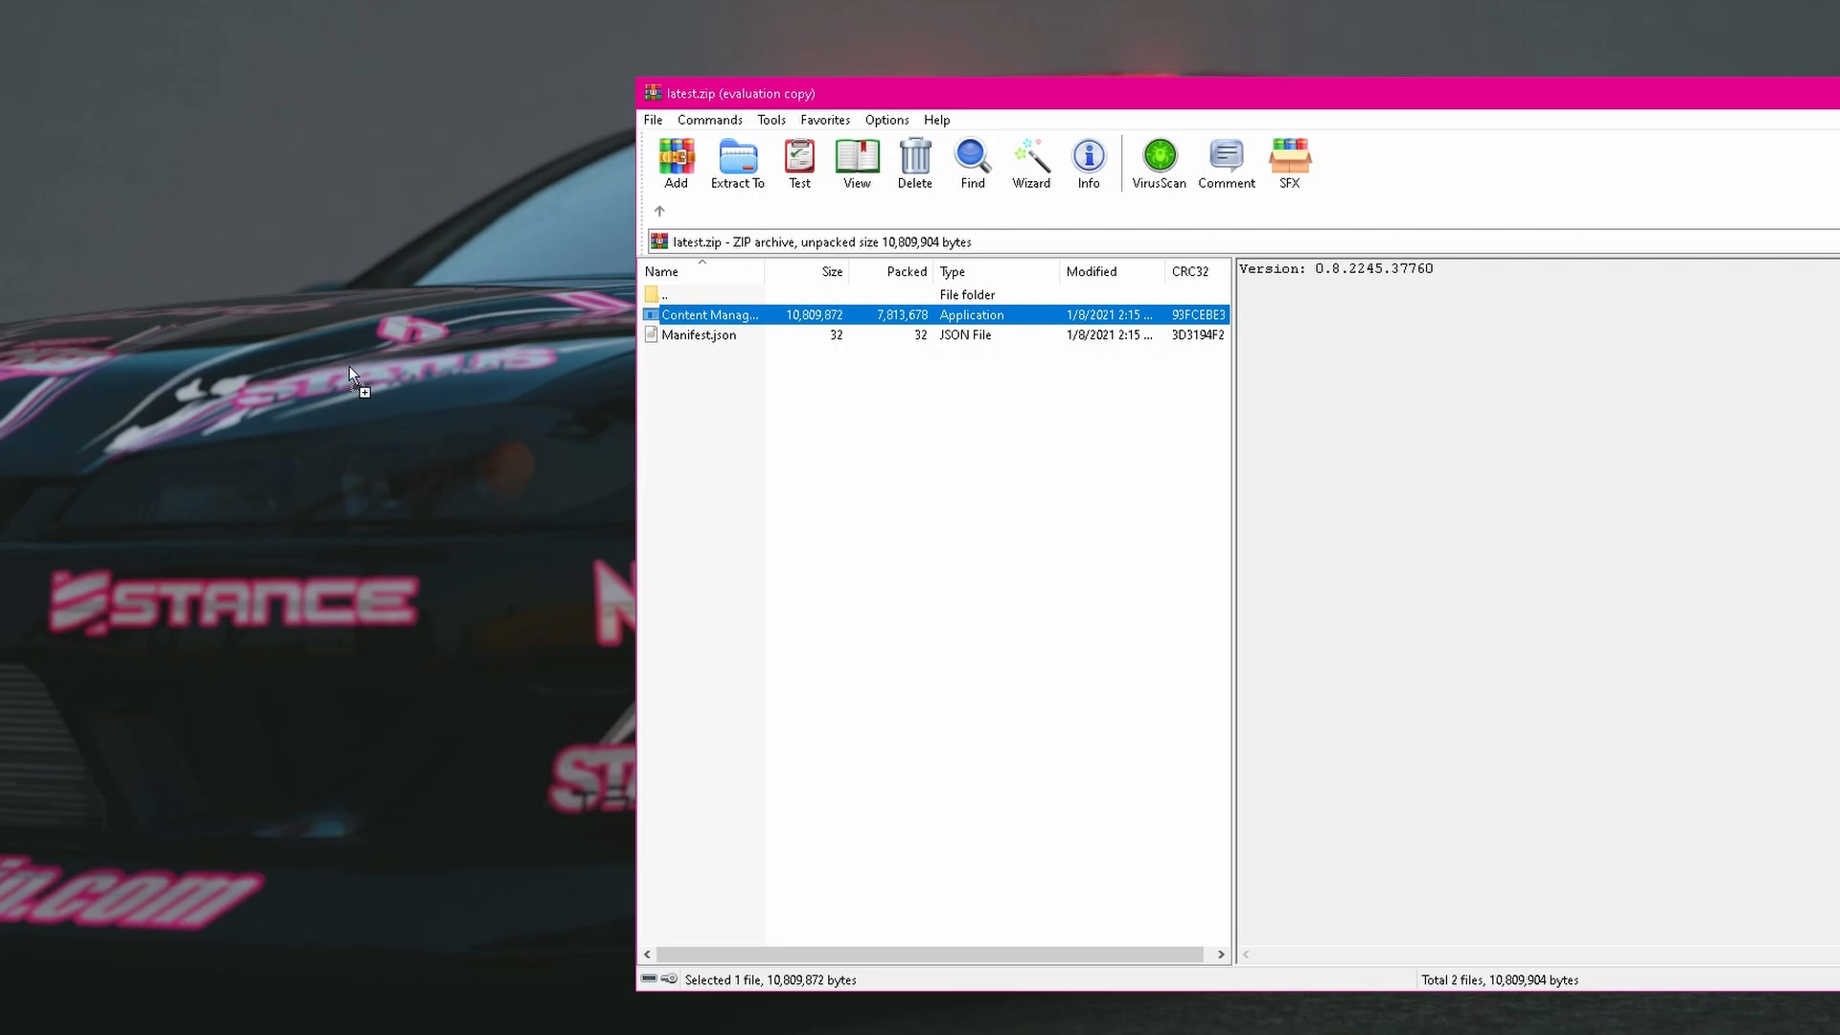
mouse_move(734, 333)
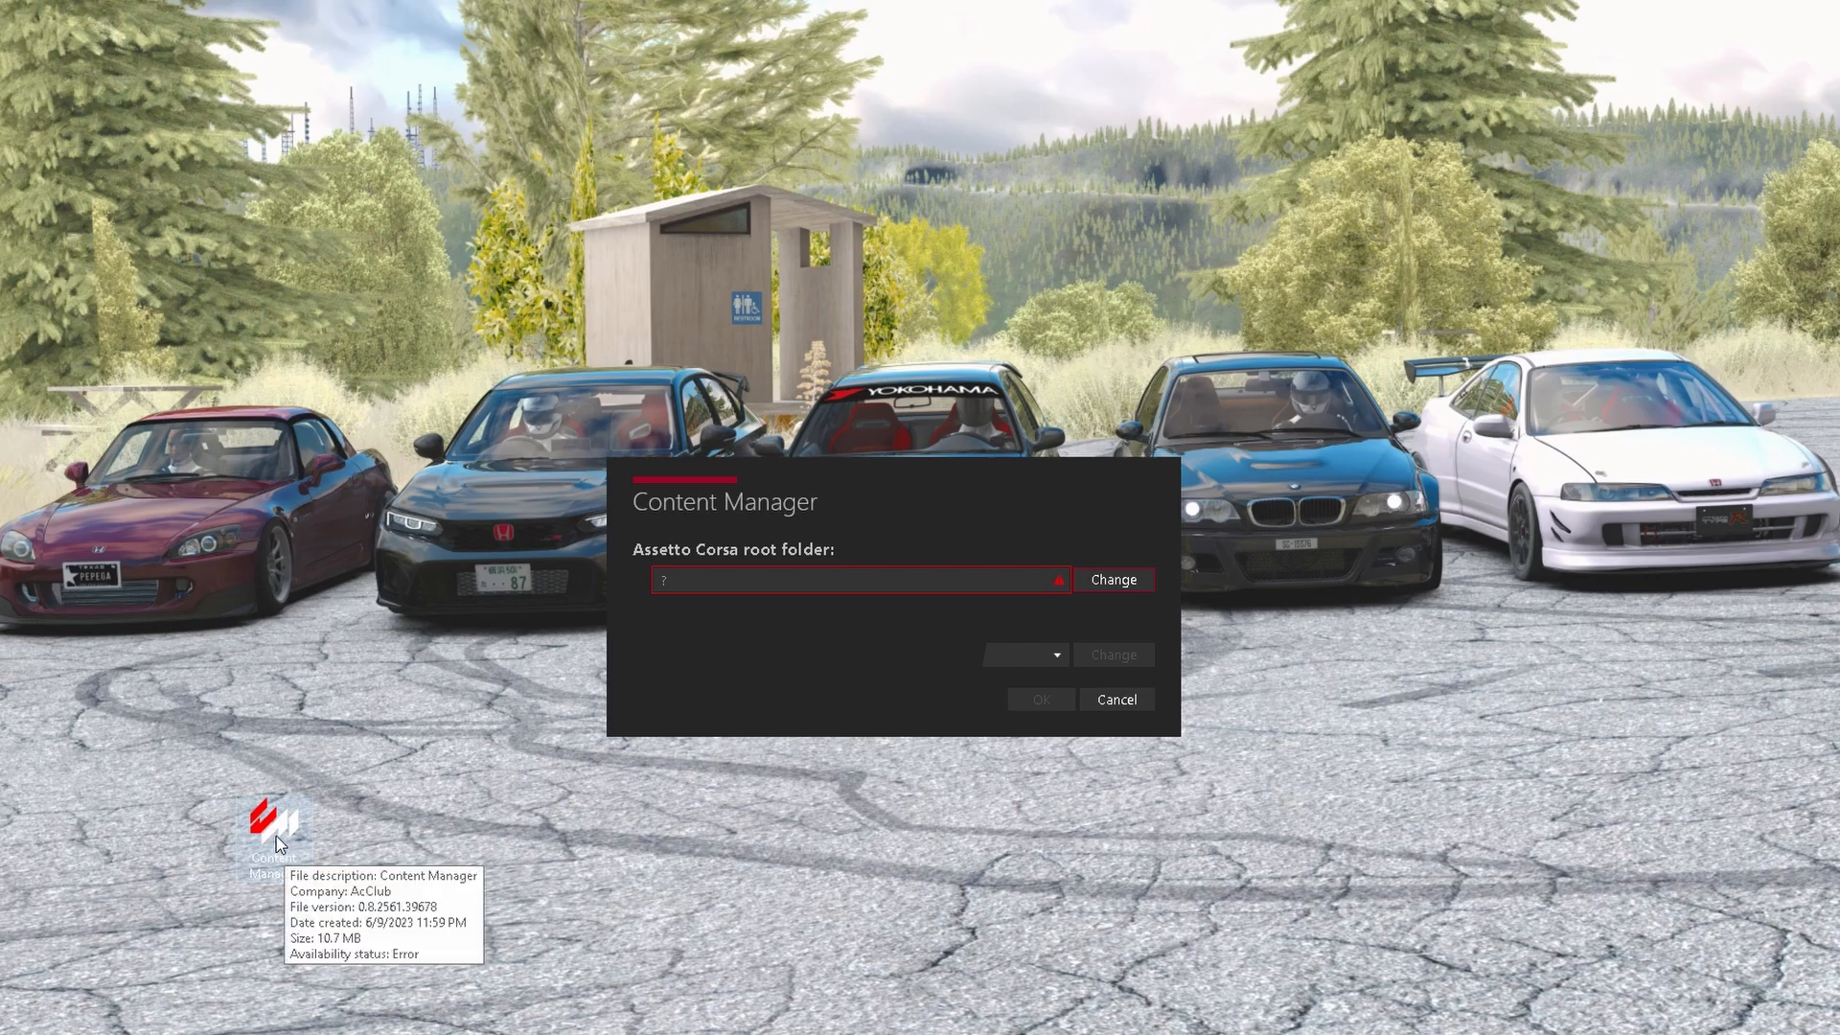
mouse_move(757, 476)
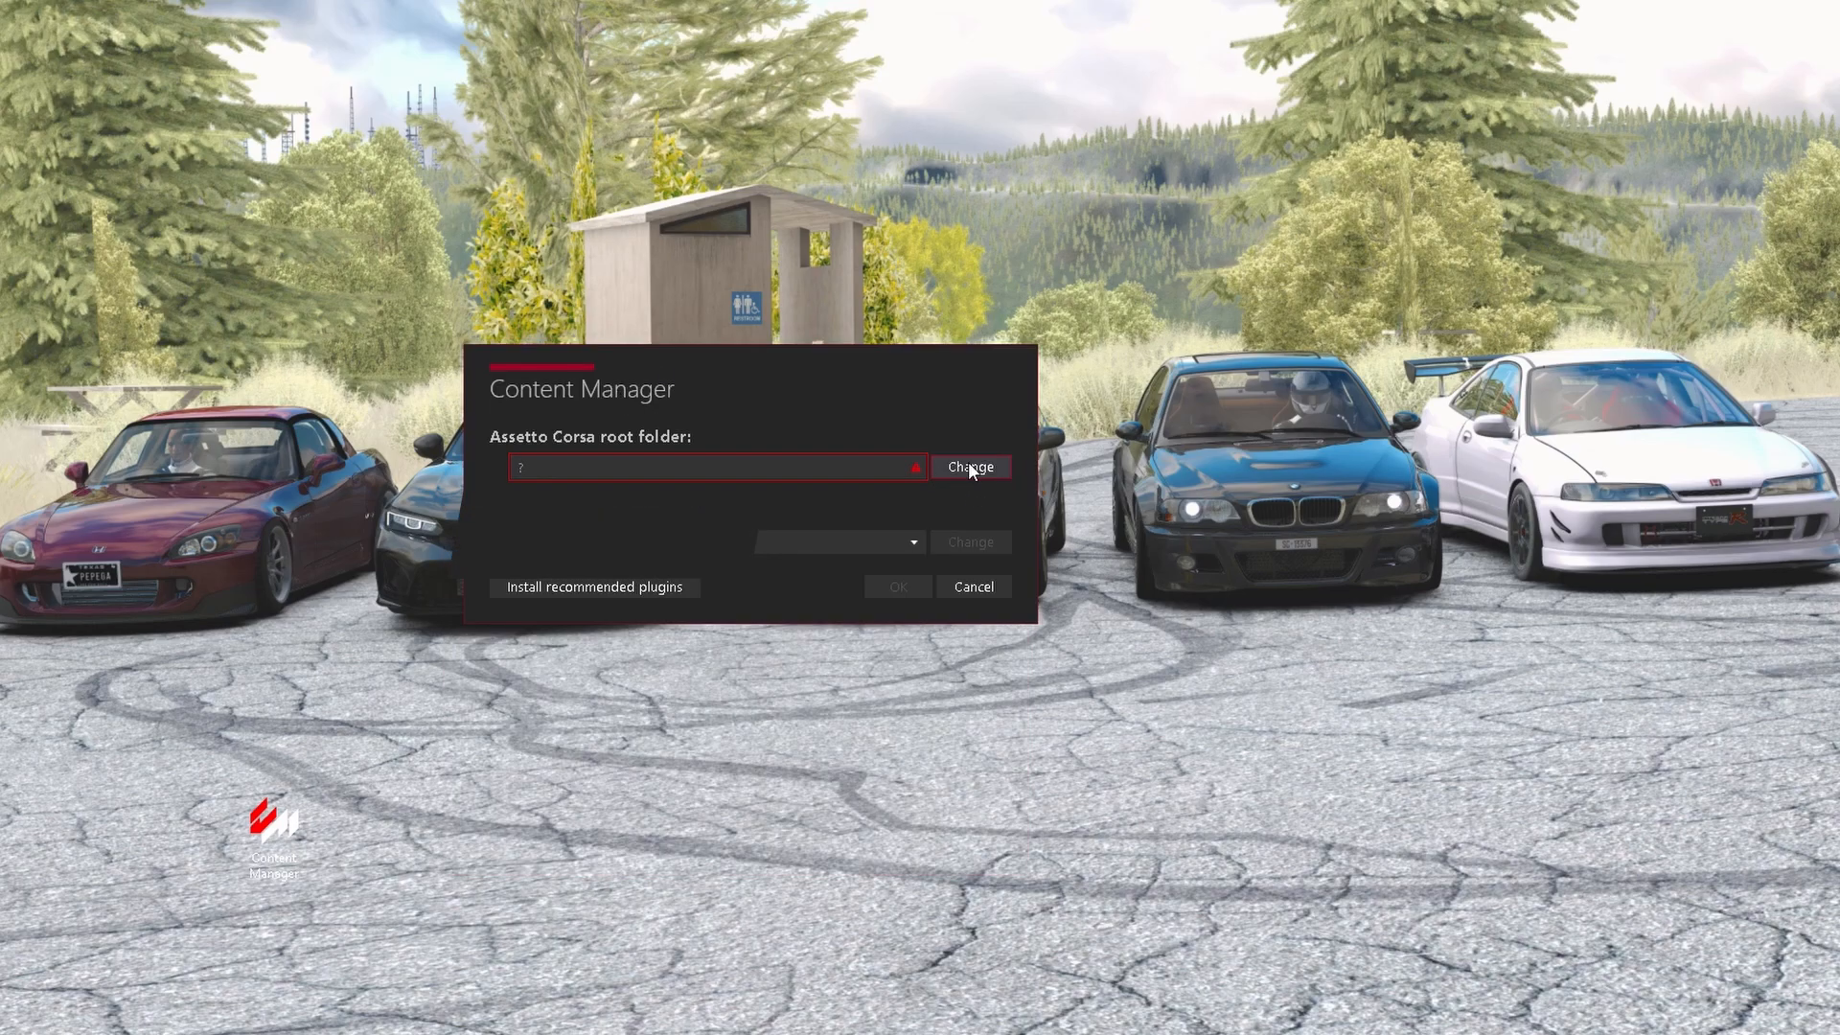
Set the Assetto Corsa root folder to F:\SteamLibrary\steamapps\common\assettocorsa and confirm it.
click(970, 468)
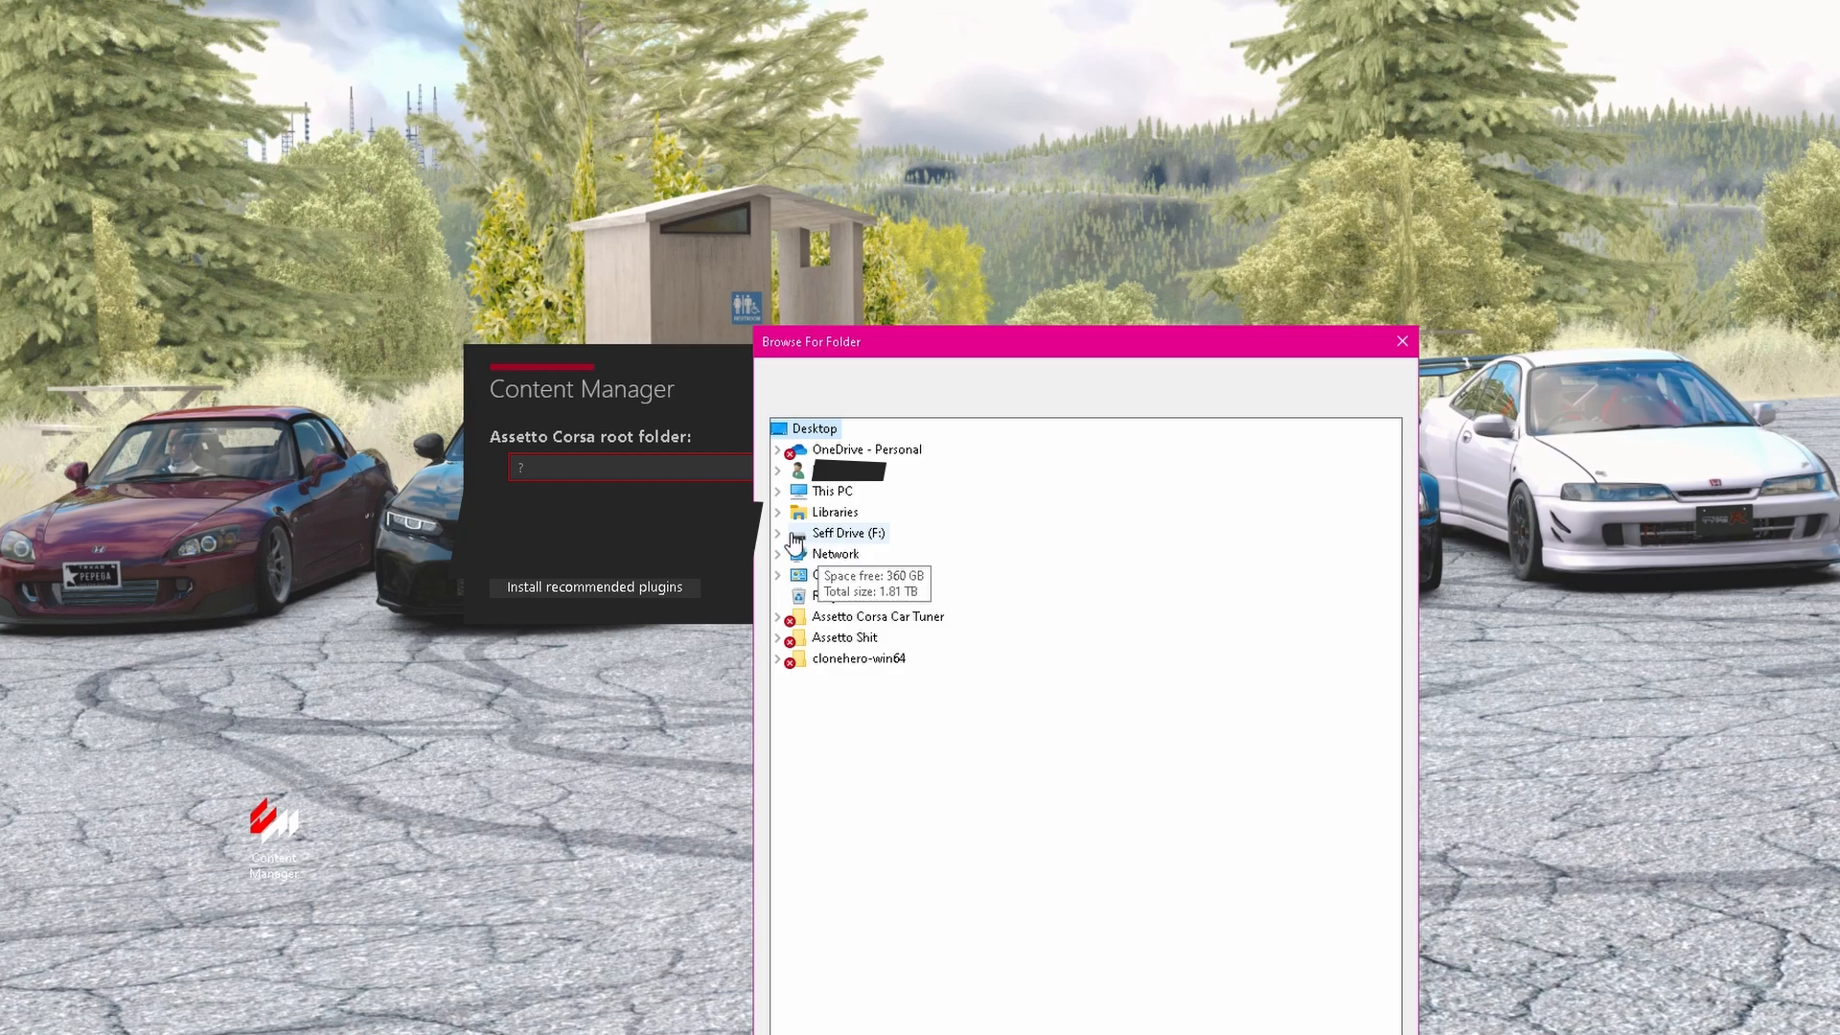
click(778, 533)
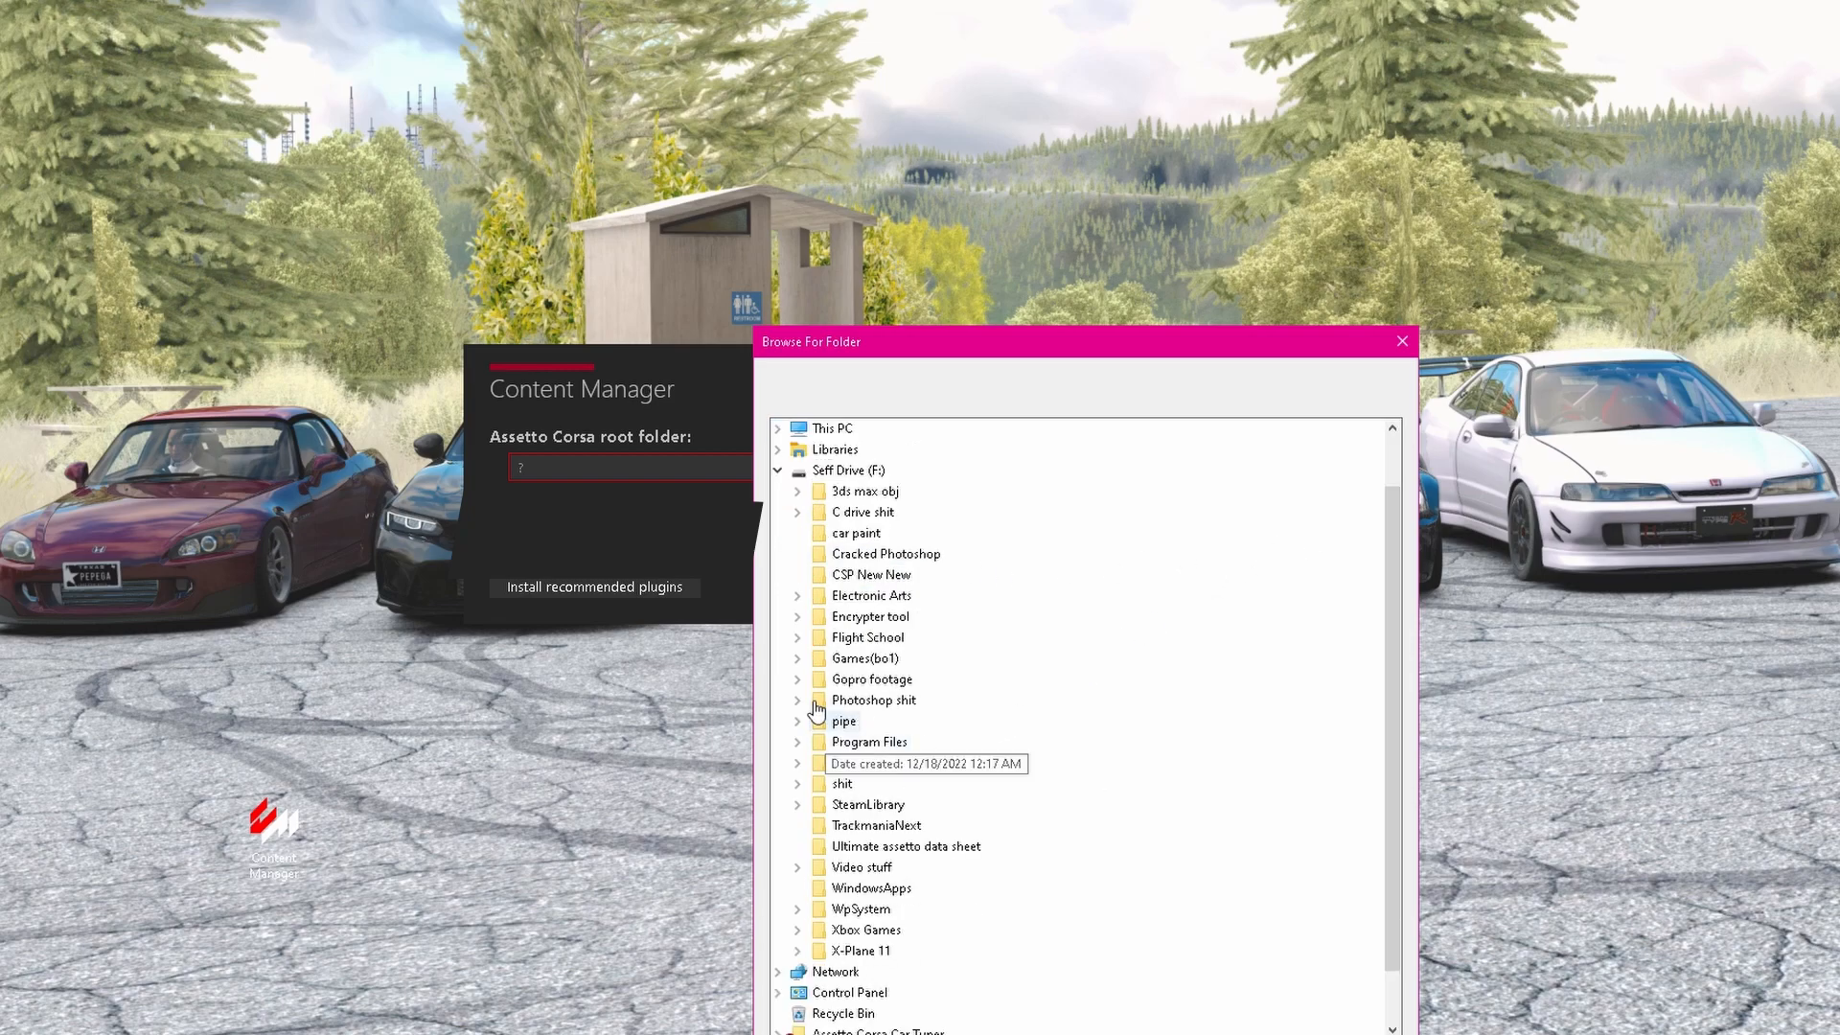
click(799, 740)
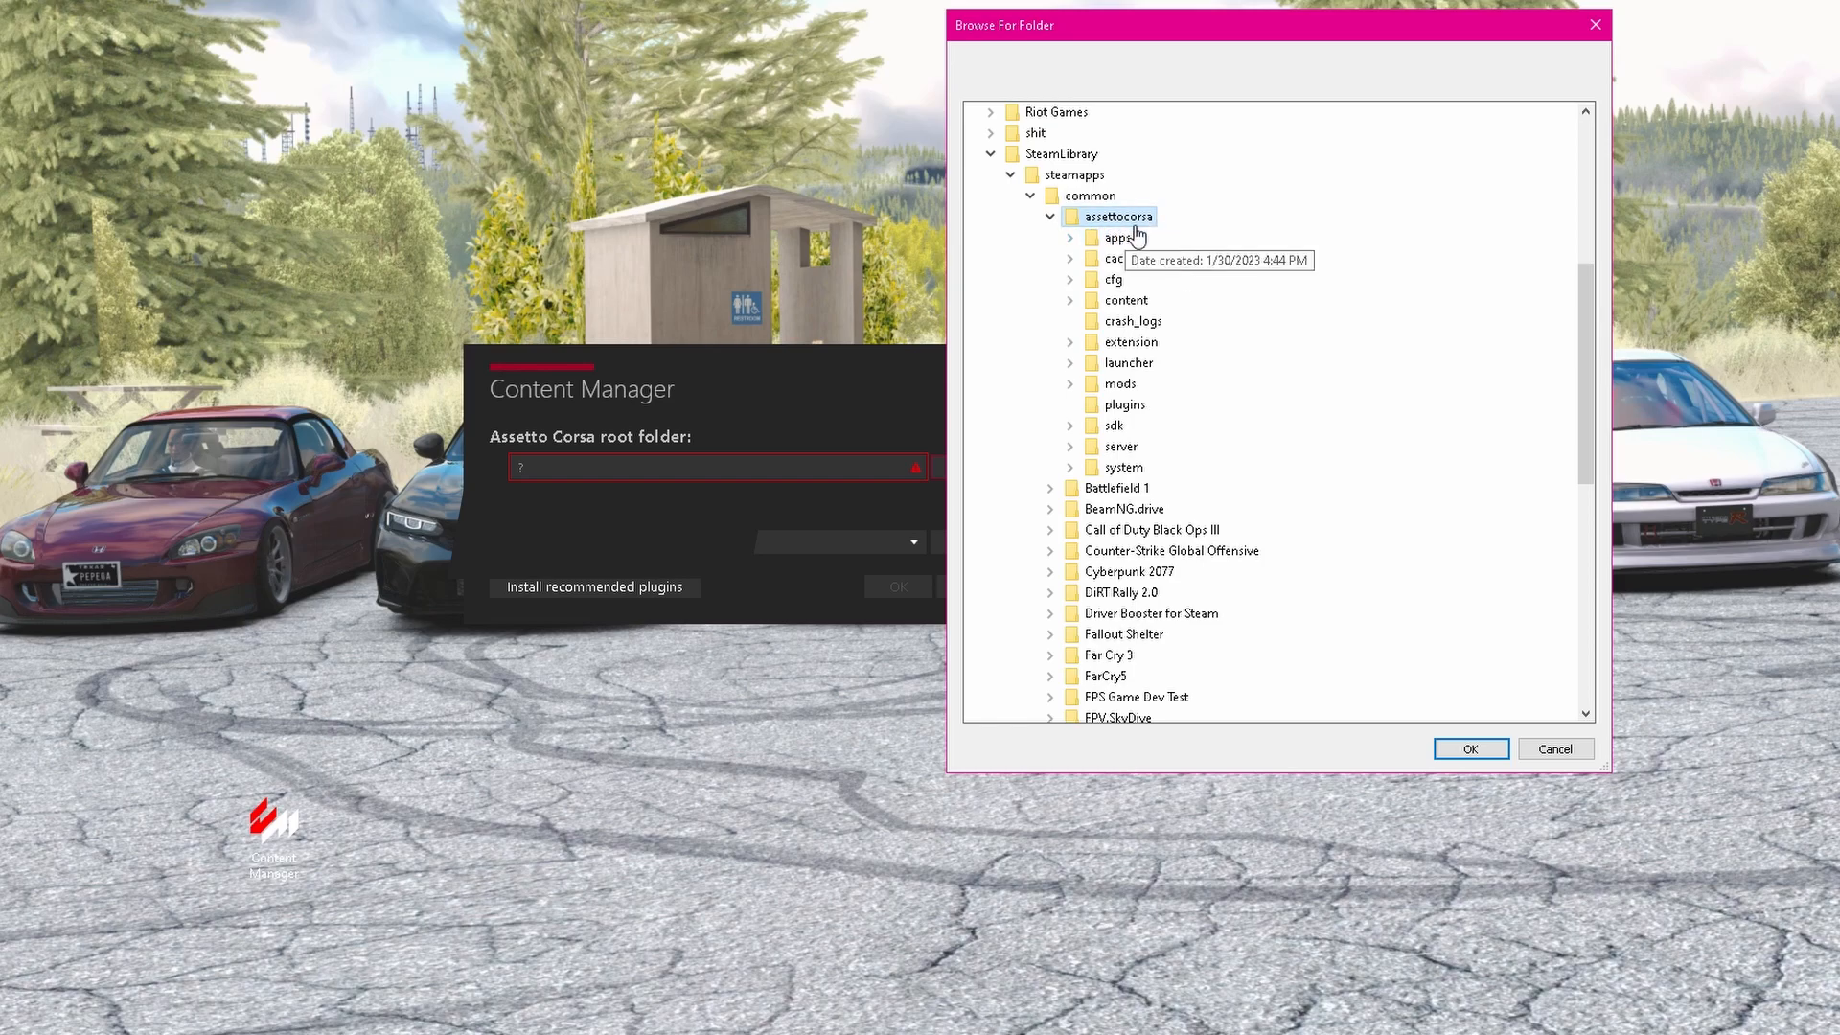
click(1470, 750)
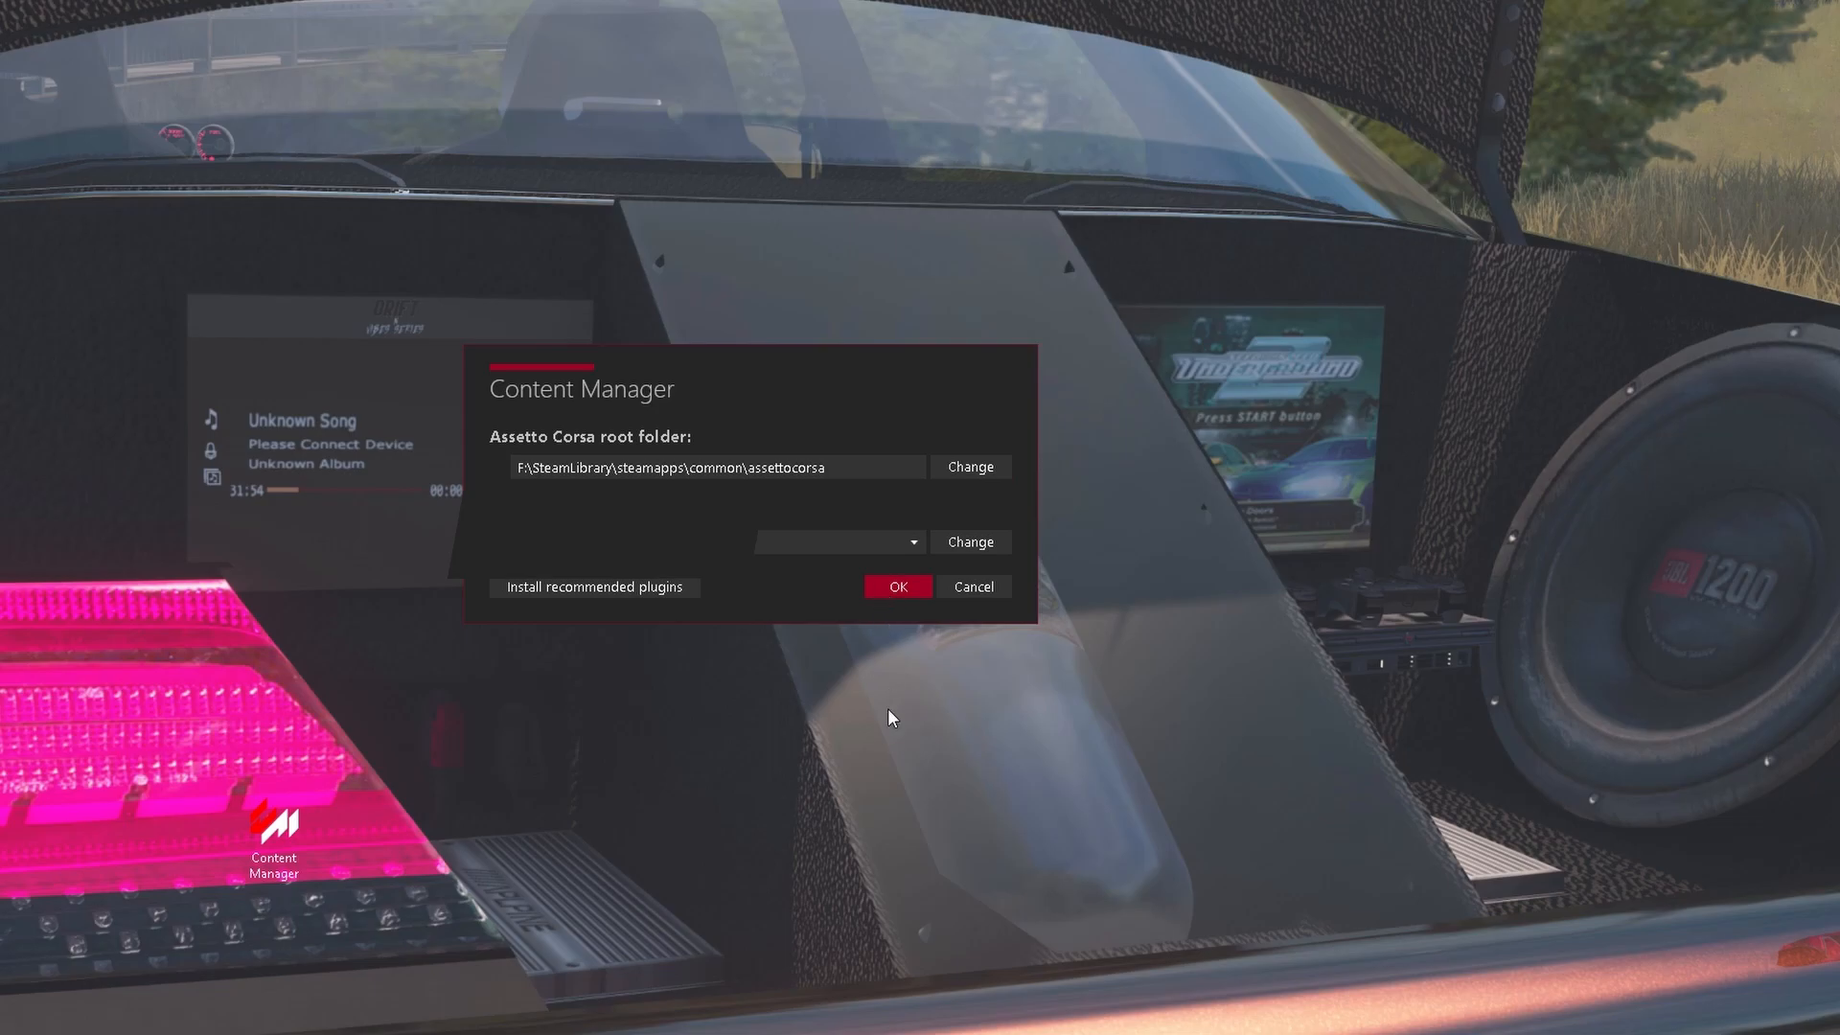
click(897, 587)
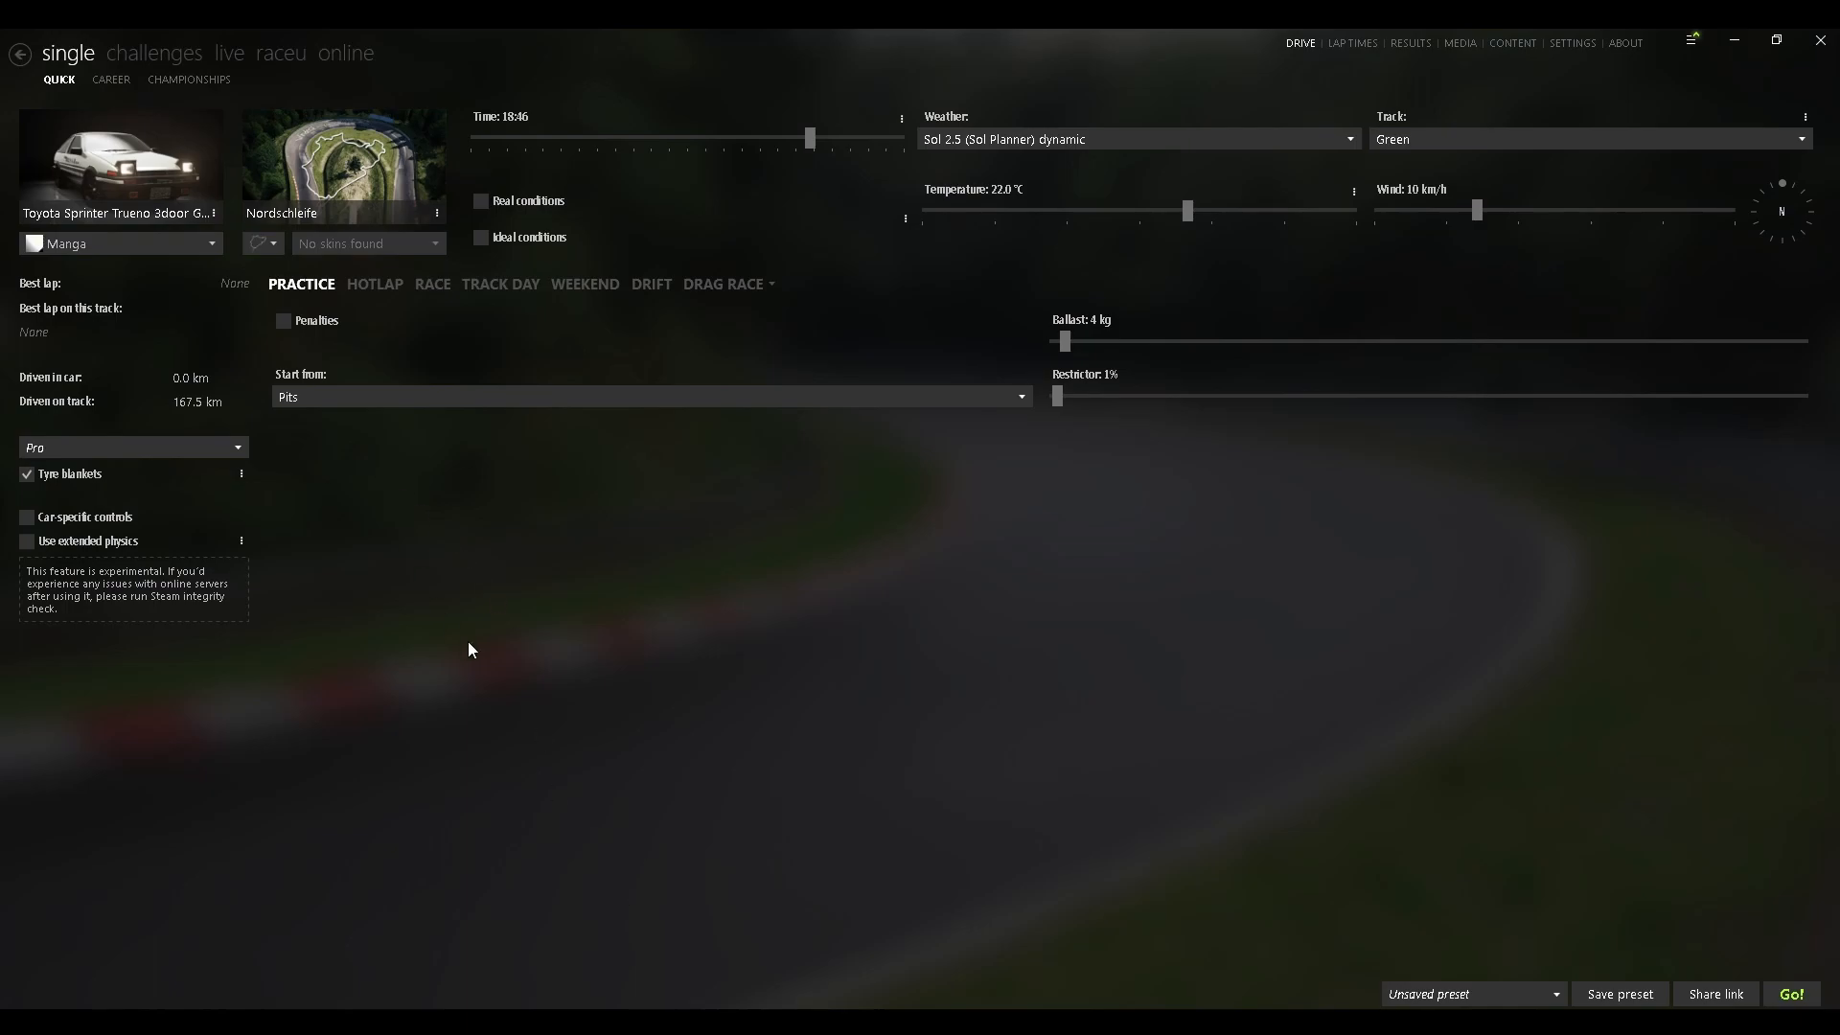
mouse_move(99, 199)
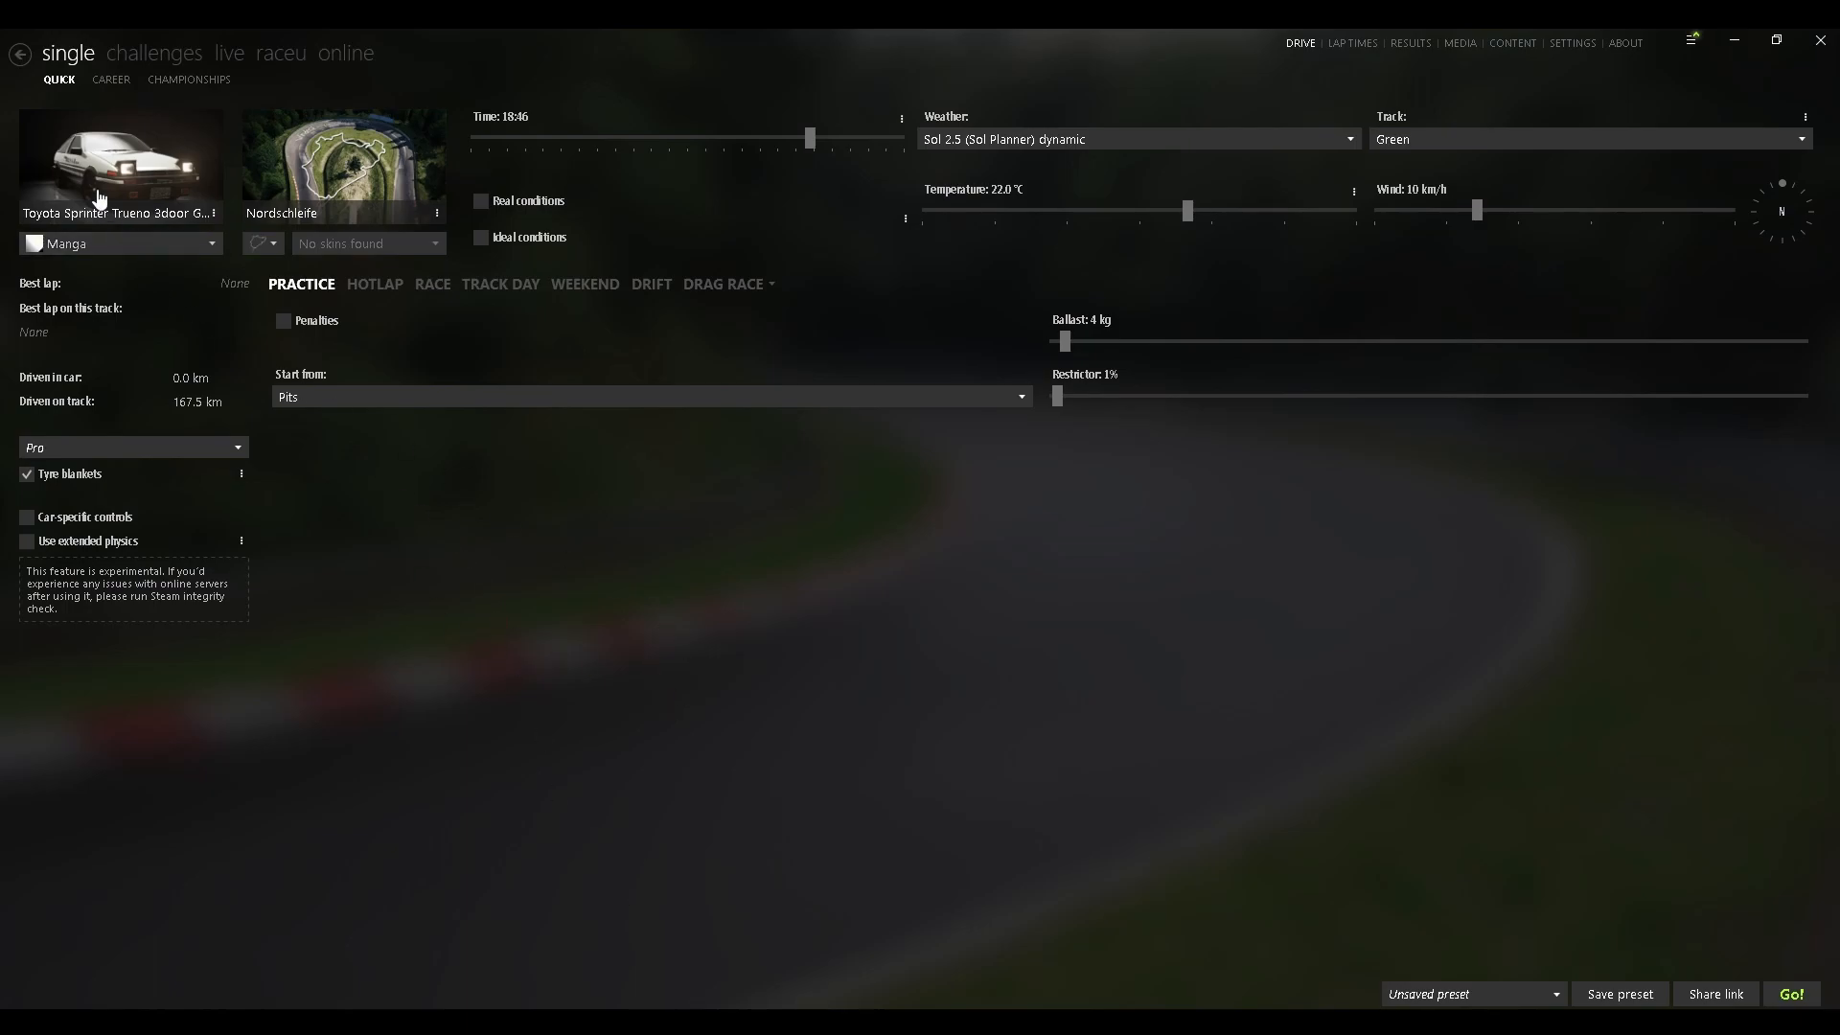
mouse_move(343, 165)
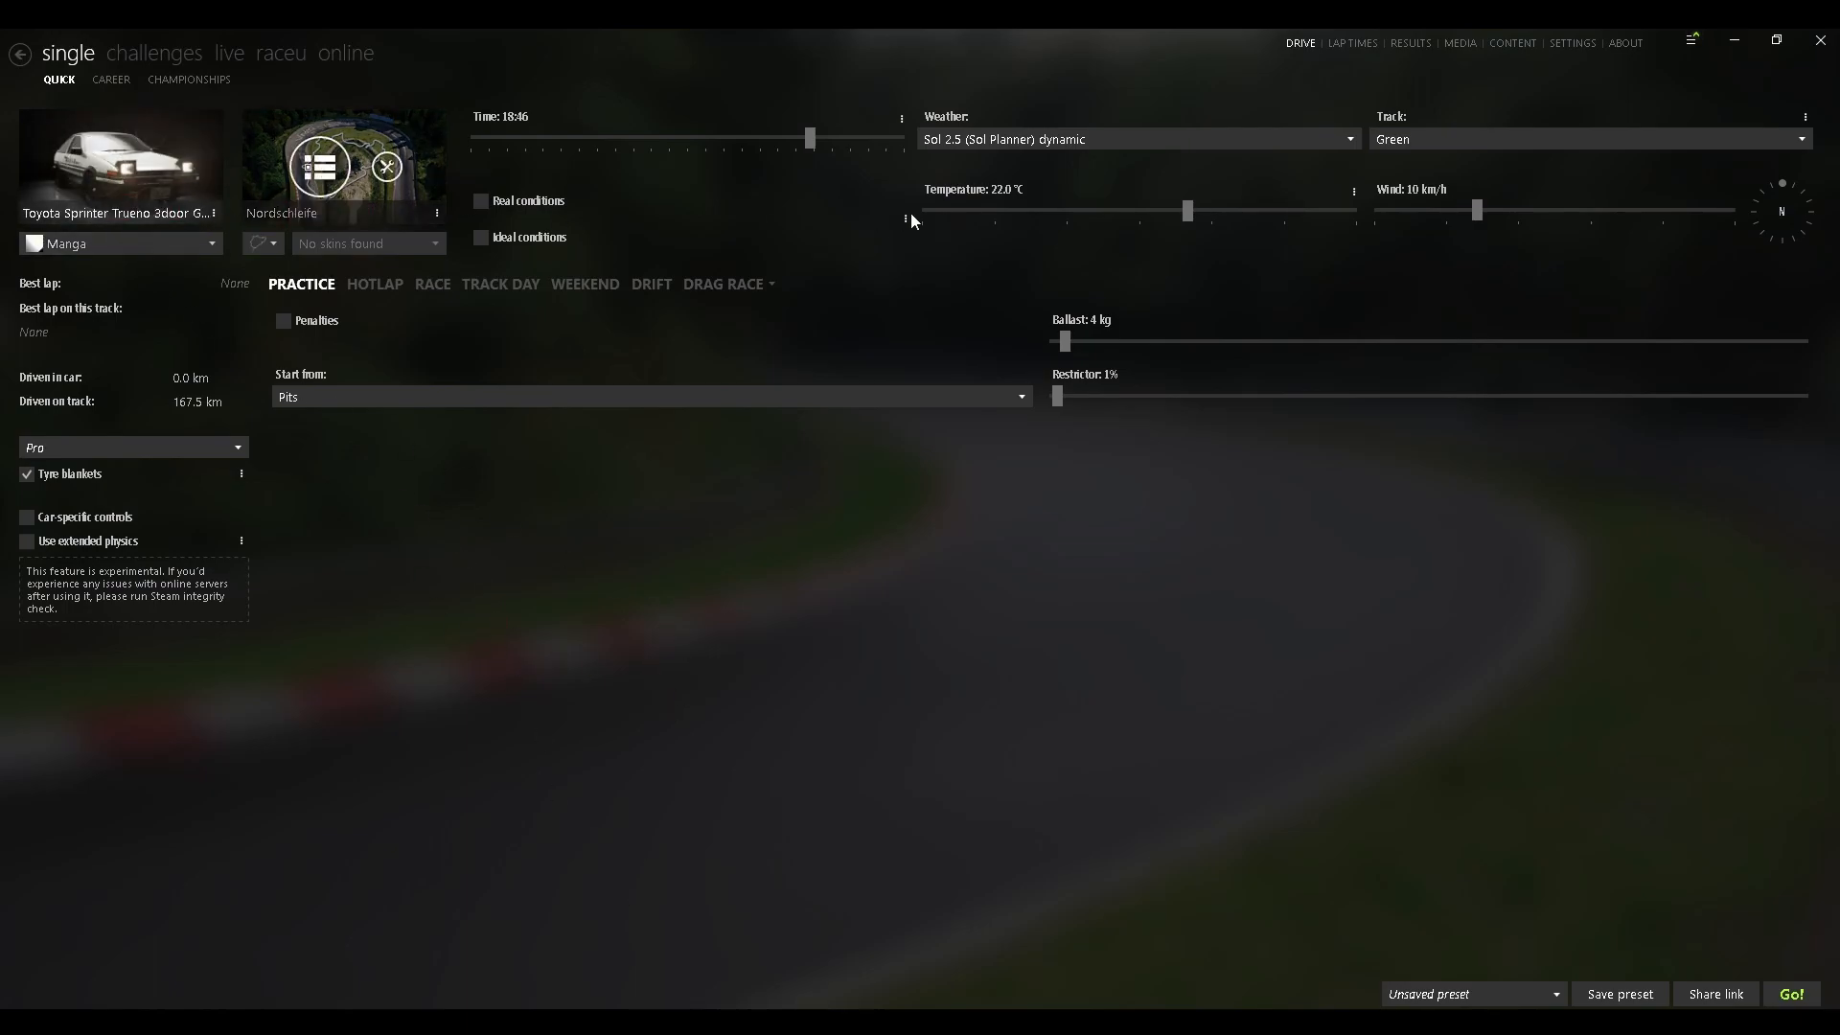
Choose the Abarth 500 EsseEsse and Heavy Thunderstorm (Sol) weather for the quick practice session.
click(1571, 44)
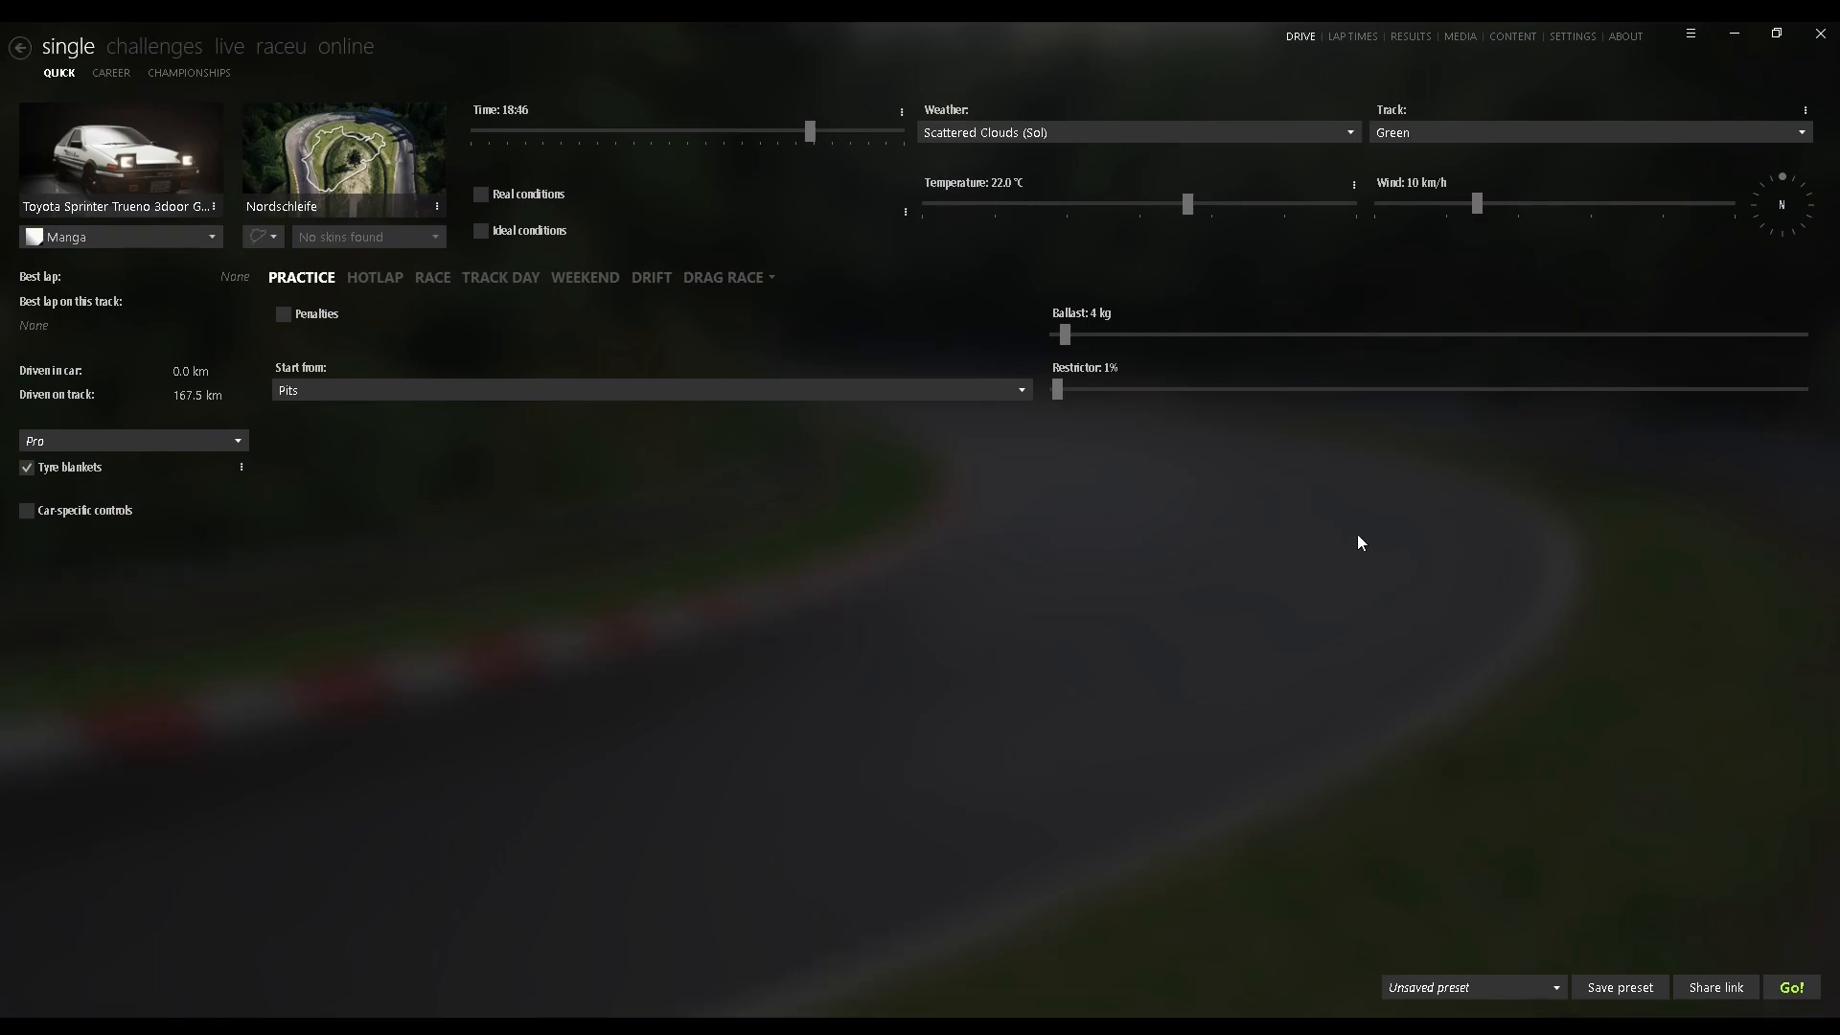
mouse_move(995, 667)
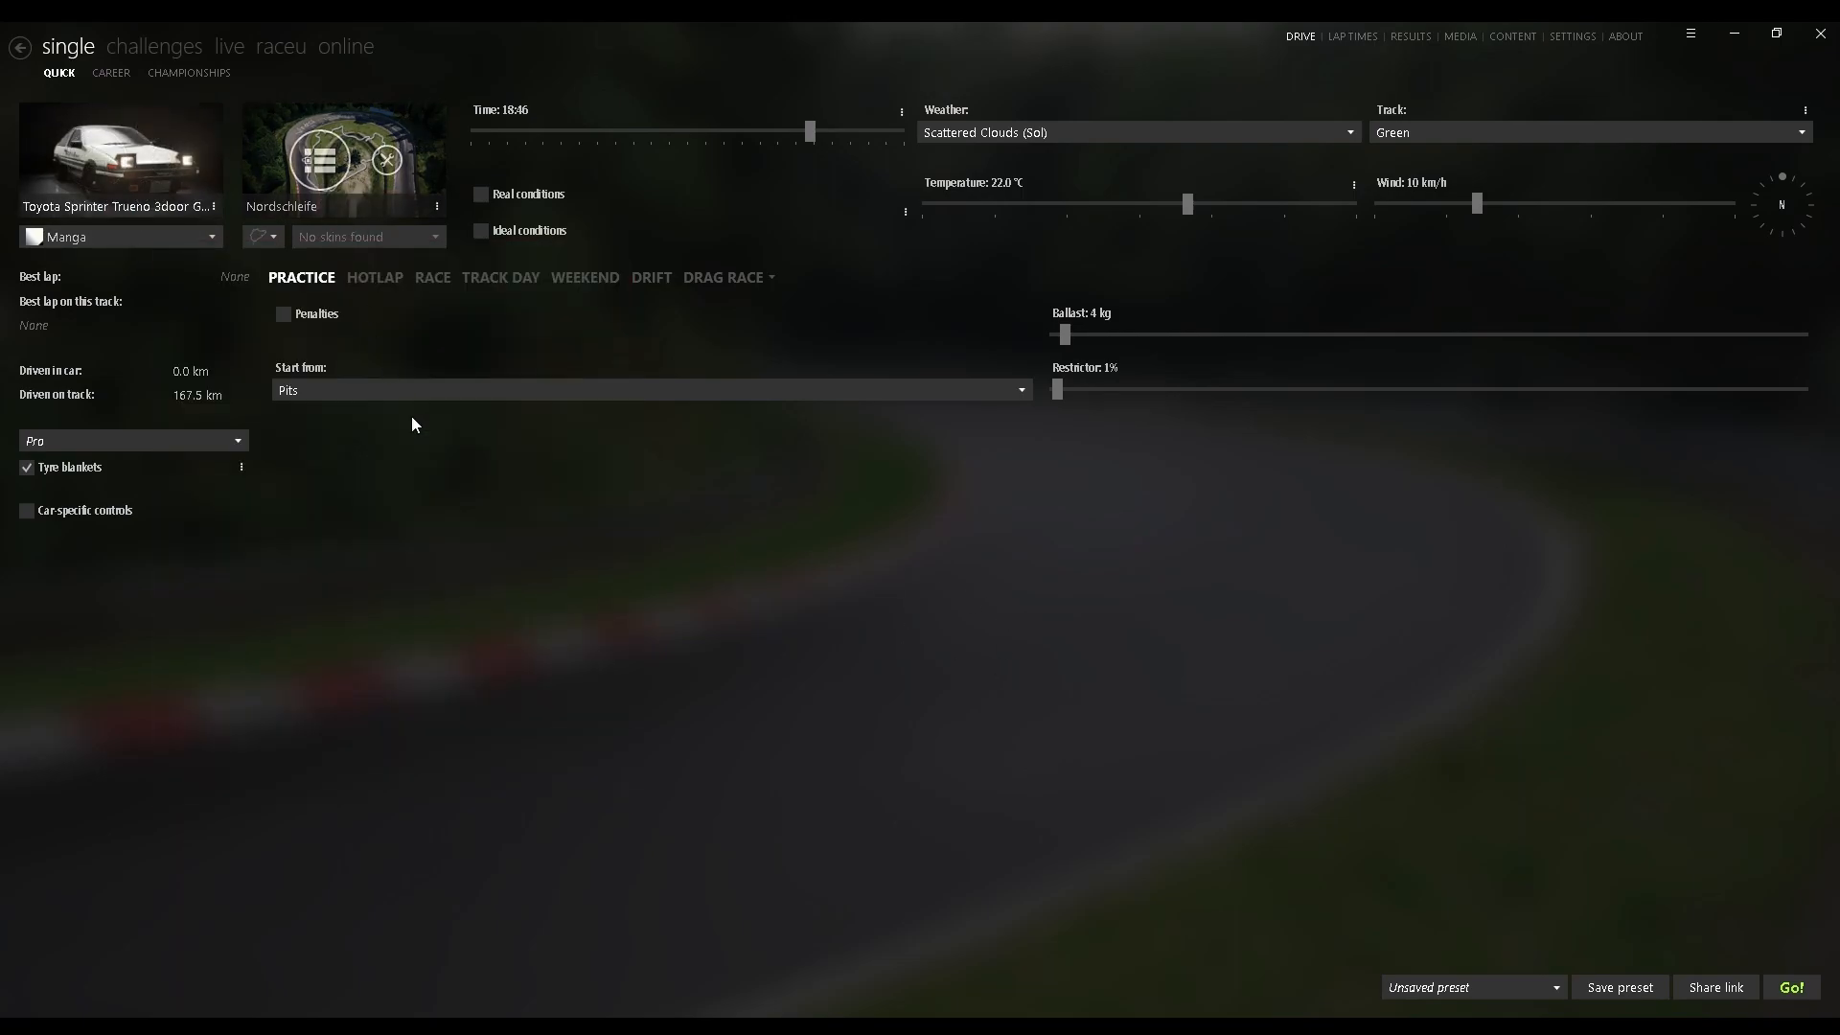
click(120, 159)
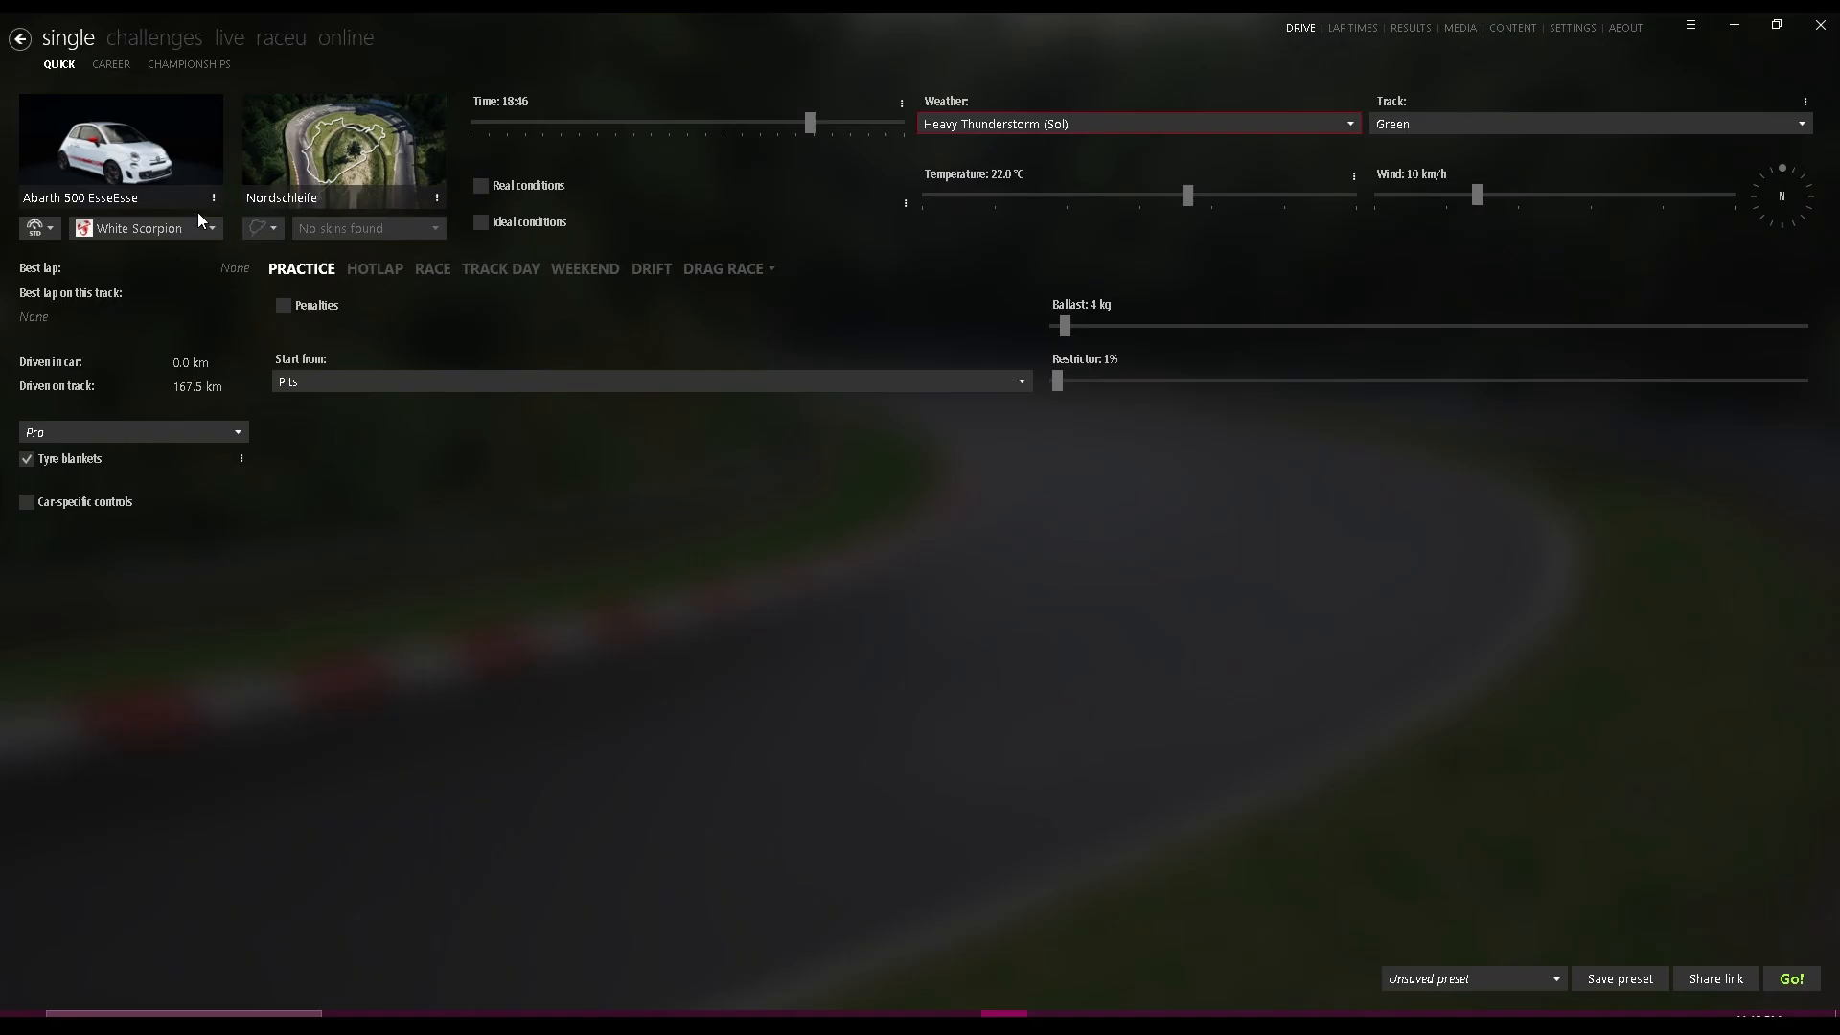
mouse_move(866, 882)
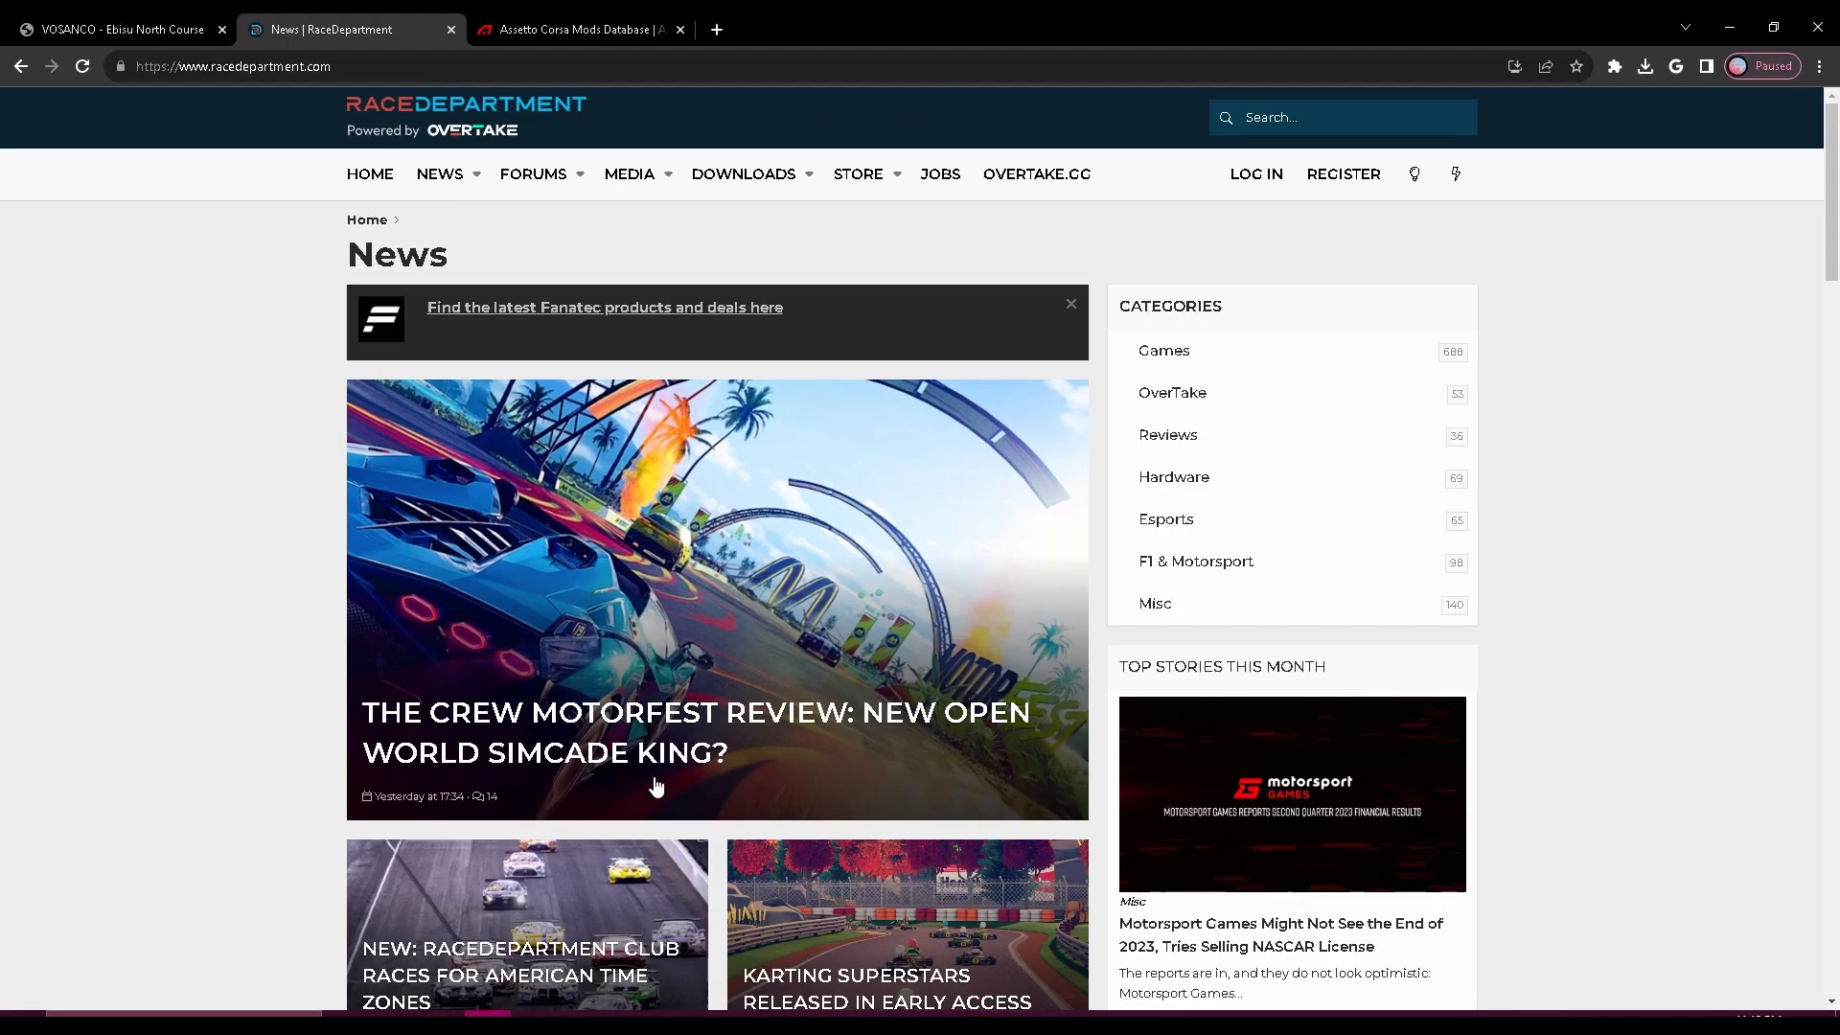
mouse_move(282, 395)
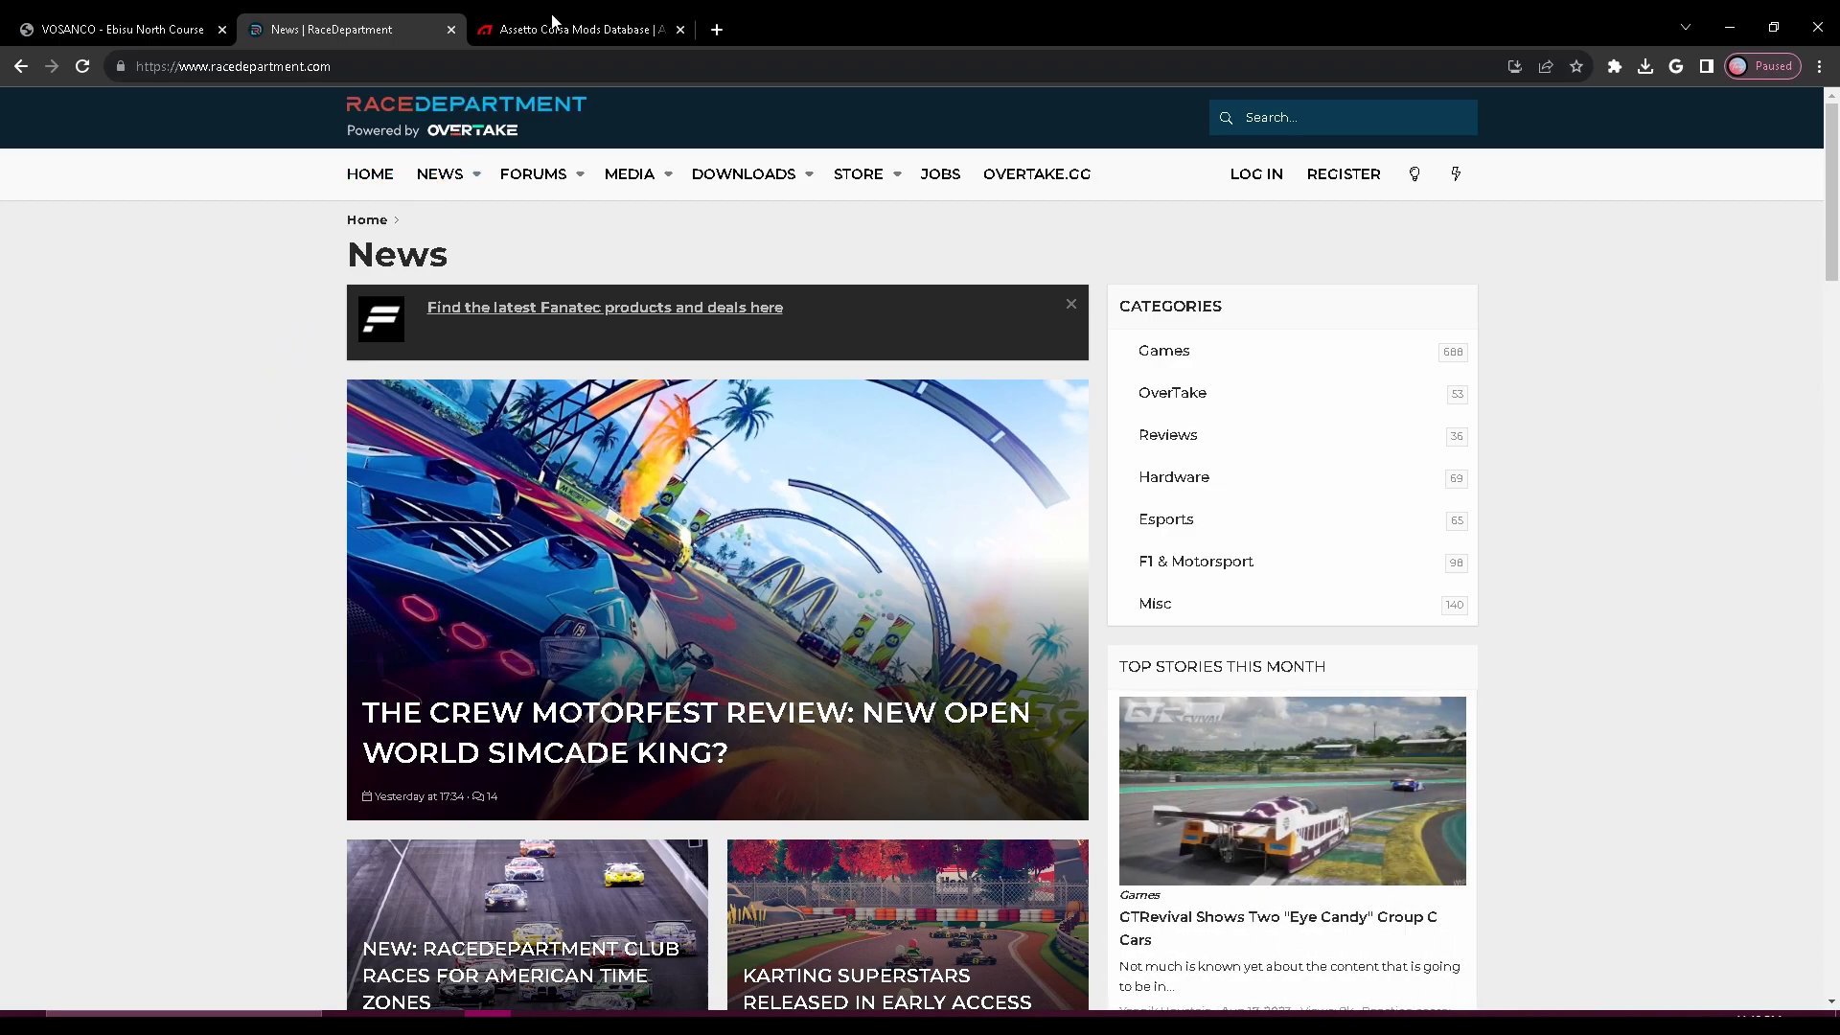
Switch between the Ebisu North Course tab and the RaceDepartment news page, scrolling the news.
click(117, 29)
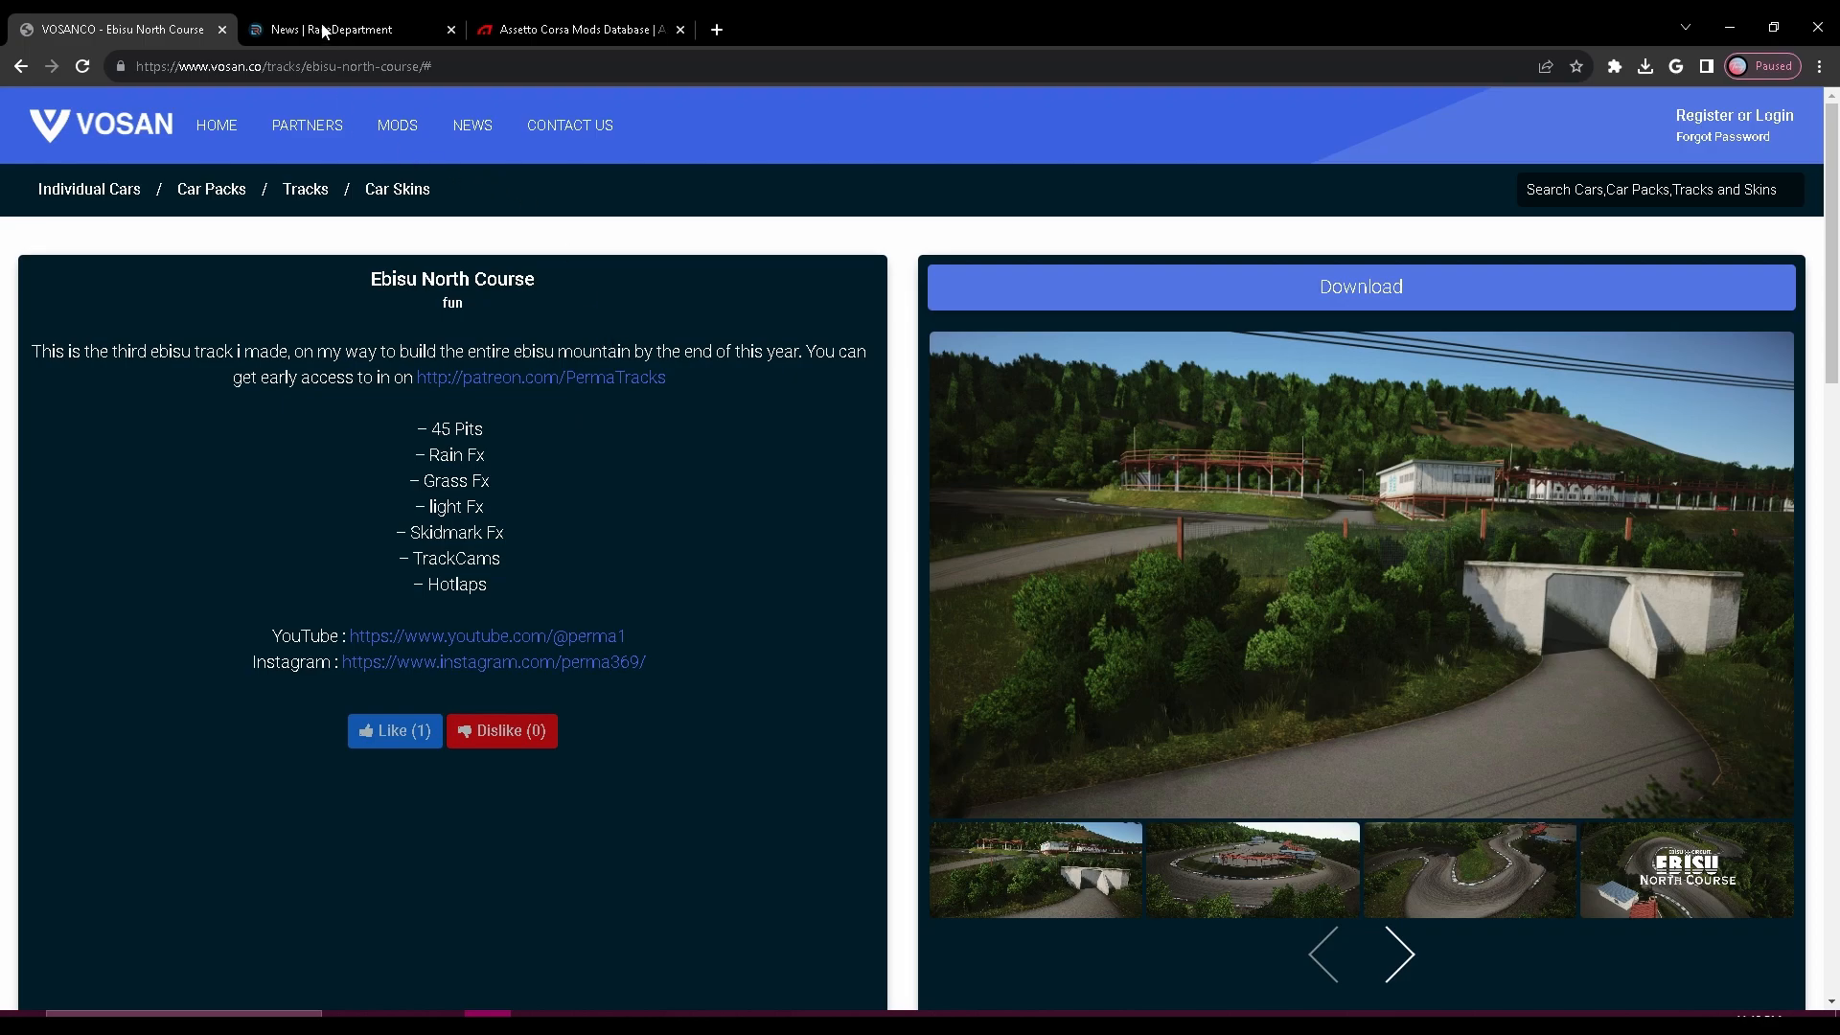
click(347, 29)
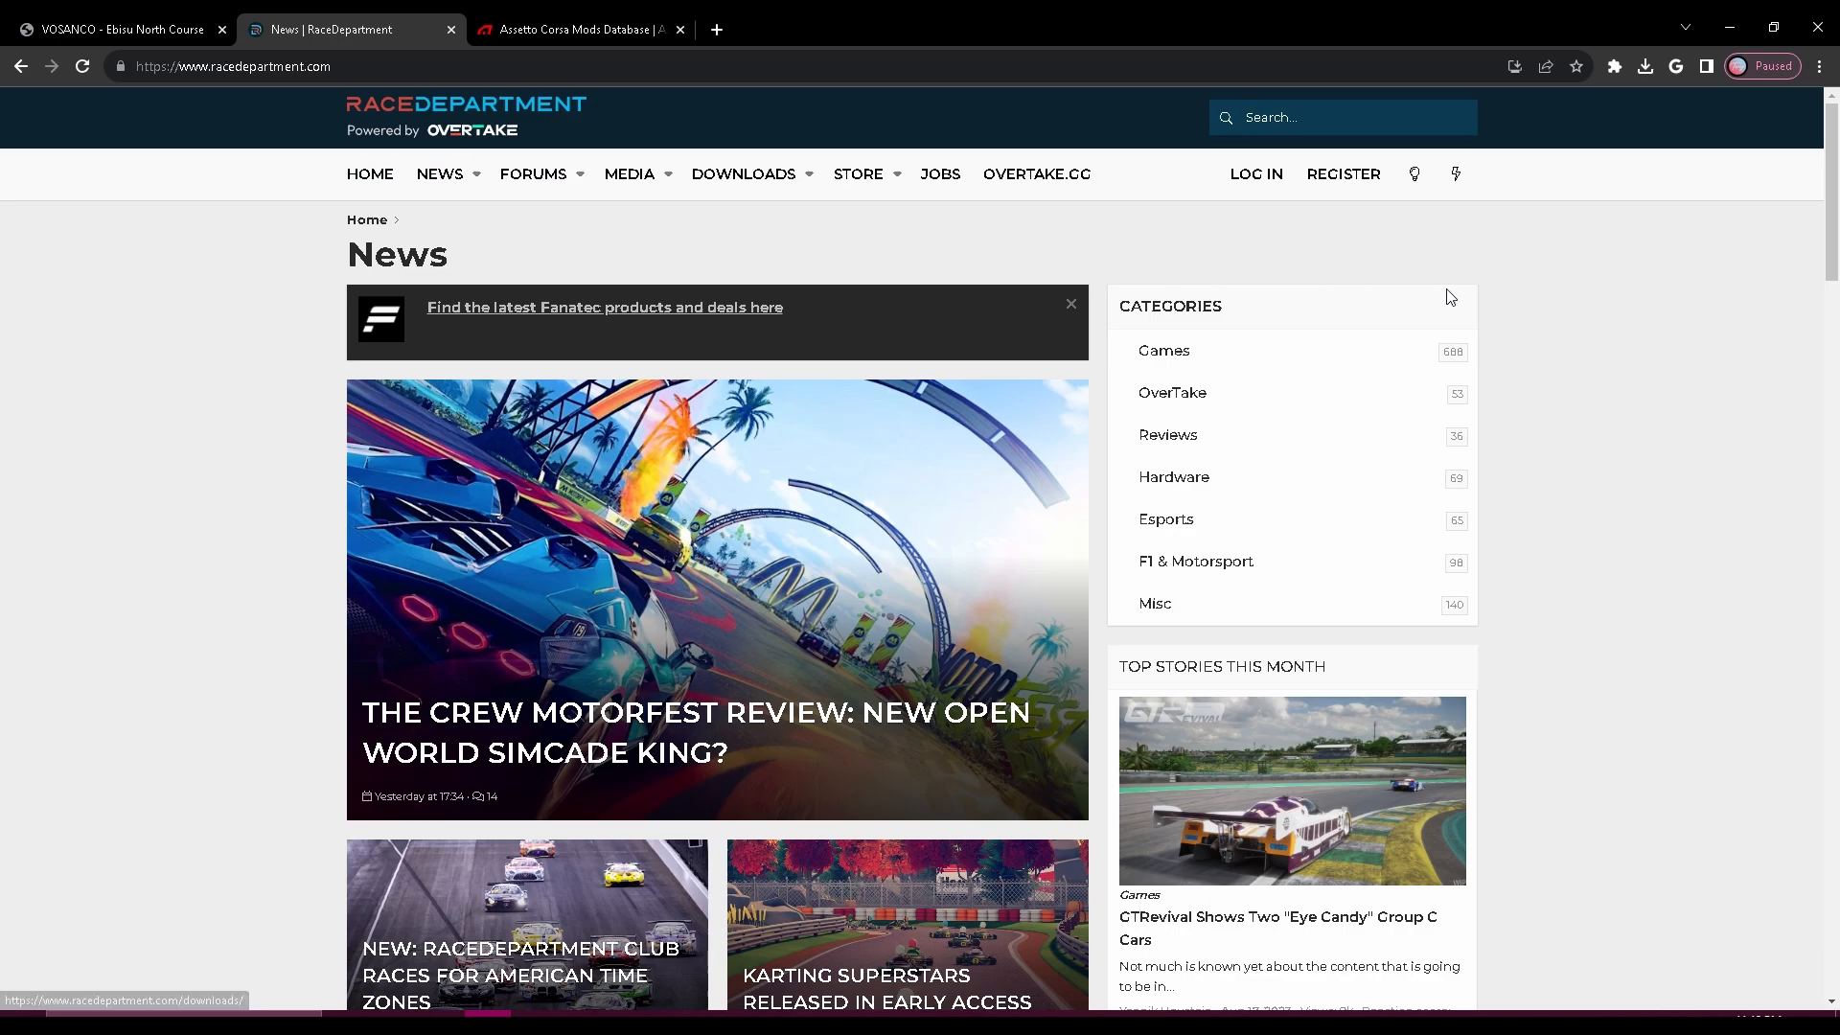
scroll(down, 3)
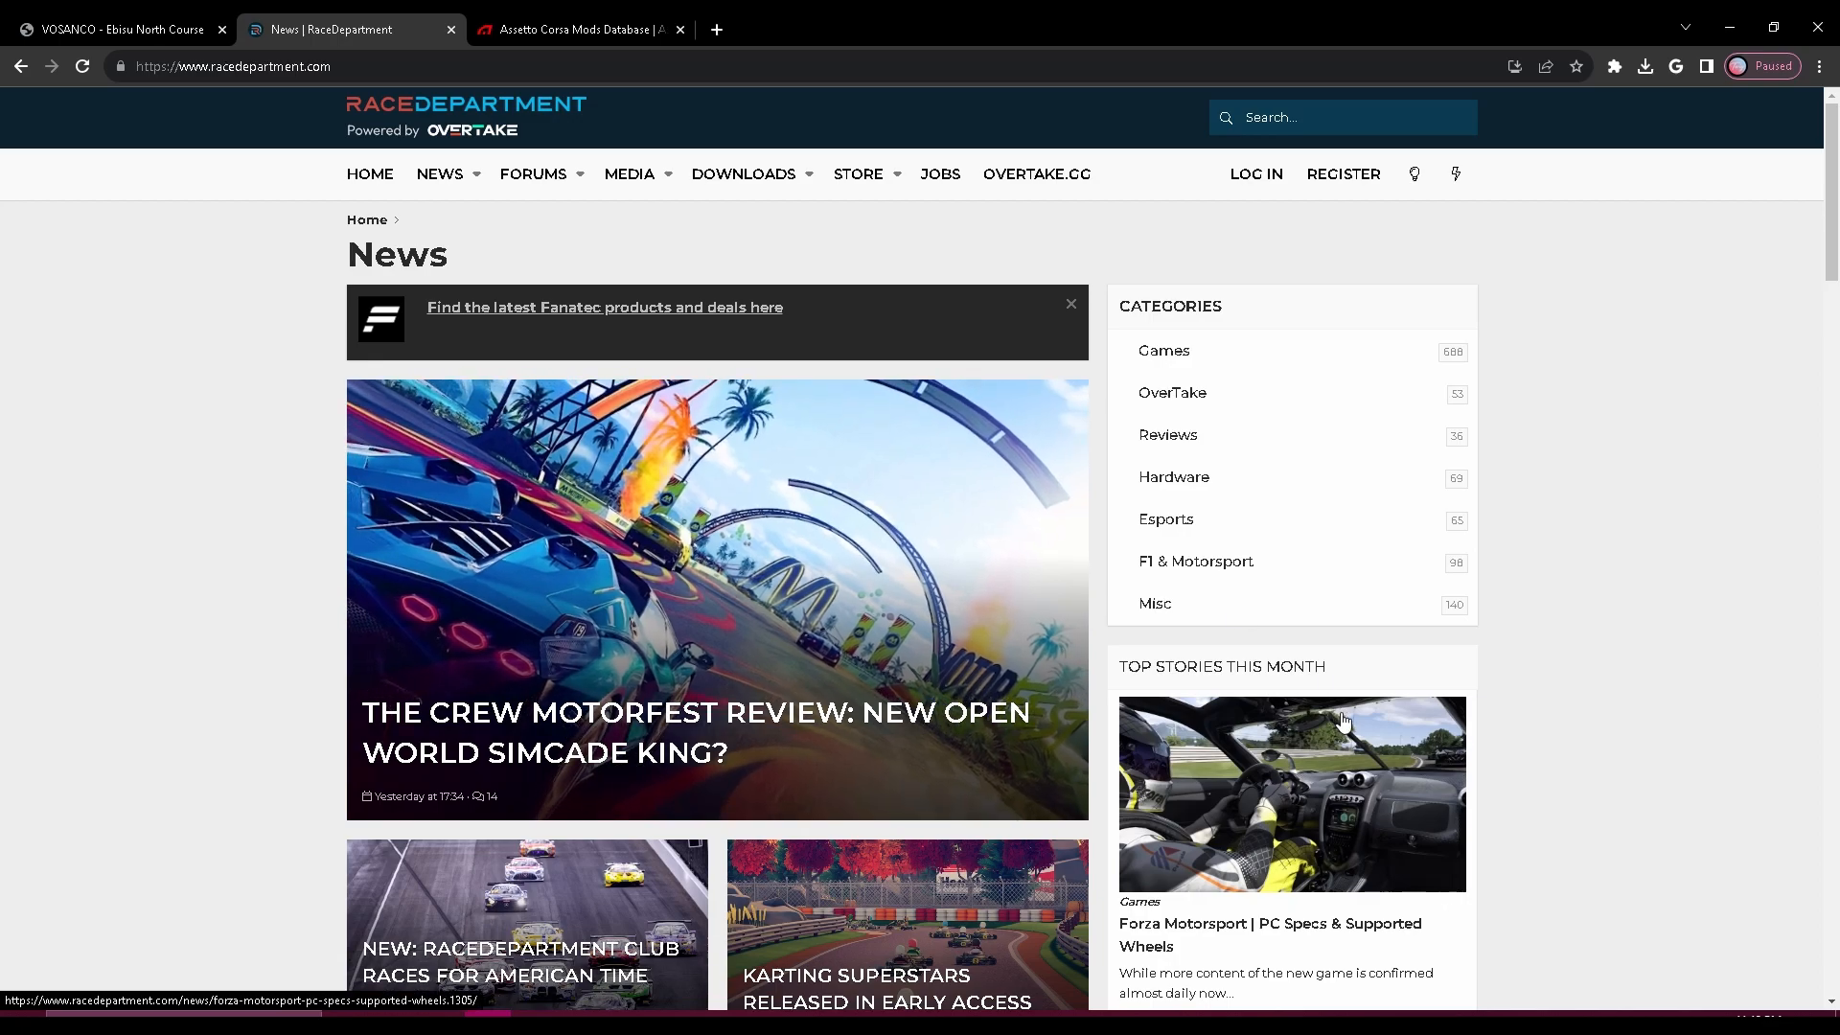
mouse_move(521, 642)
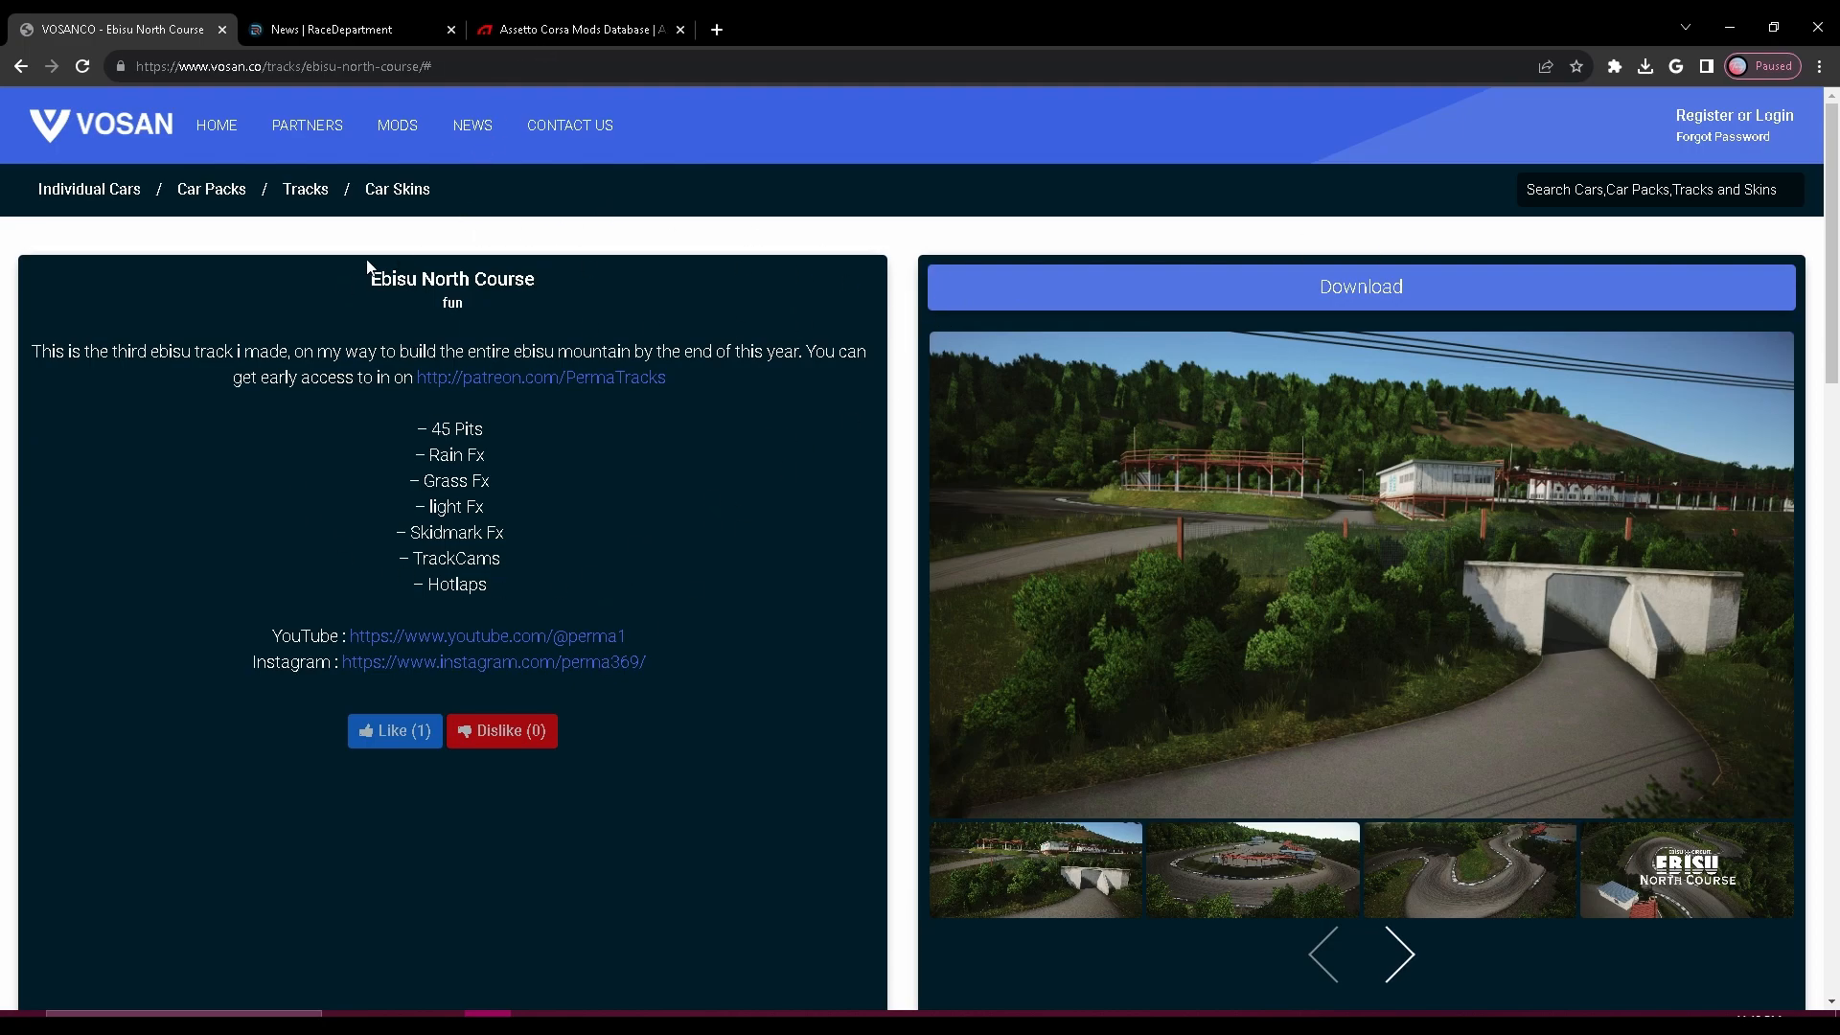
mouse_move(661, 552)
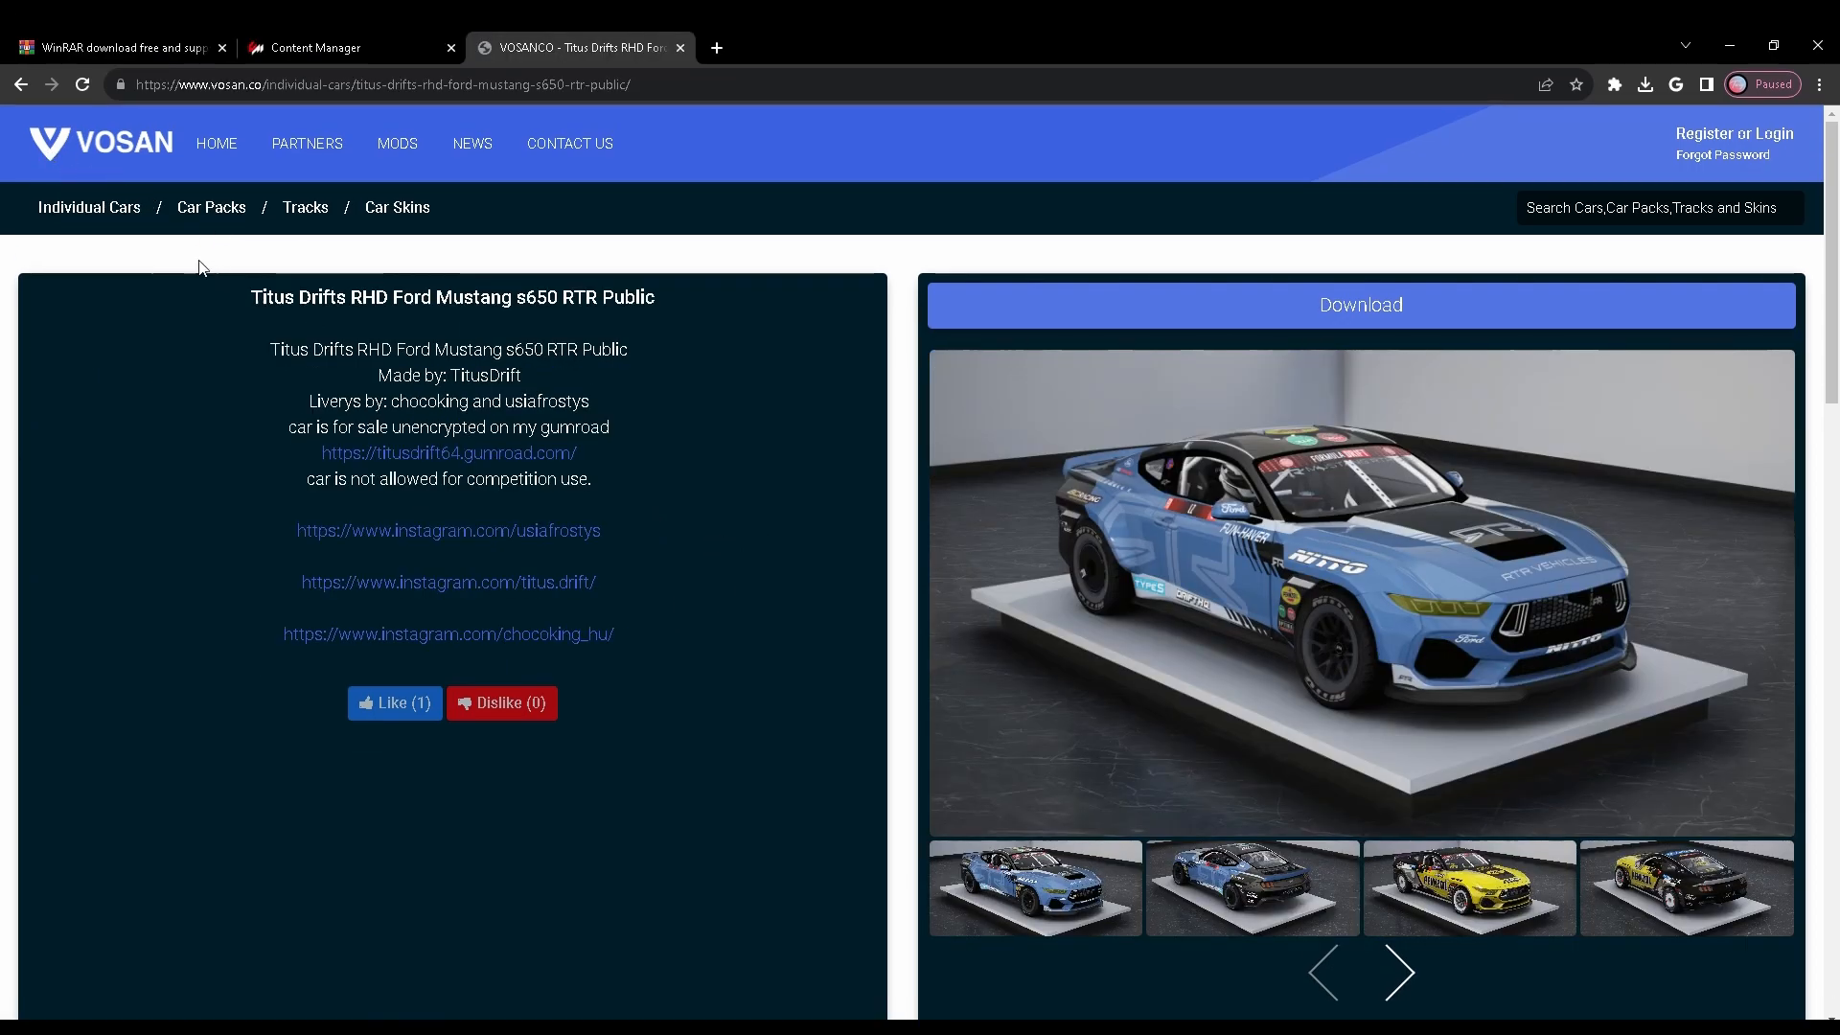
mouse_move(1442, 299)
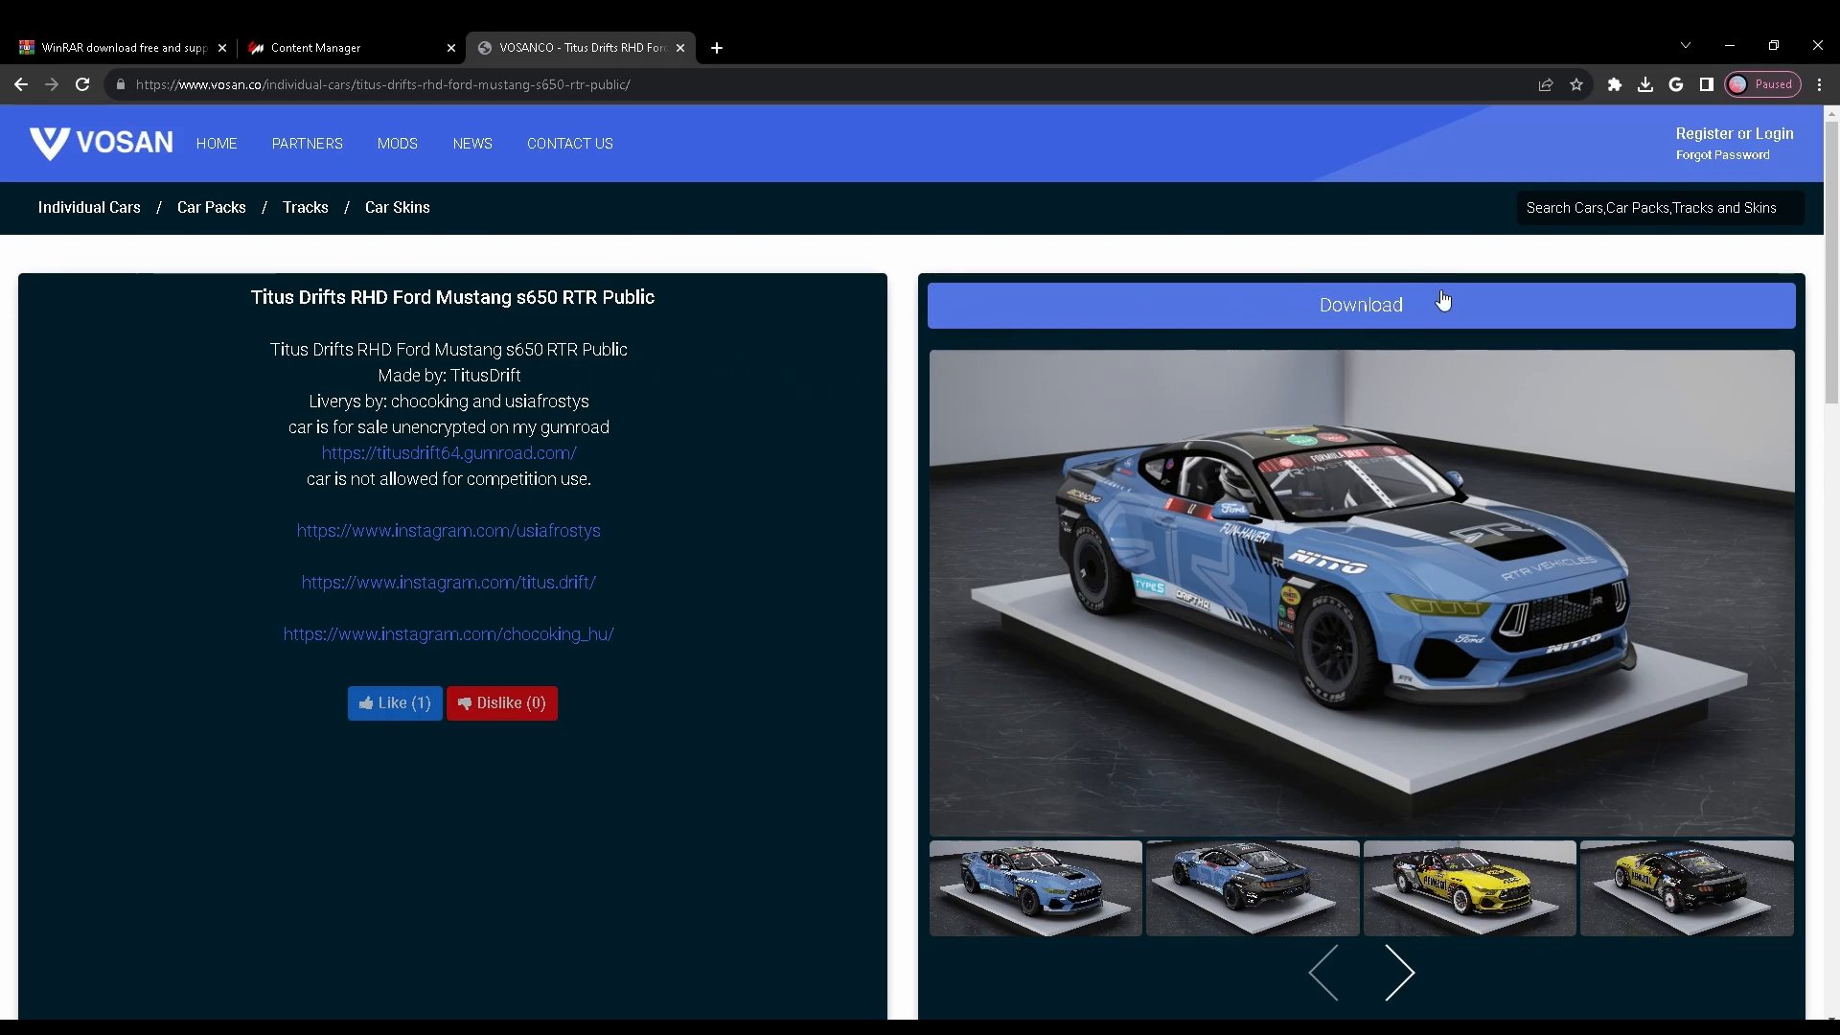
Download the Titus Drifts Mustang RAR from Google Drive despite the virus-scan warning and return to the mod page.
click(1359, 304)
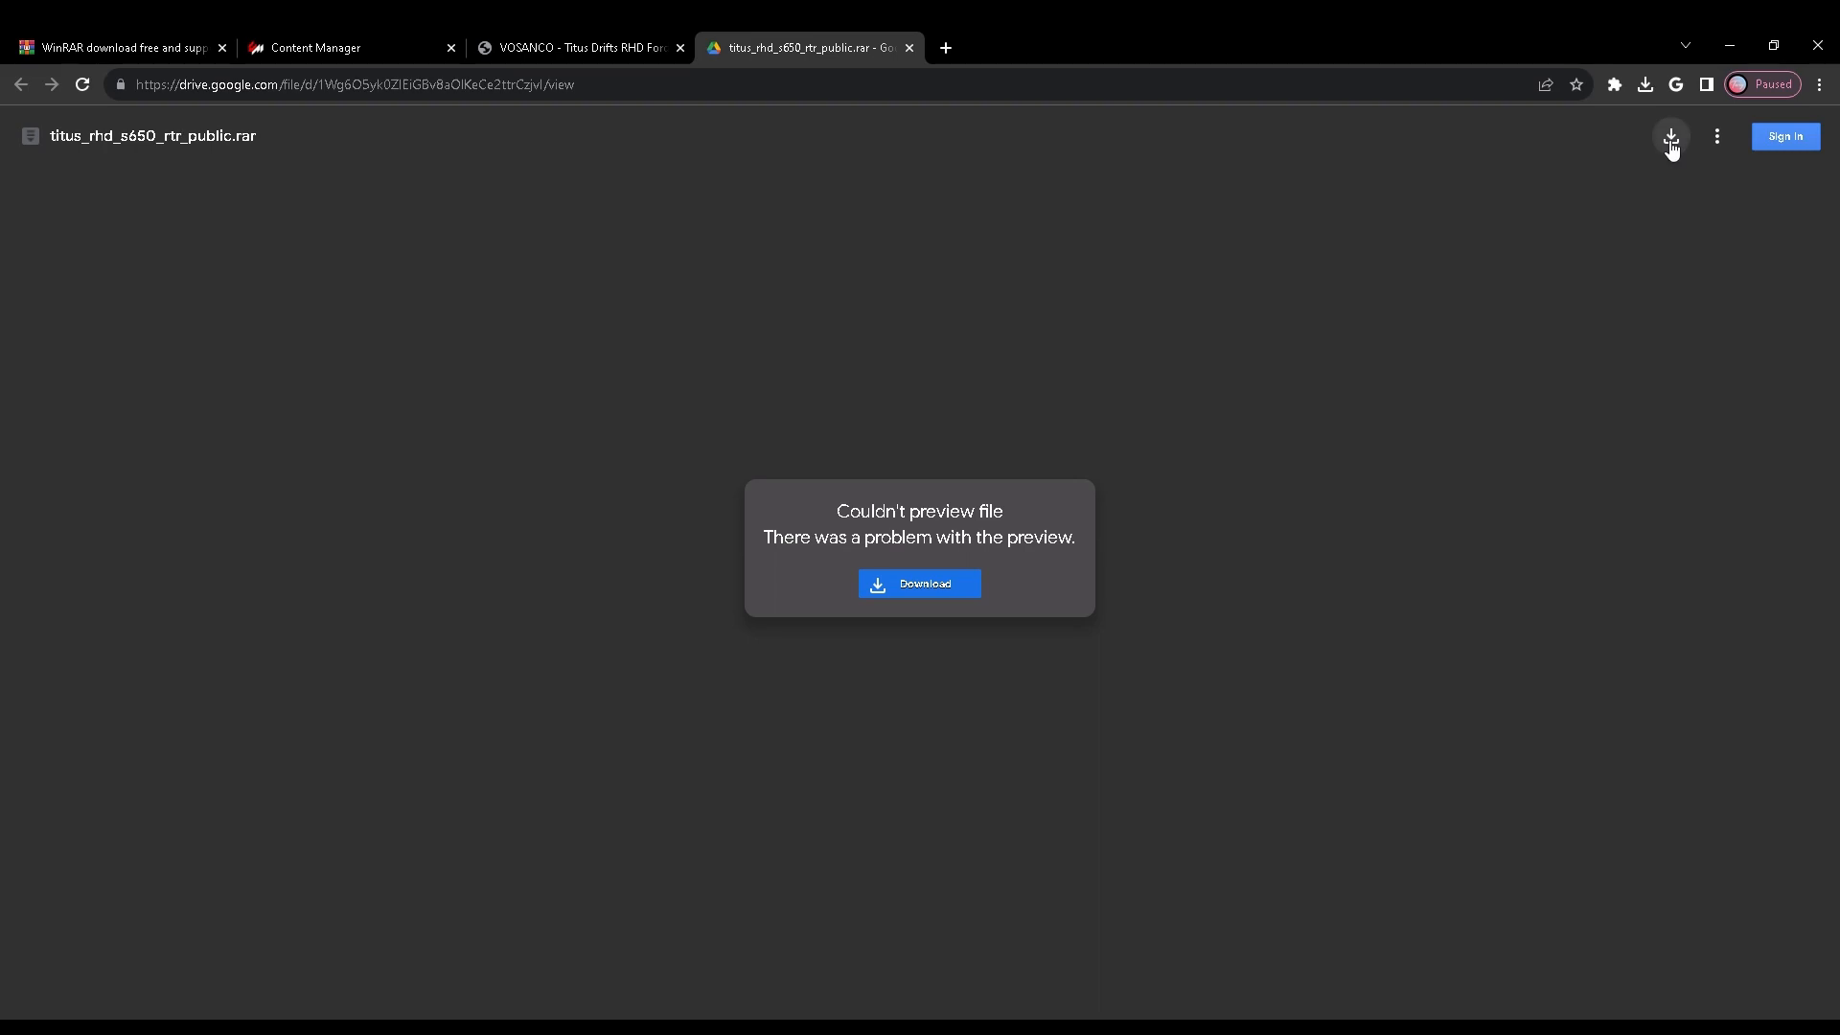
click(918, 583)
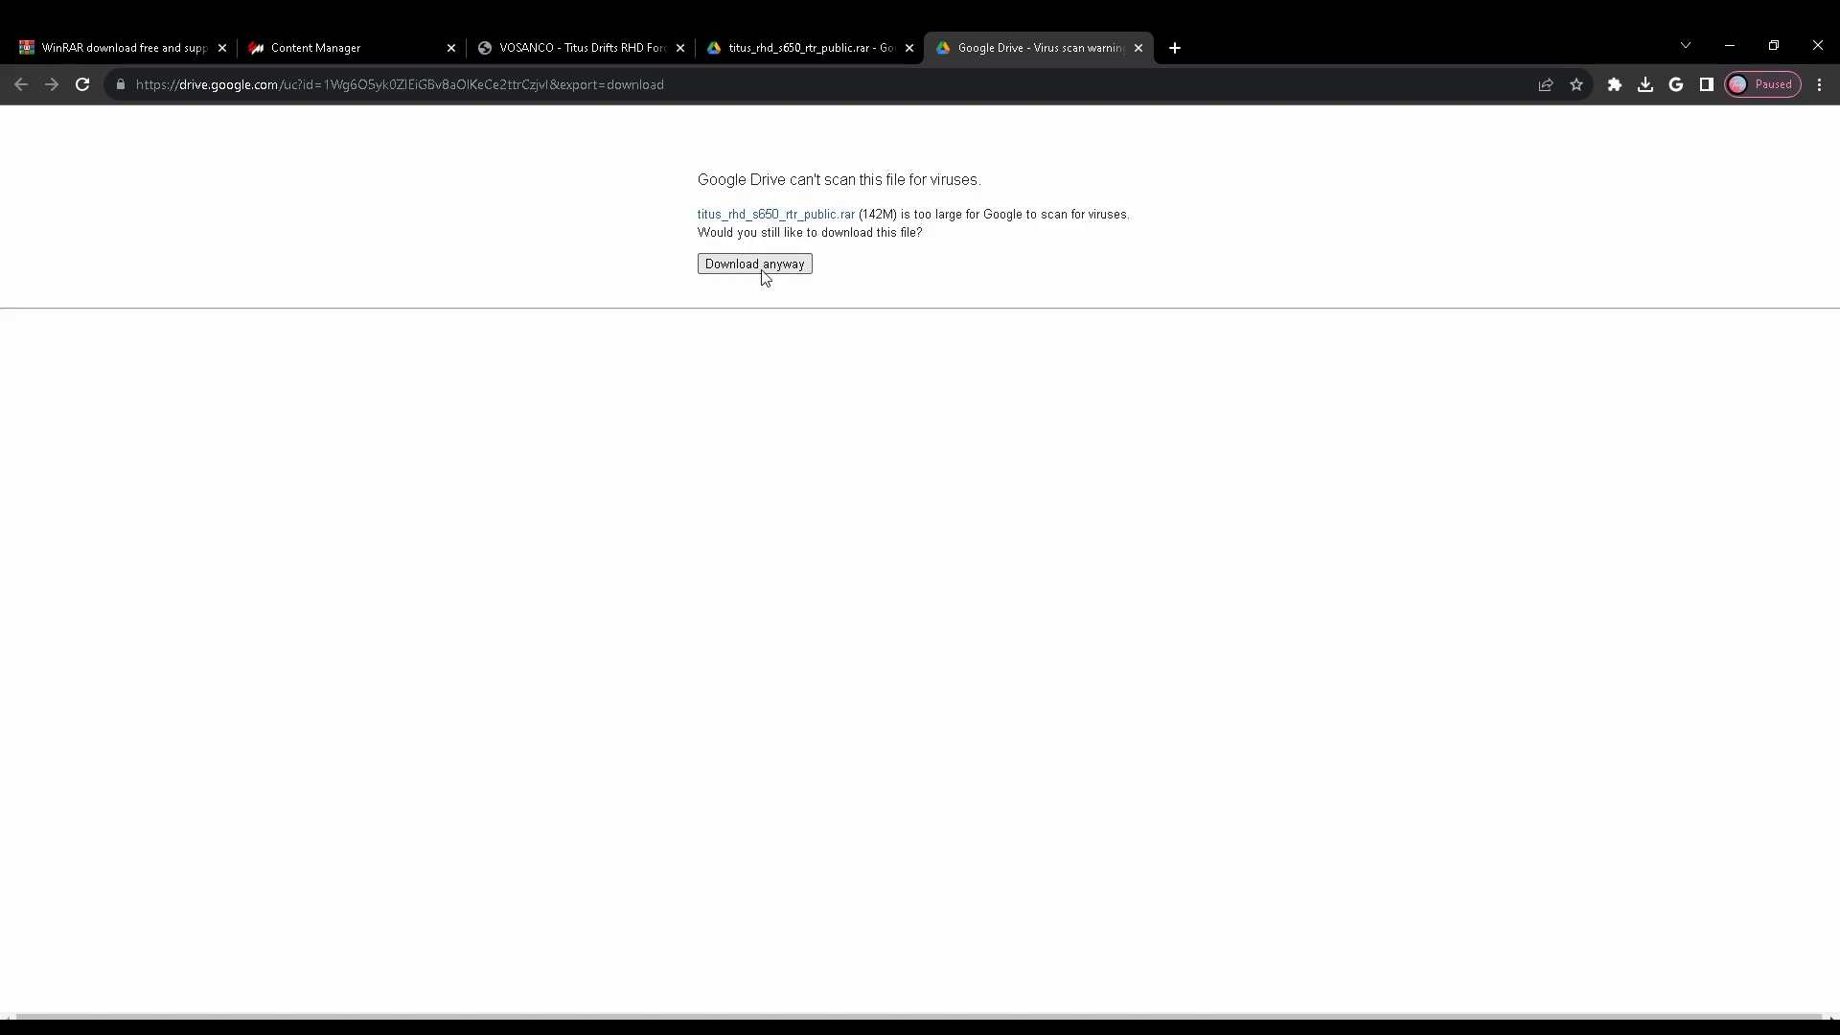
click(753, 263)
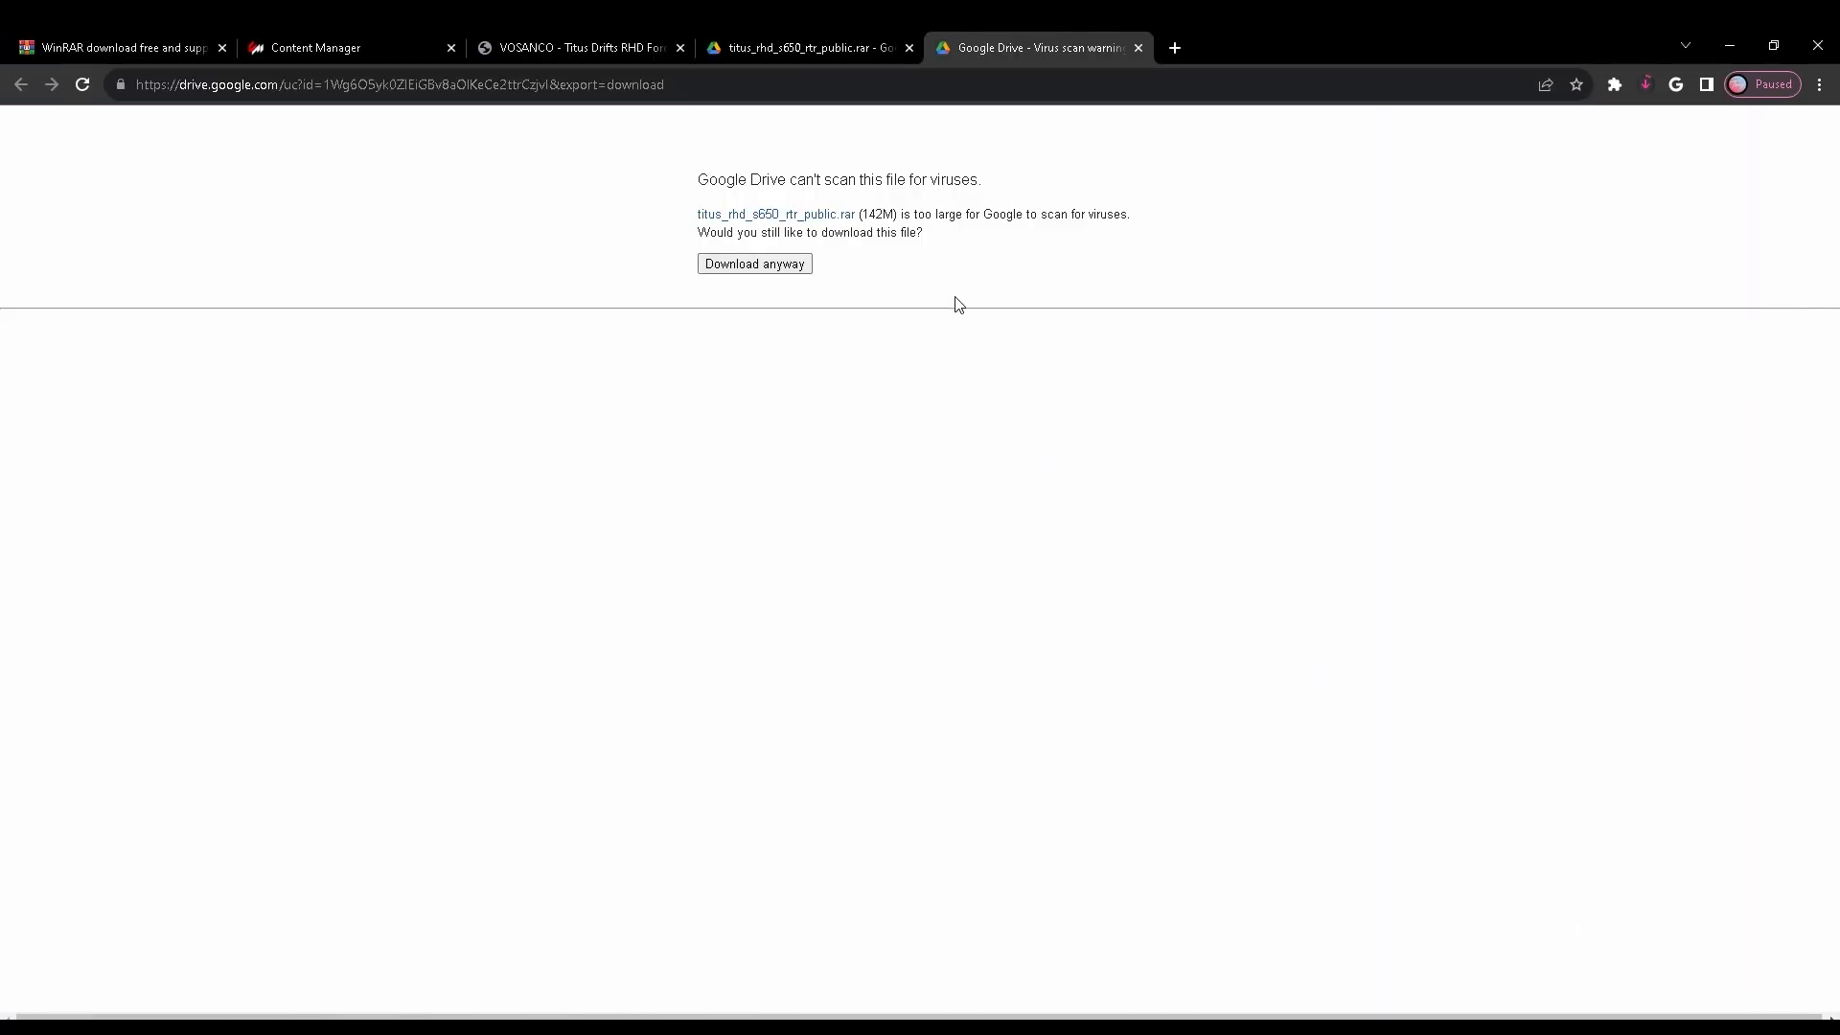
click(908, 48)
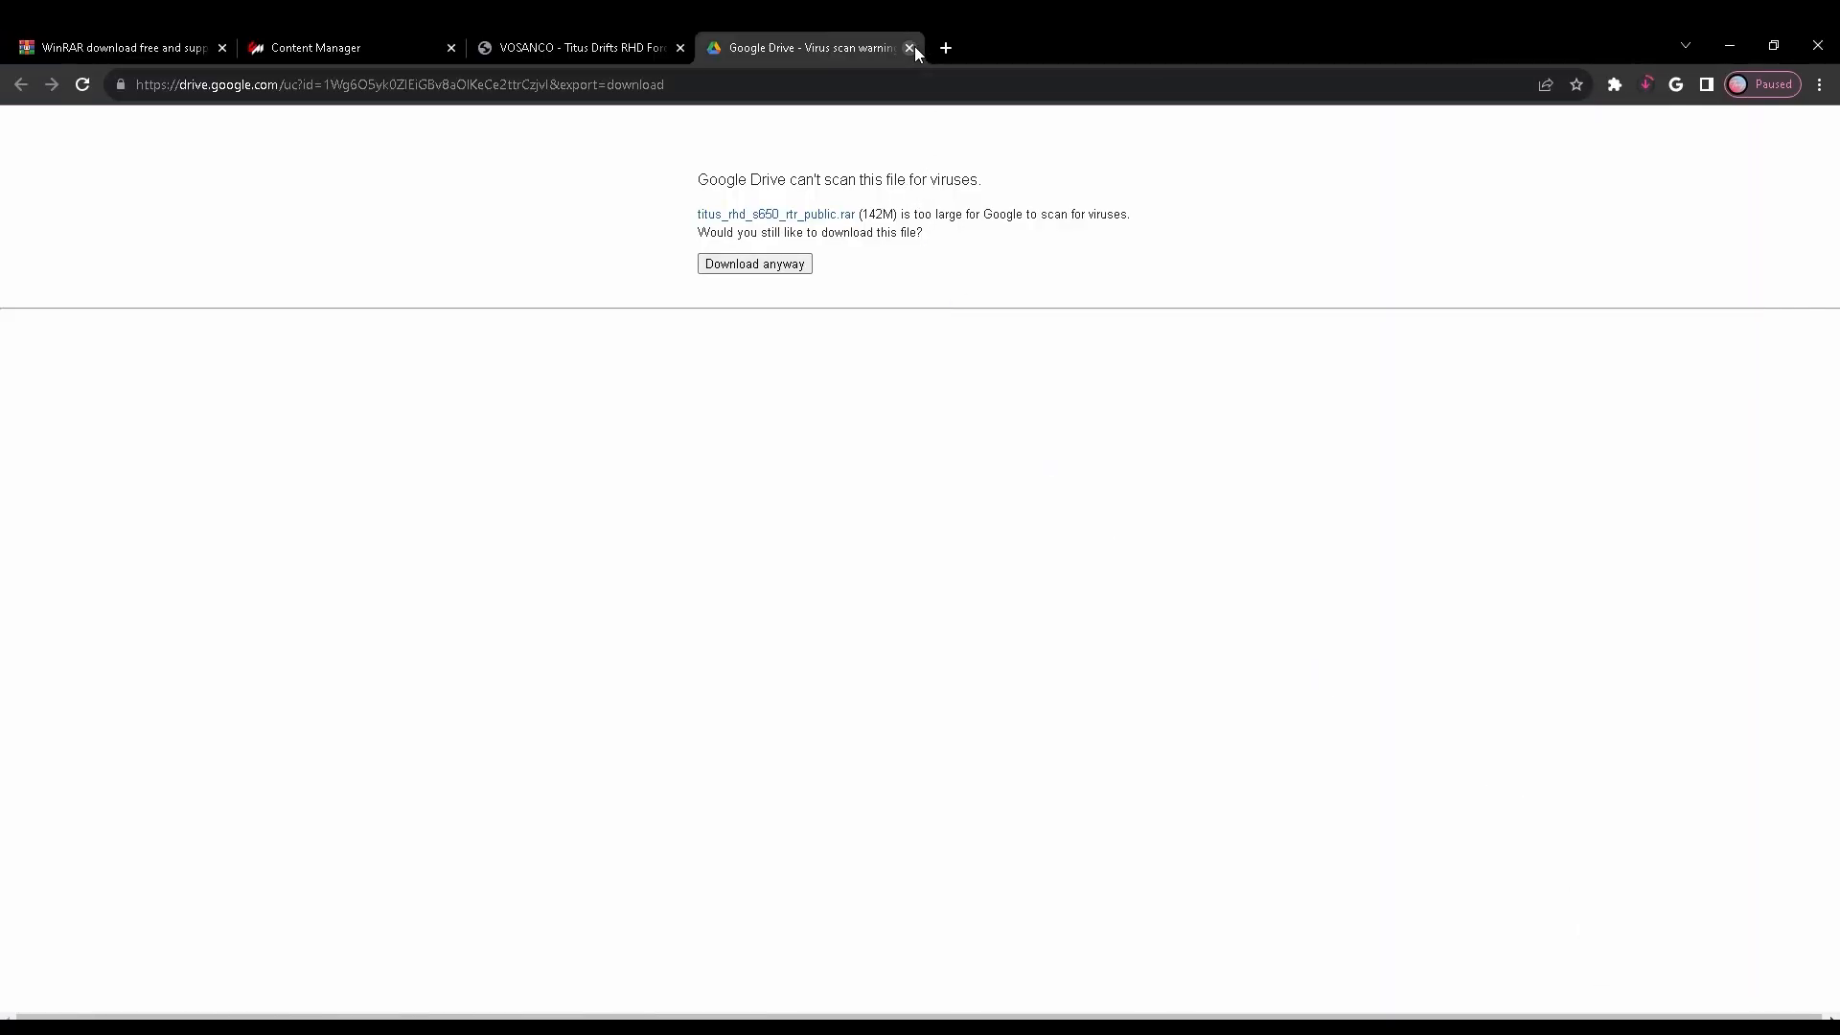
mouse_move(796, 71)
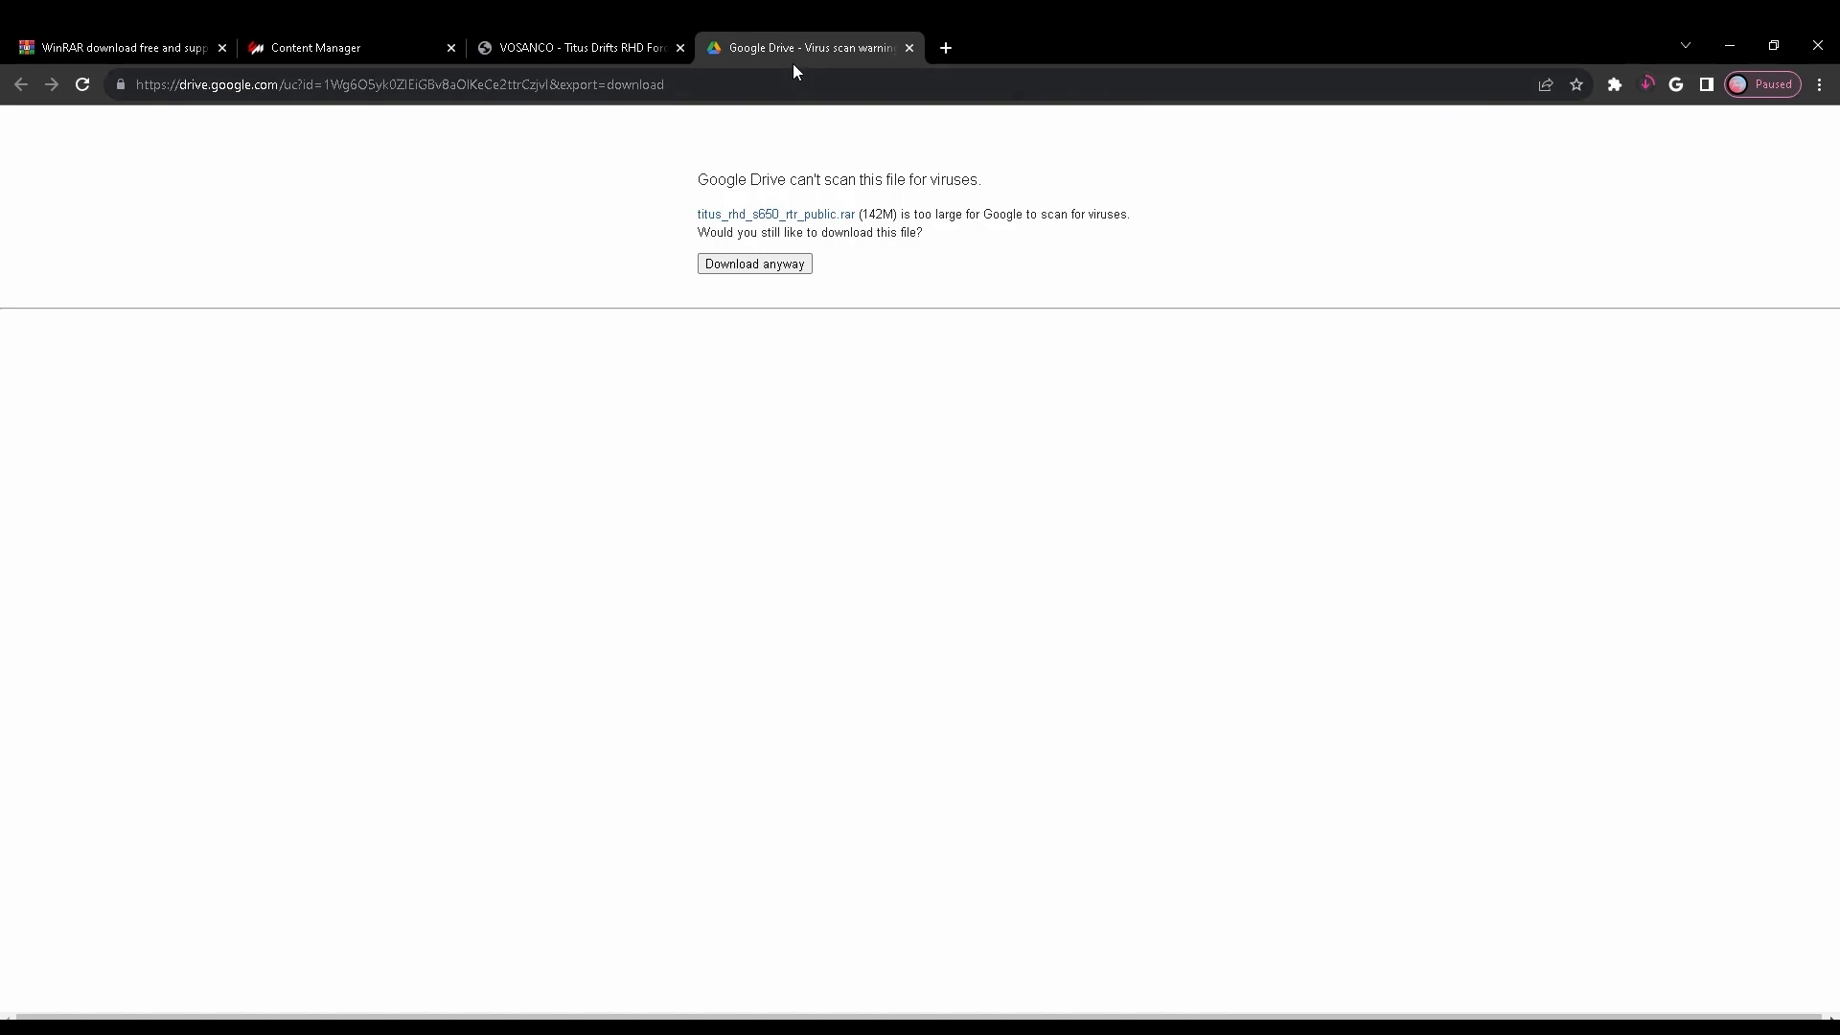
click(575, 48)
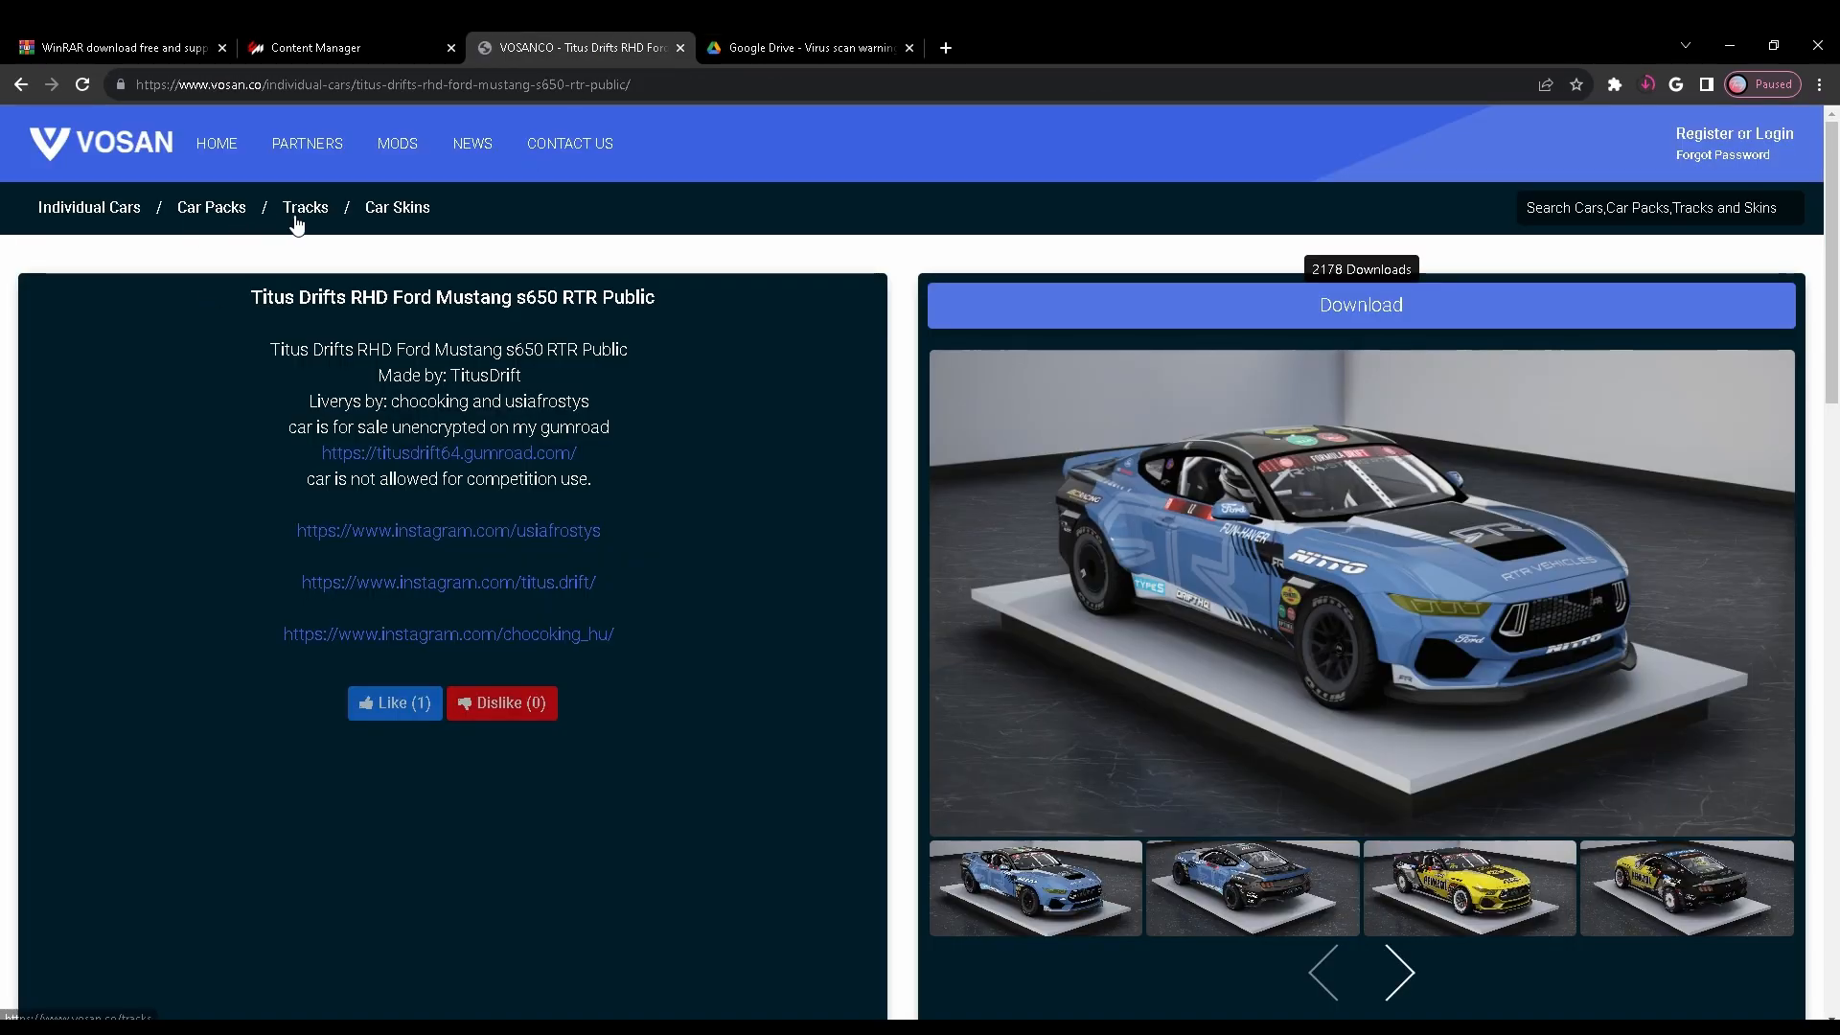
Open the Ebisu North Course track page from VOSAN's Tracks catalogue.
click(304, 207)
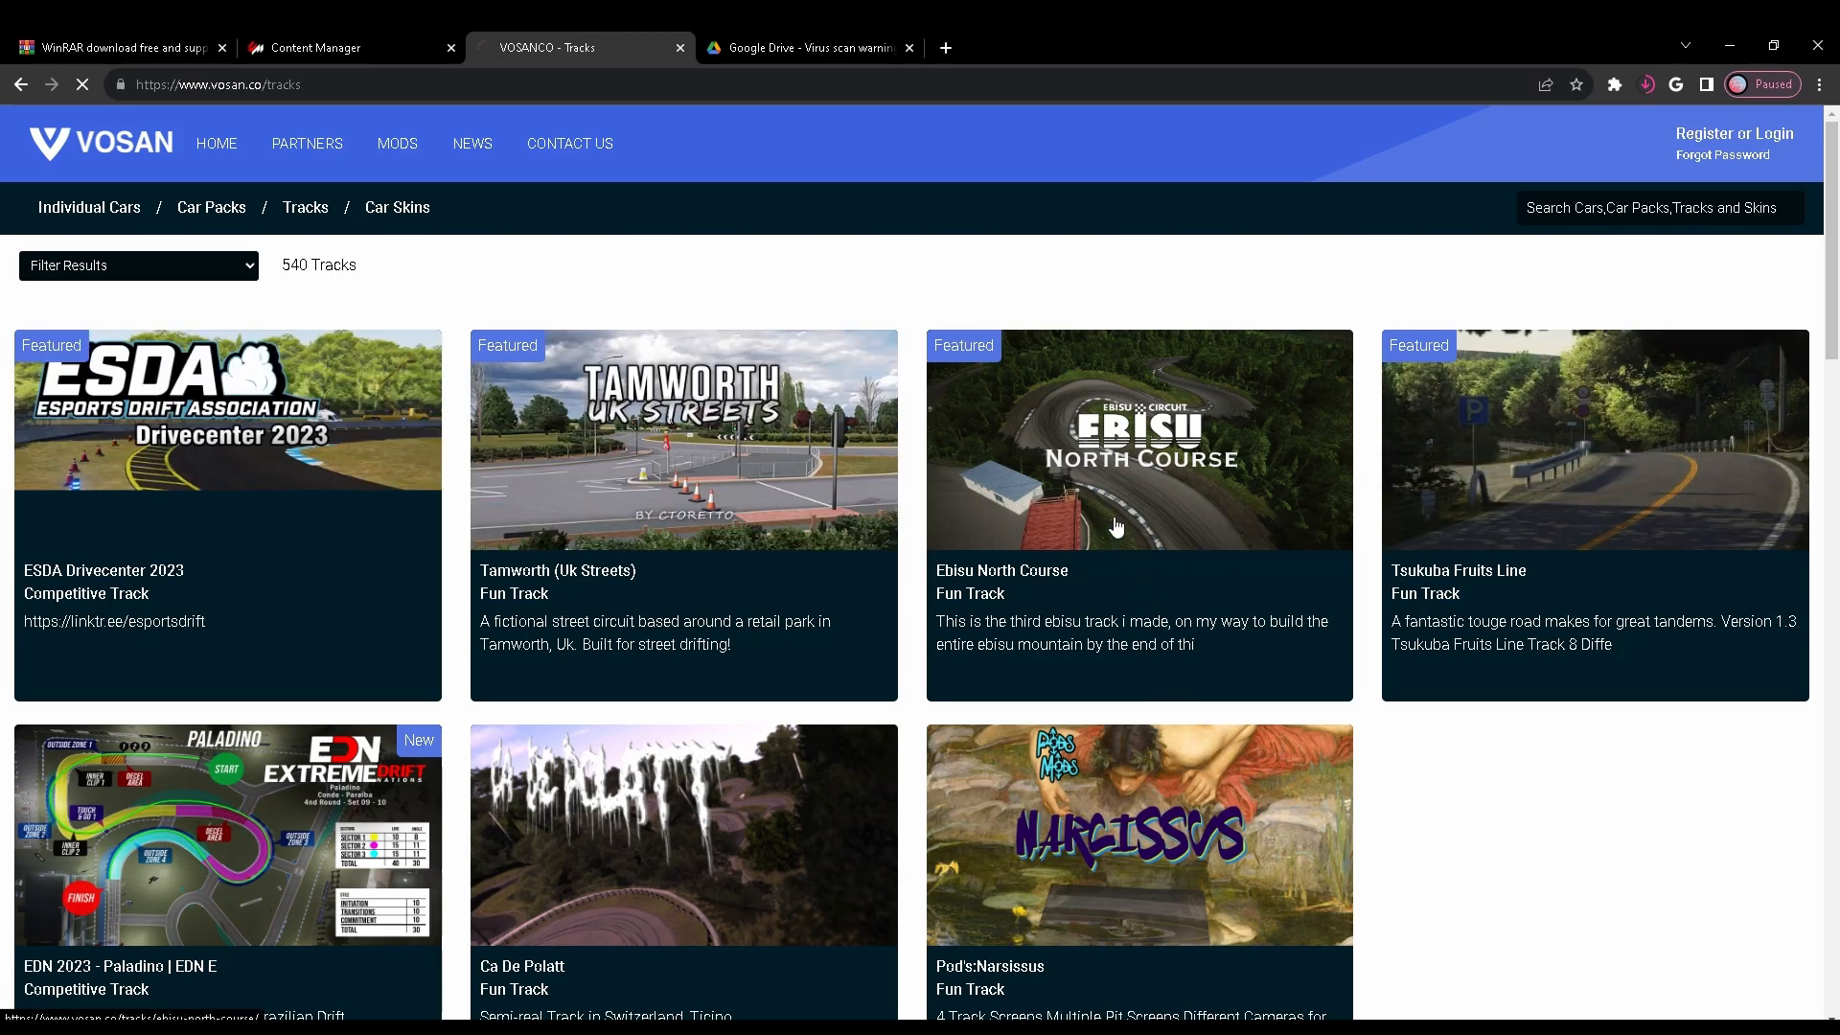
click(1116, 441)
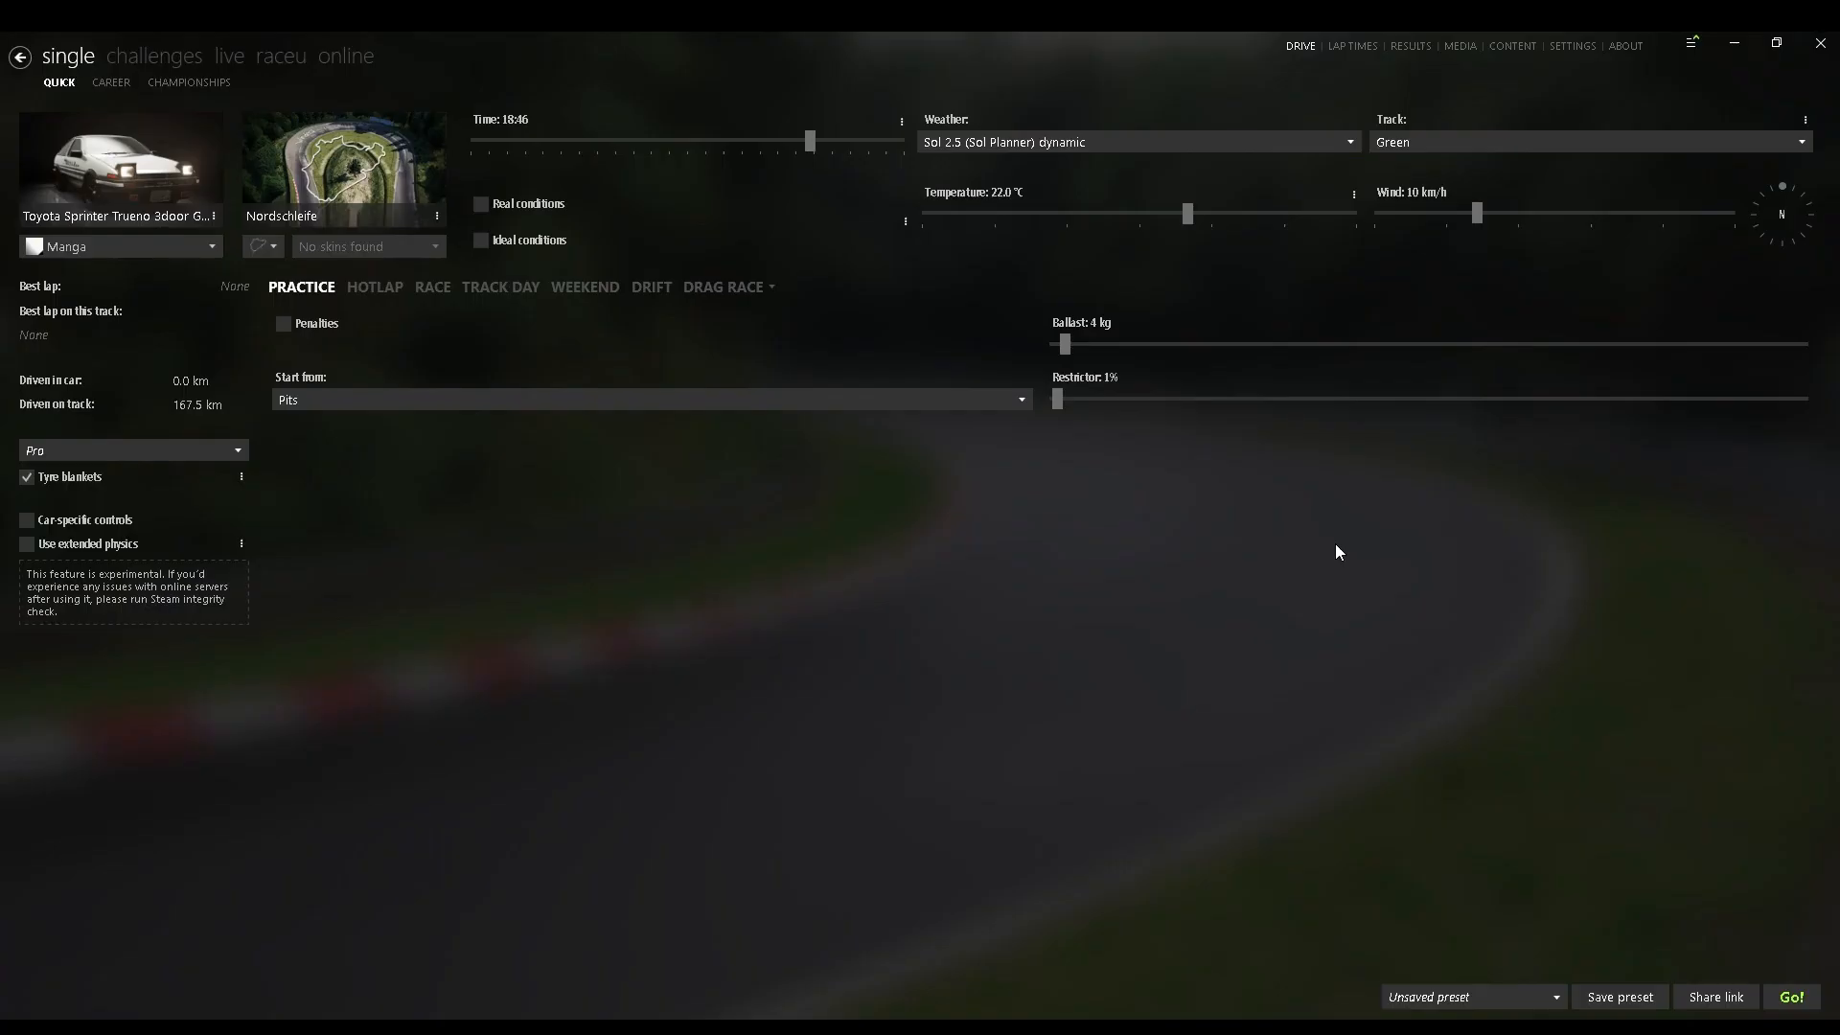
mouse_move(1643, 220)
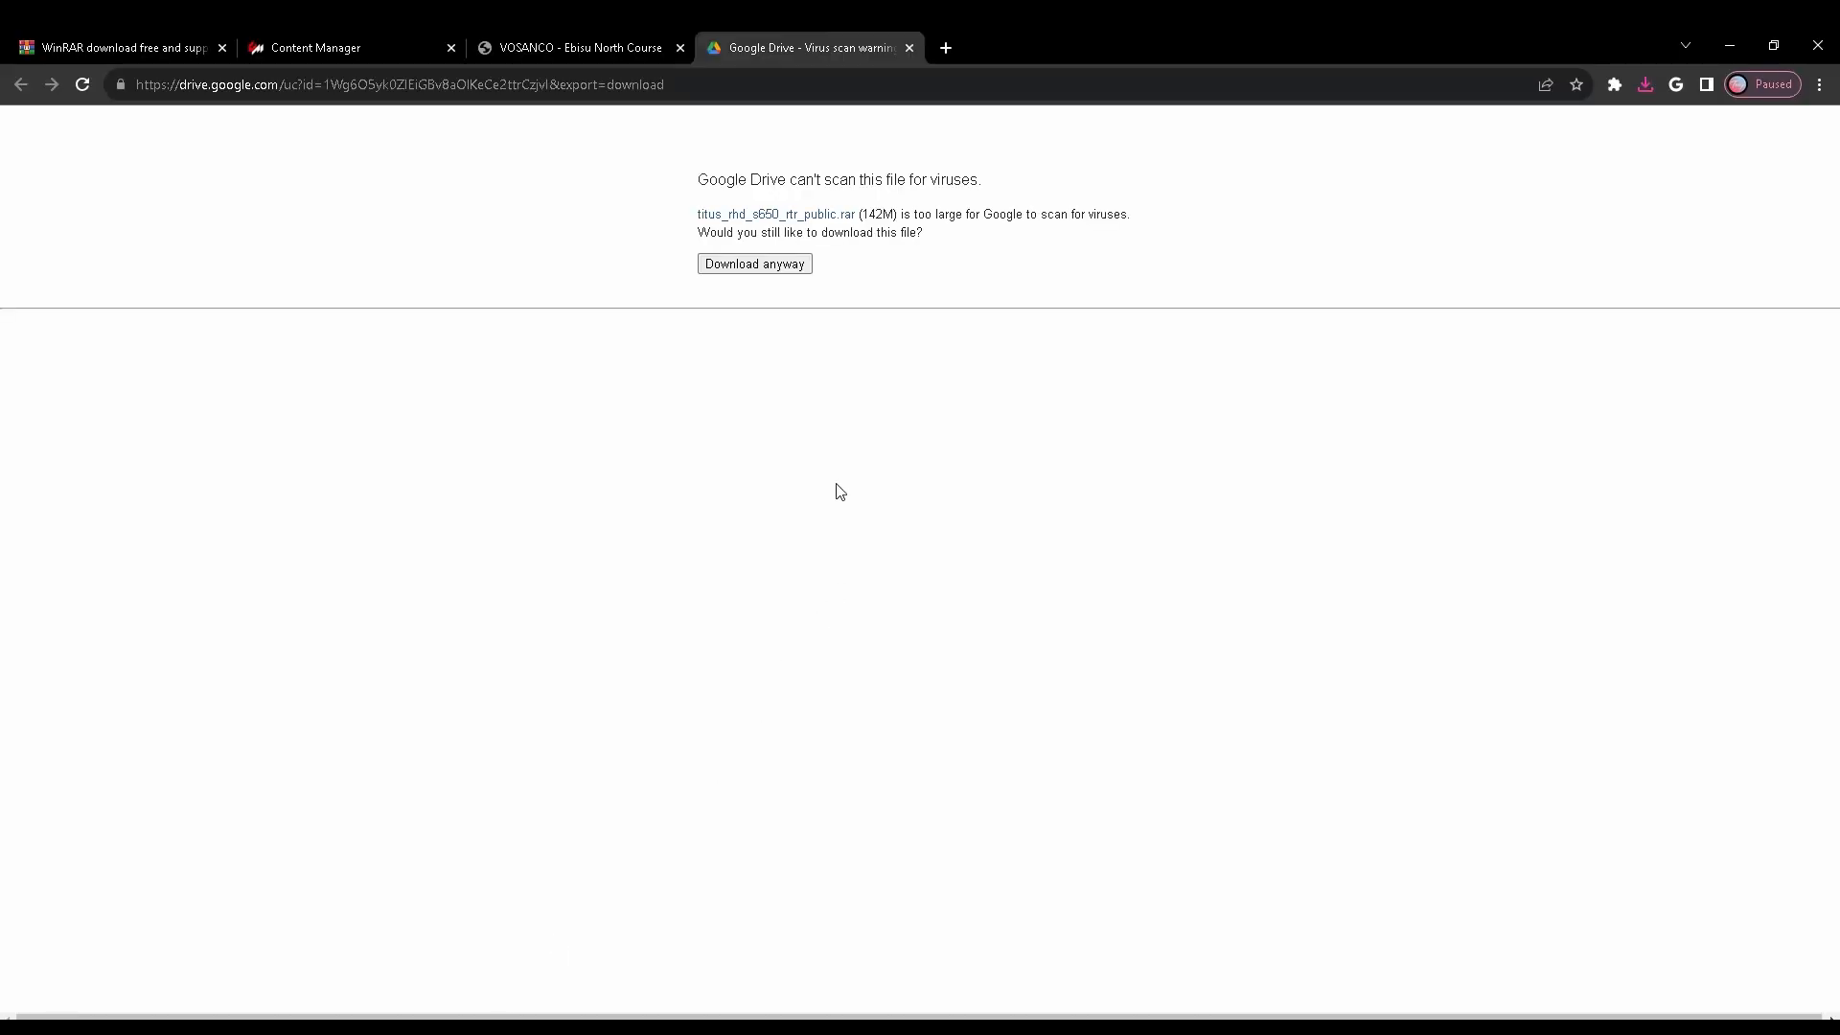
mouse_move(1727, 38)
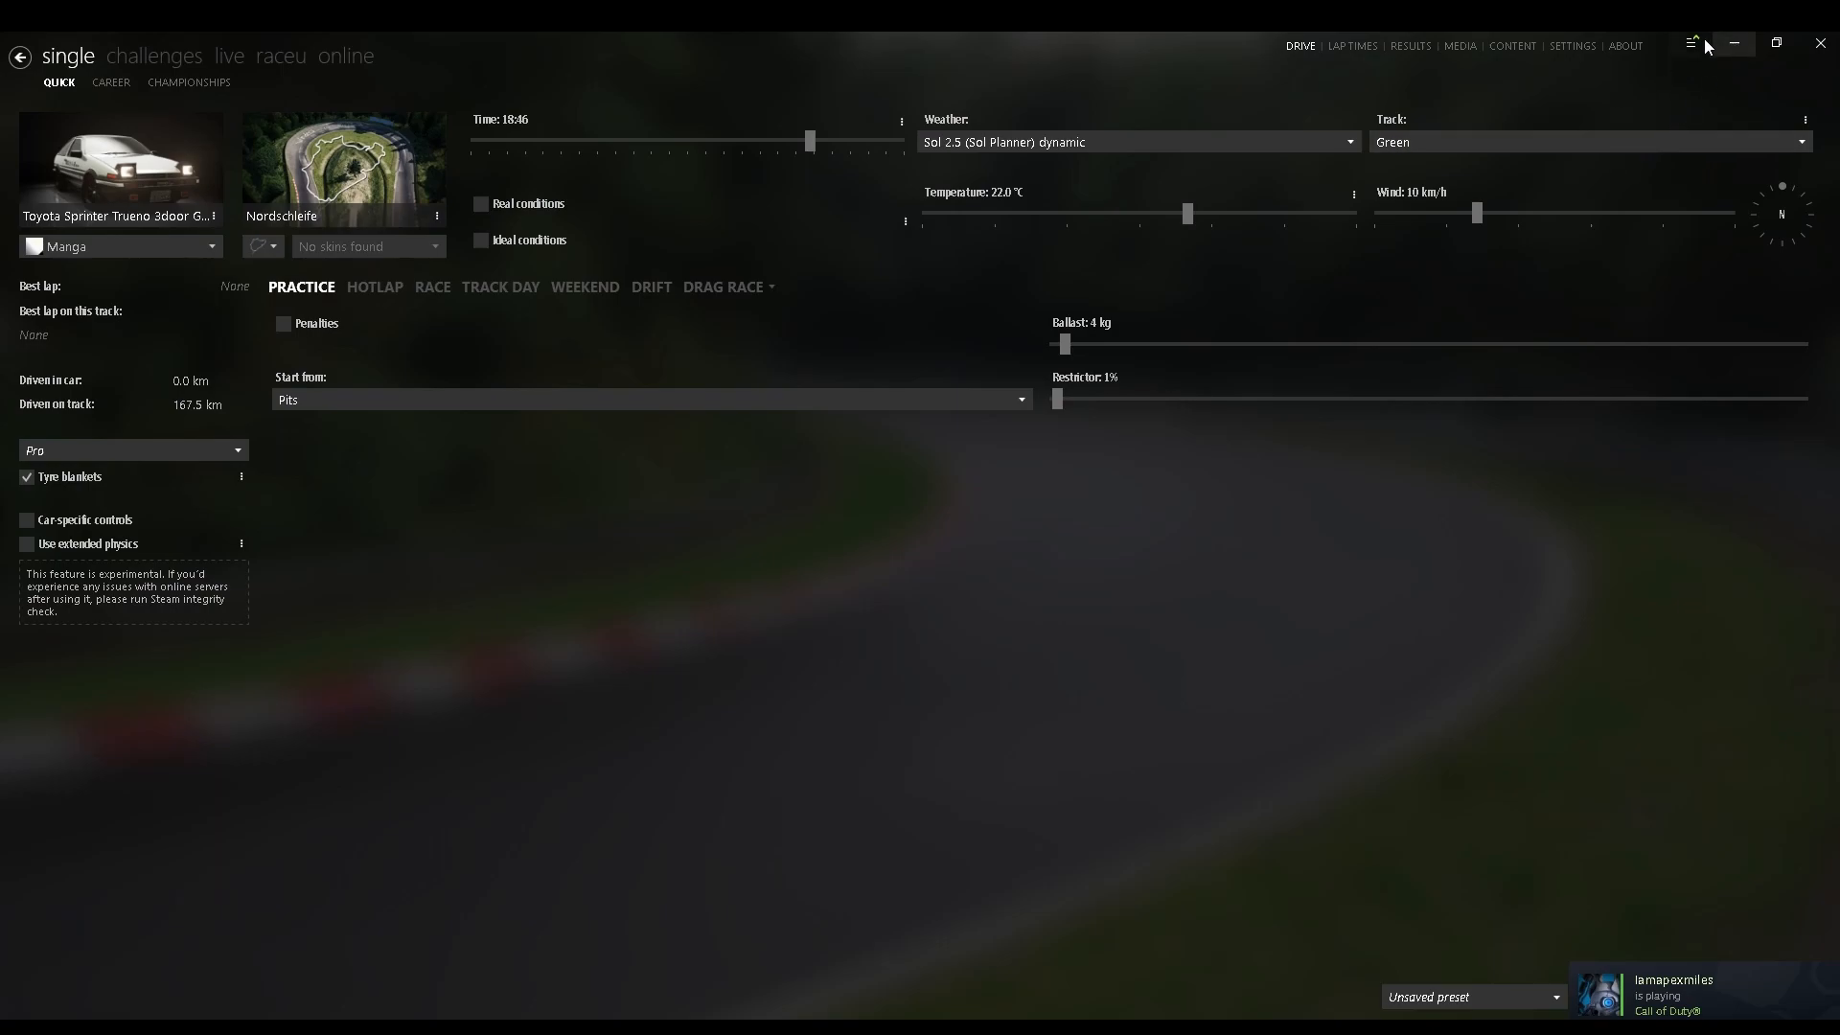
Install titus_rhd_s650_rtr_public.rar as the Titus Drifts Mustang car via Install from a file.
click(1693, 44)
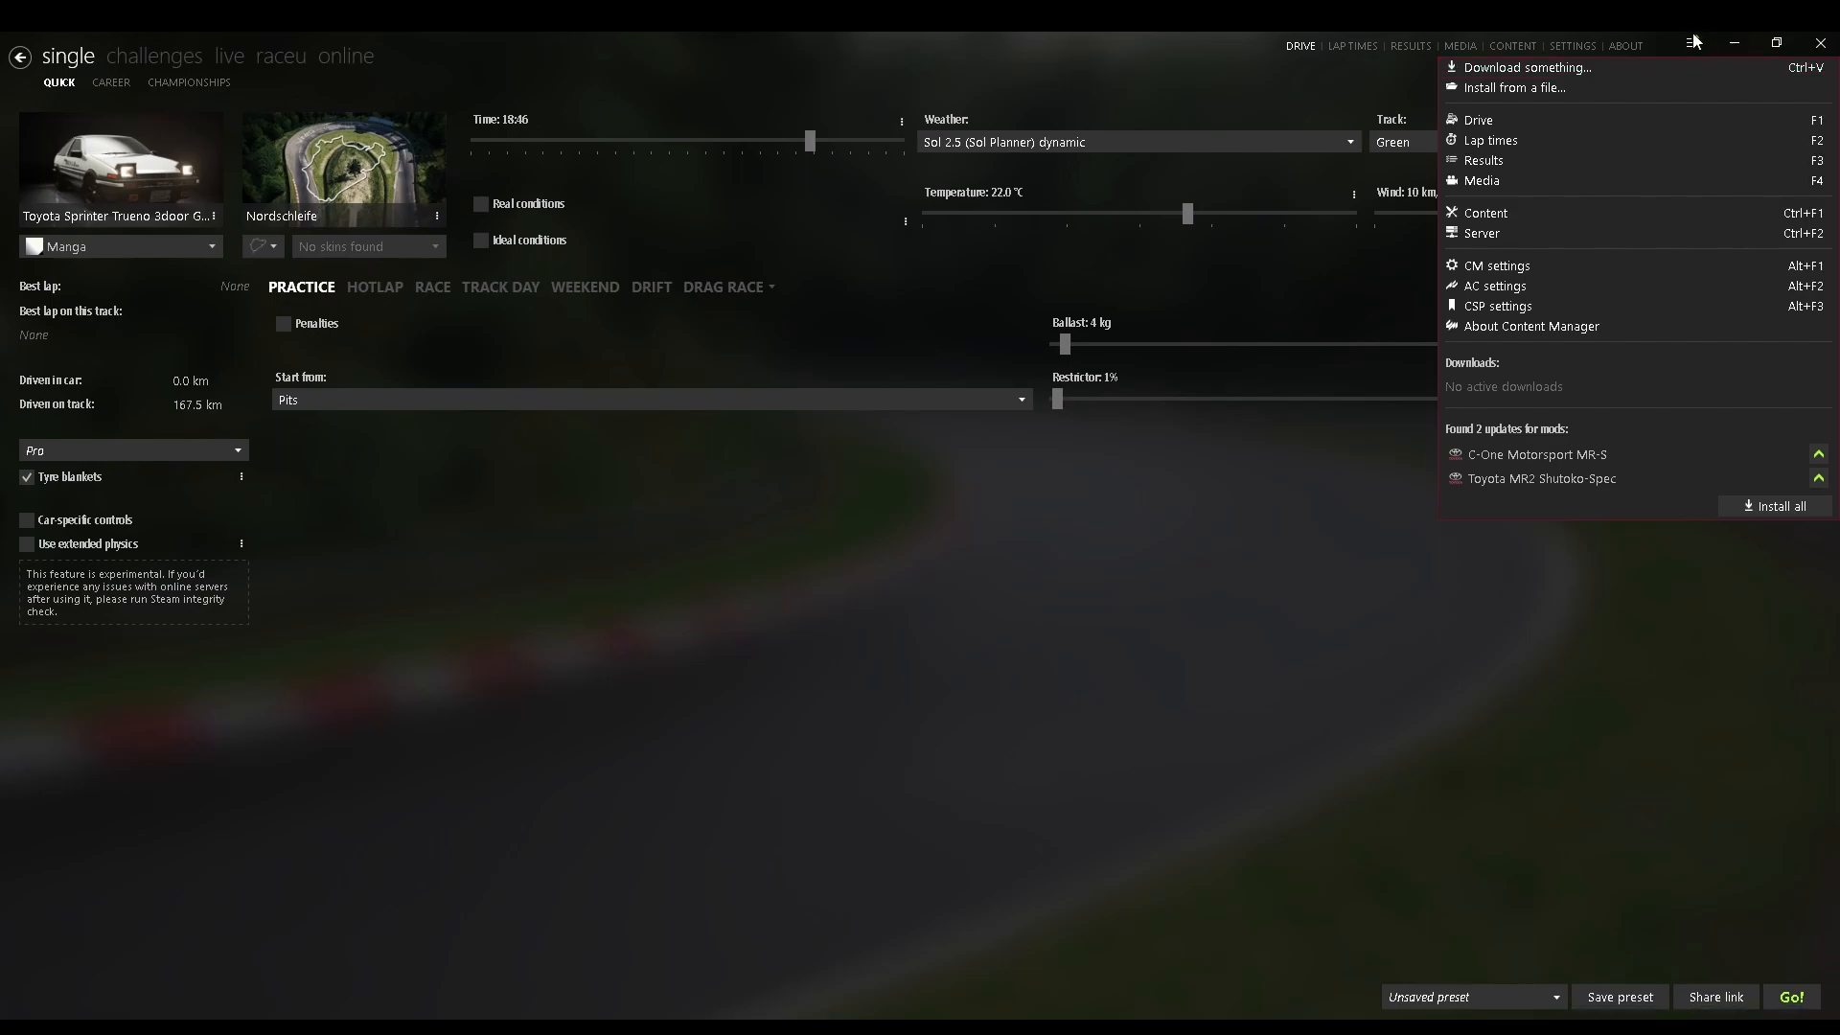
mouse_move(1564, 86)
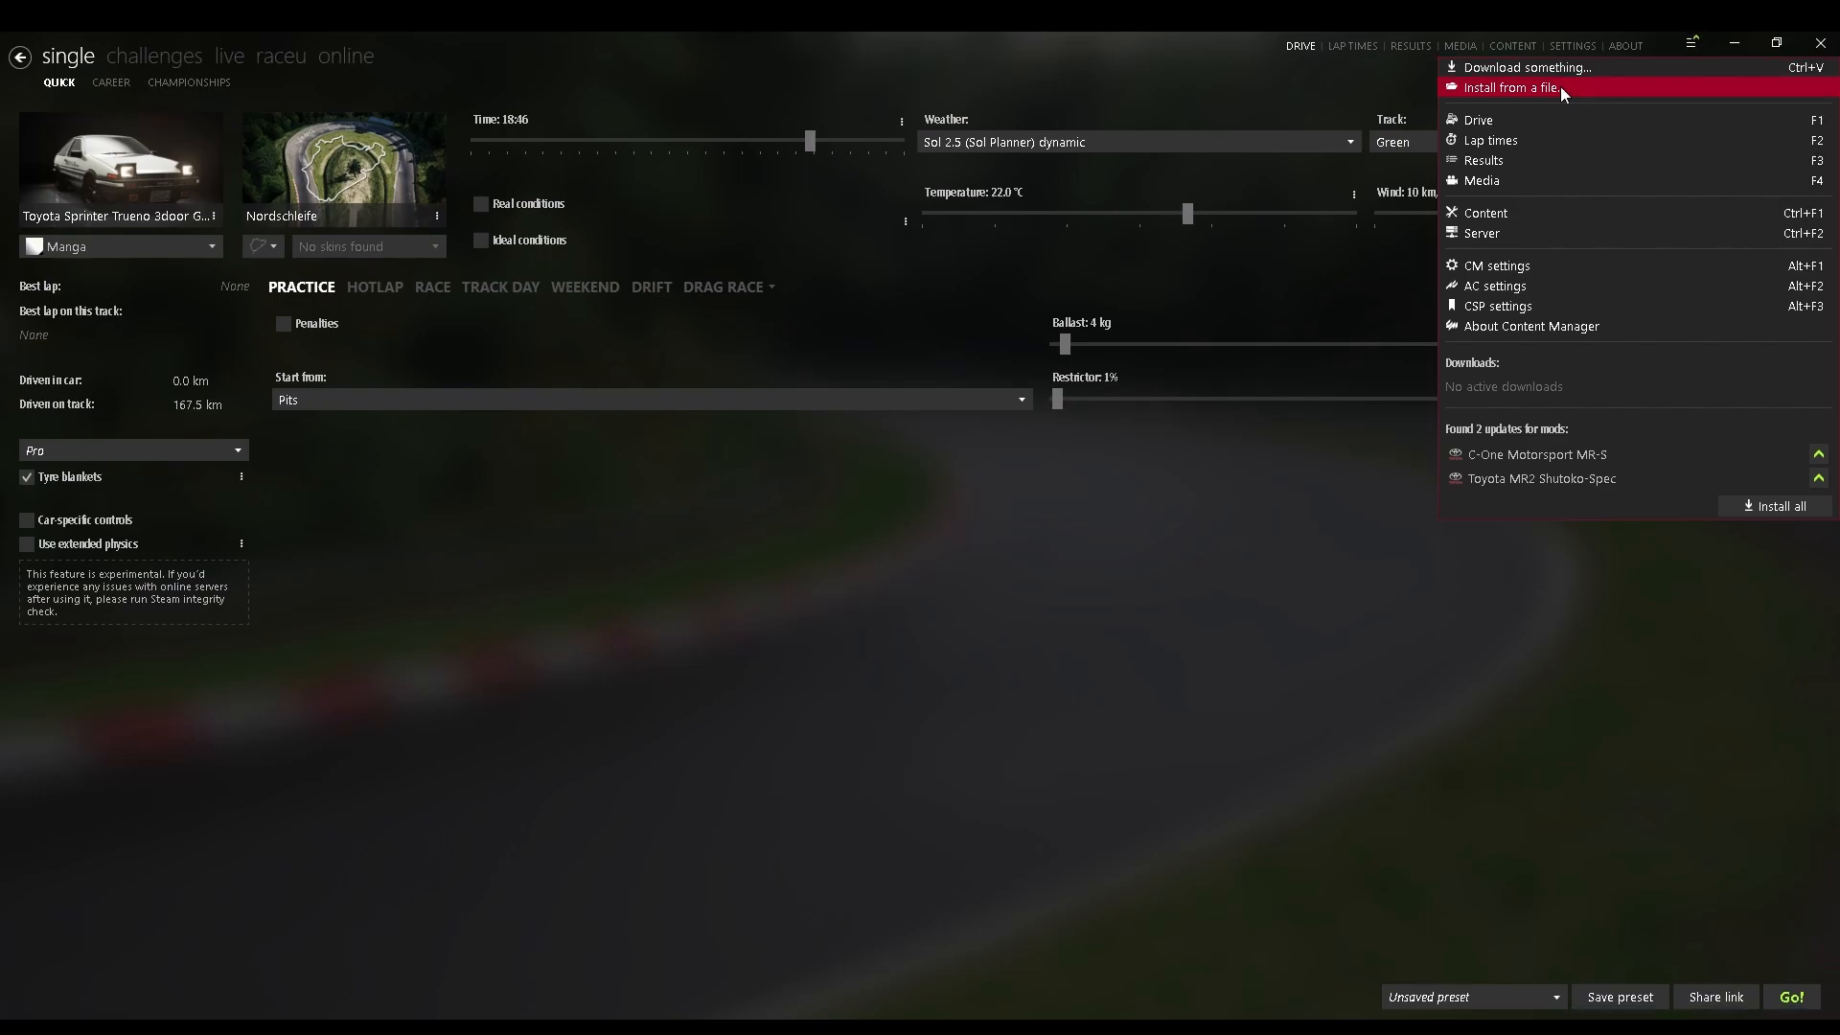
click(1513, 87)
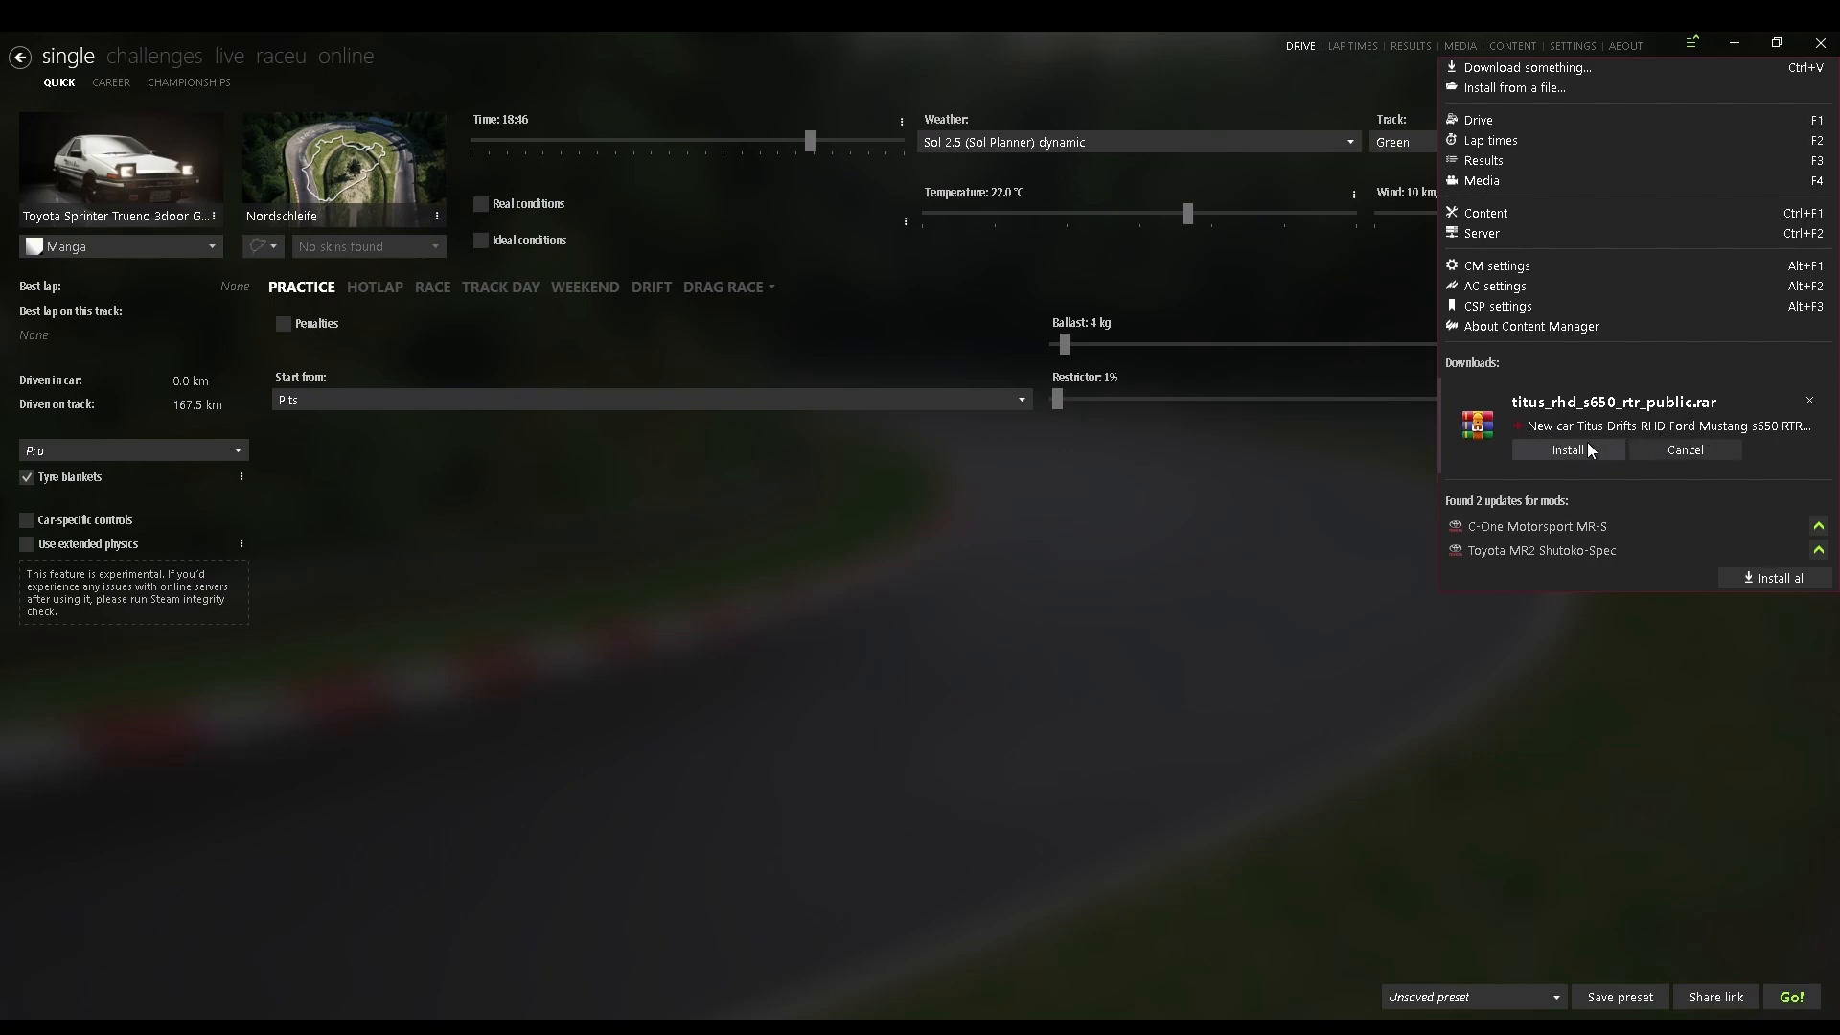
click(1566, 448)
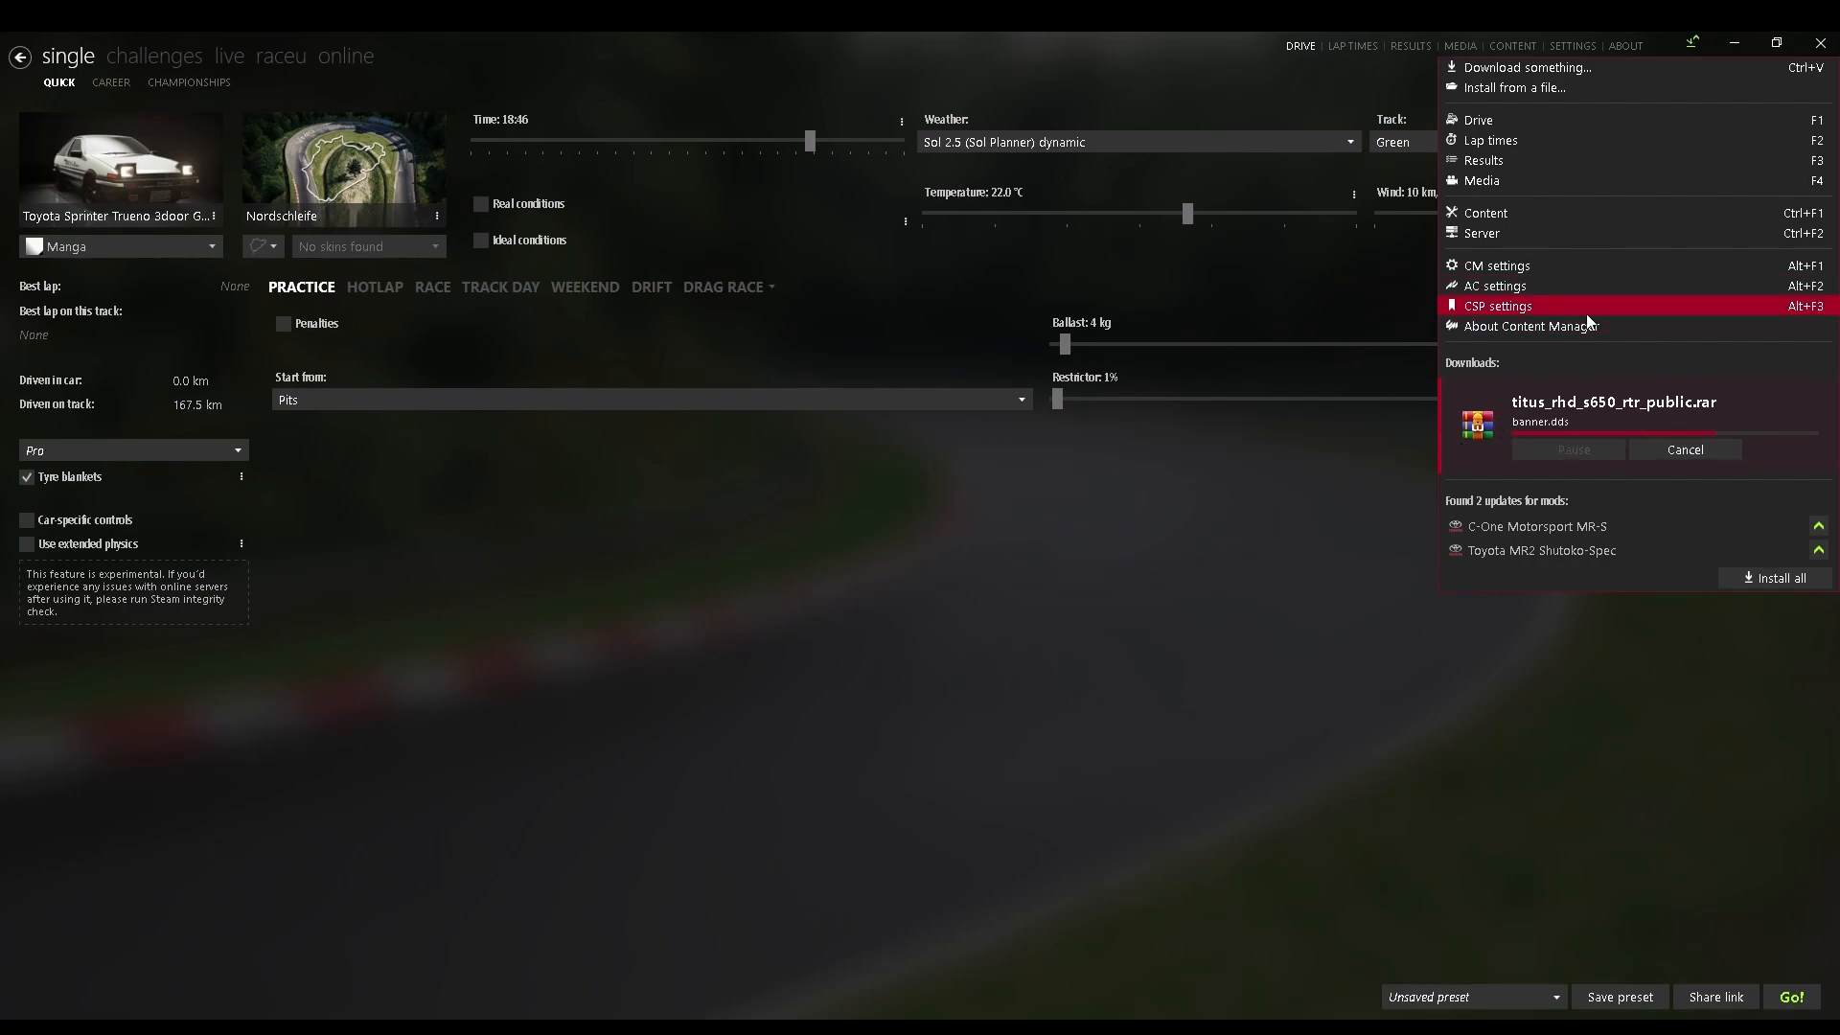
click(1821, 996)
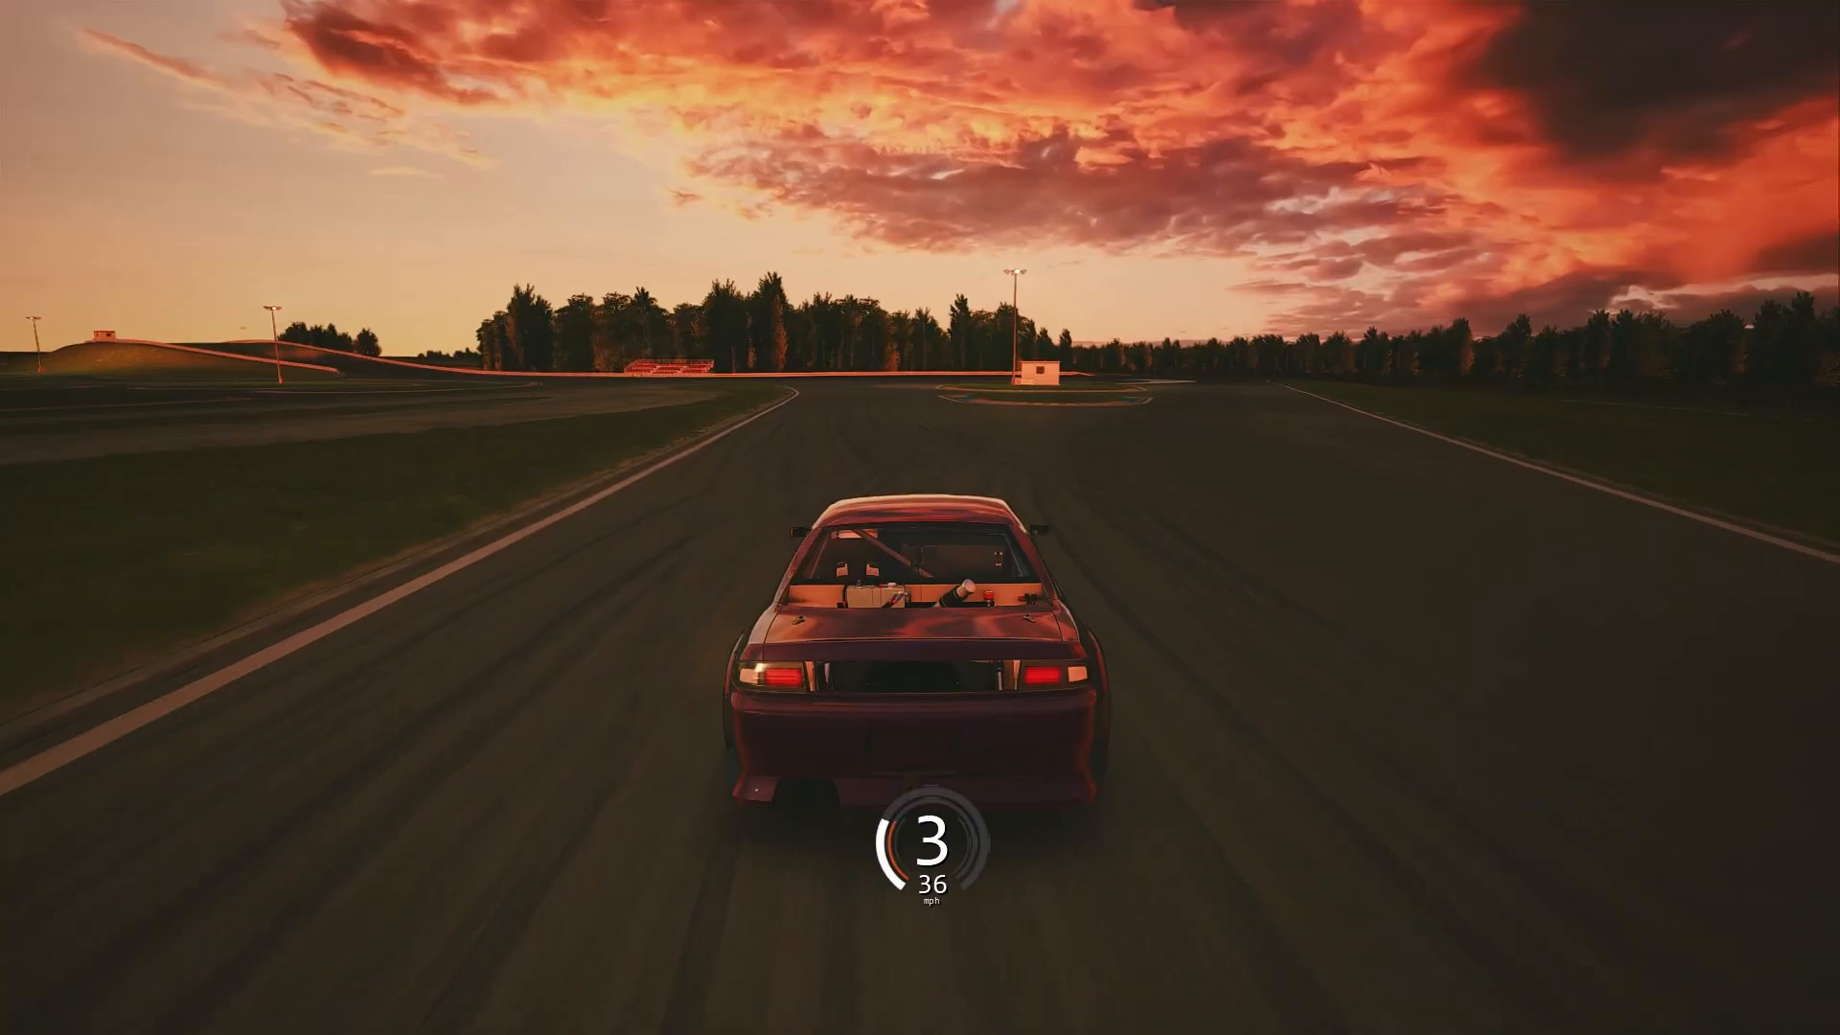